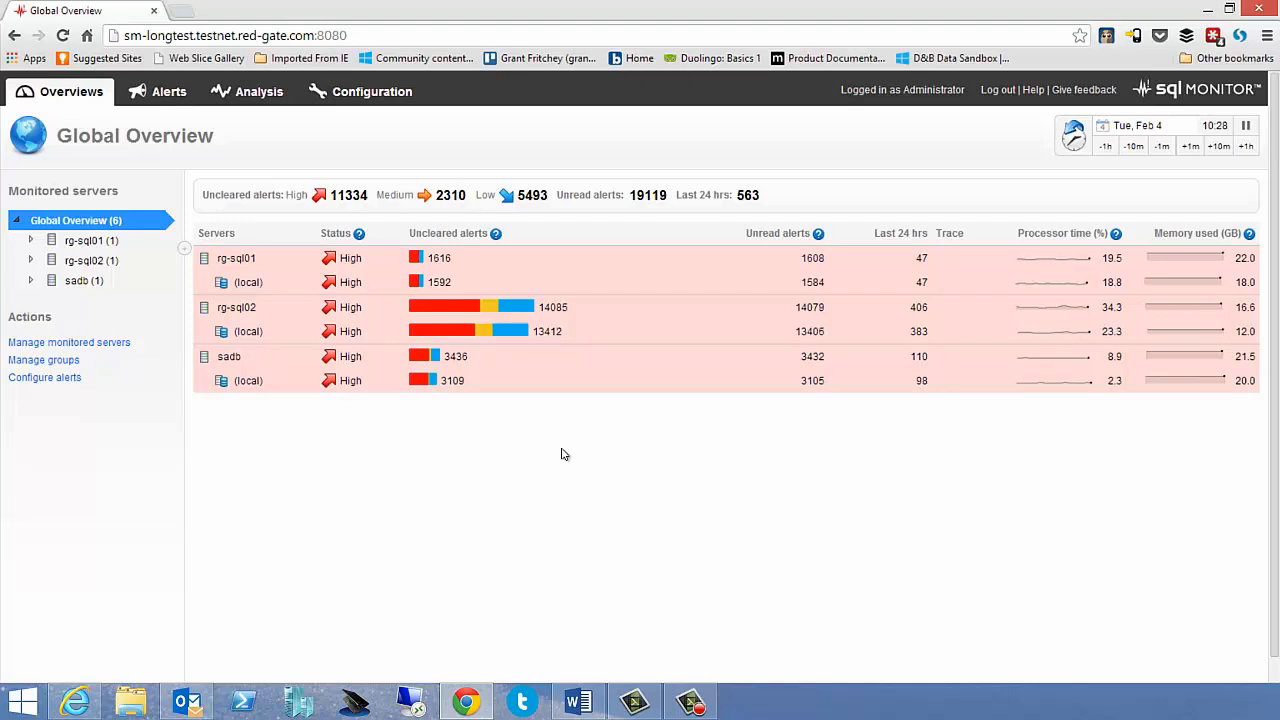
mouse_move(30, 292)
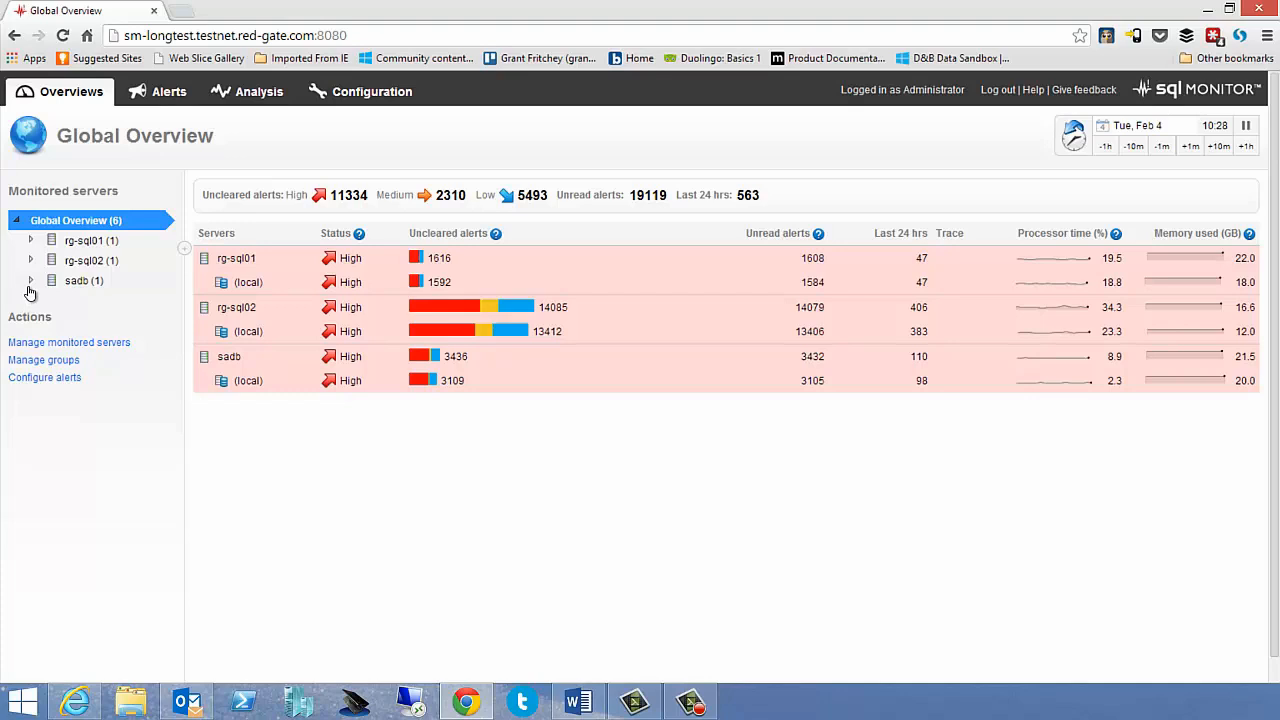
Expand the sadb server in the monitored servers tree to reveal its (local) instance.
left_click(30, 280)
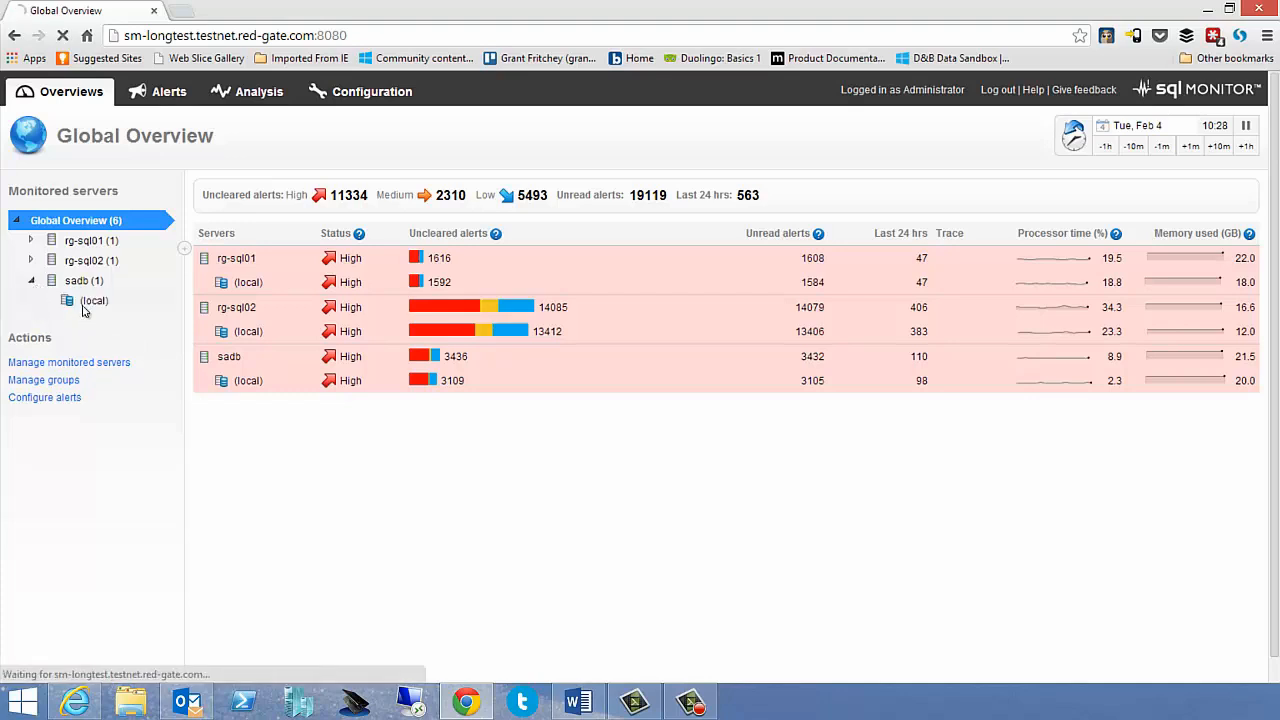
Show the sadb (local) instance overview down to its wait types and Top 10 queries tables.
left_click(92, 300)
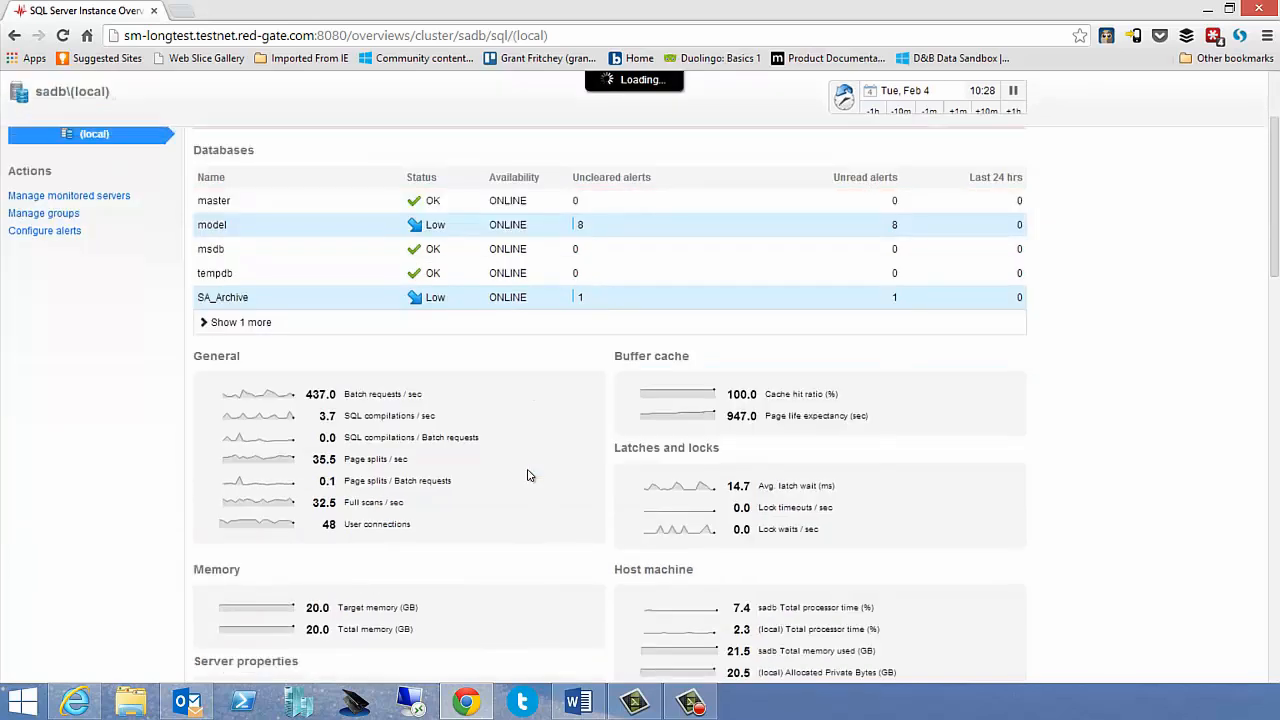
scroll("down", 3)
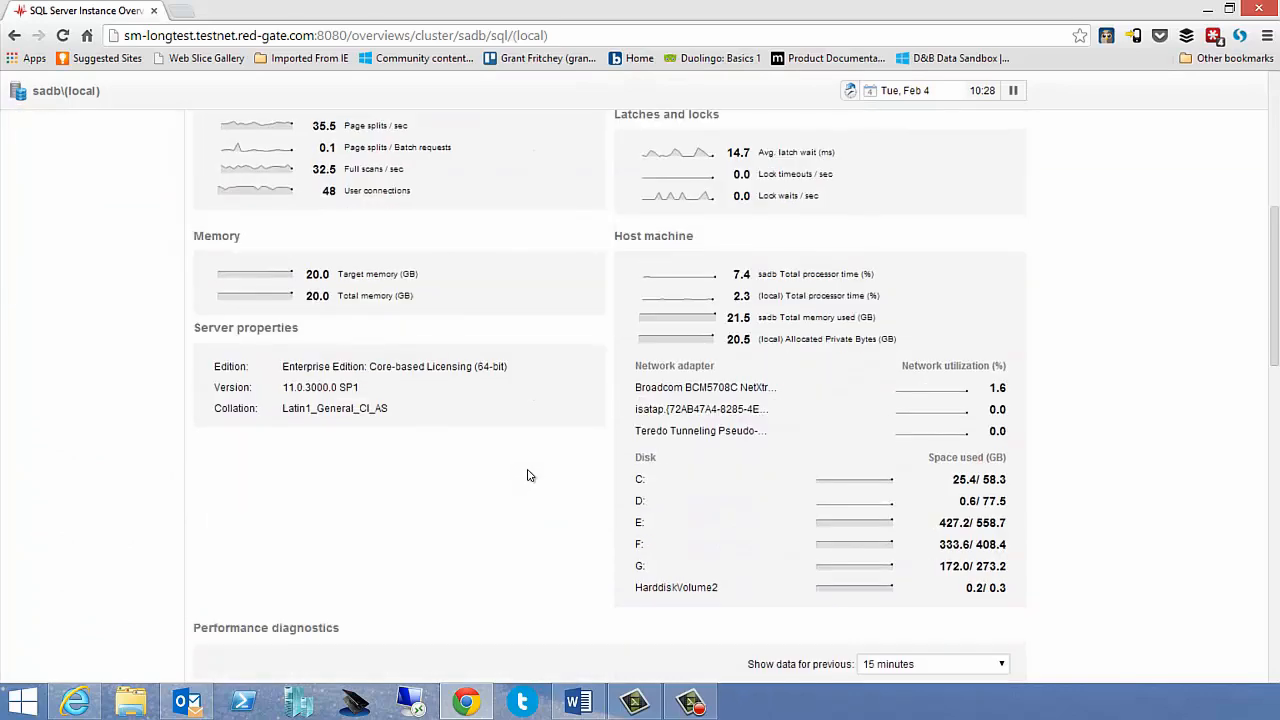
scroll("down", 3)
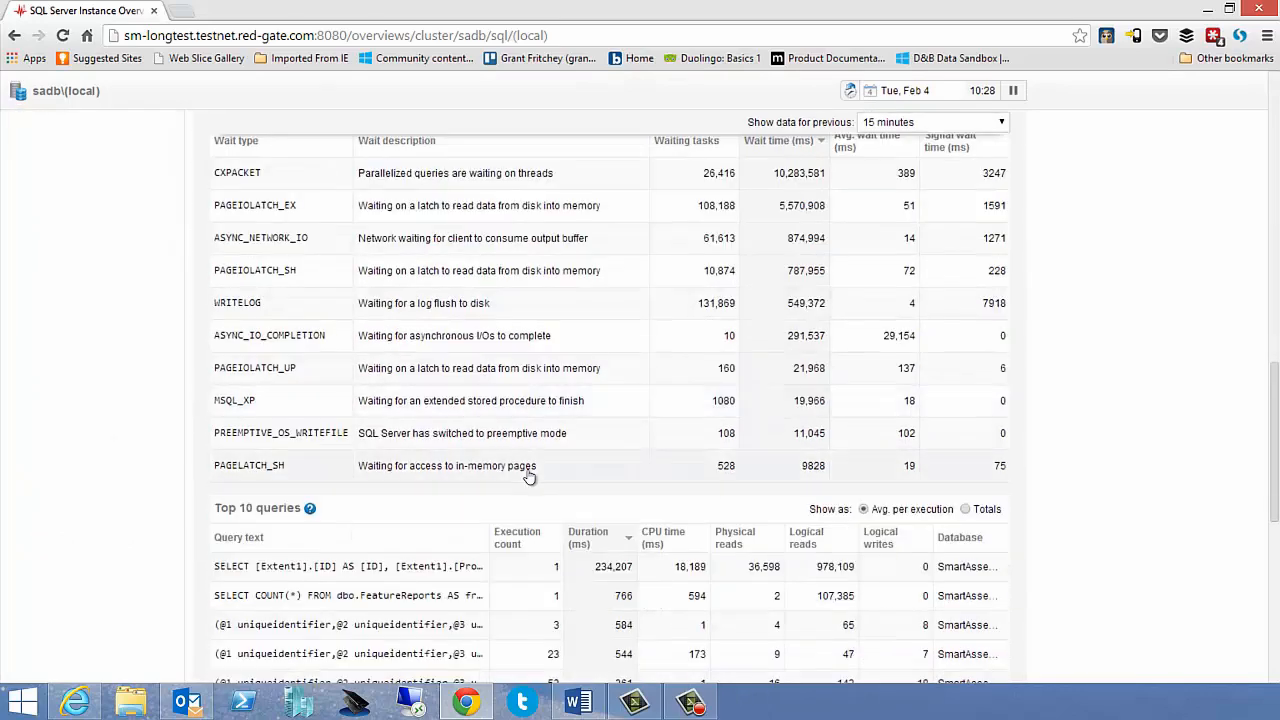
scroll("down", 3)
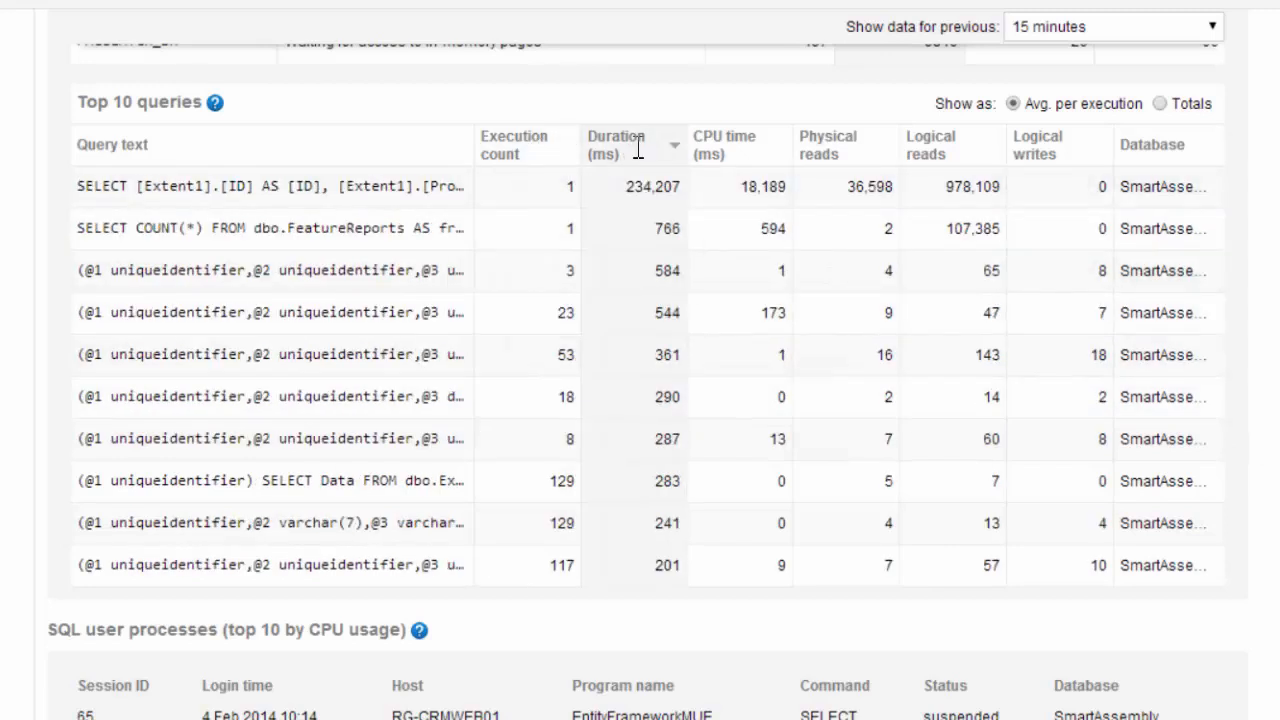
left_click(828, 144)
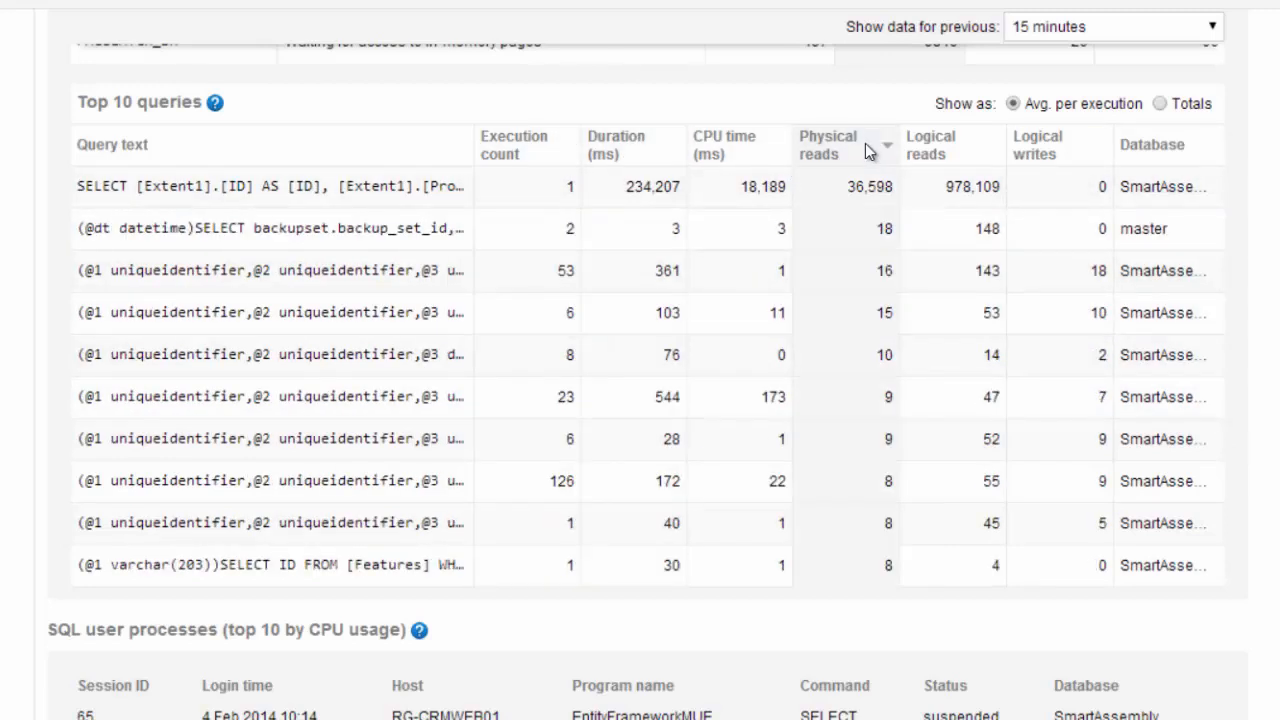
mouse_move(622, 212)
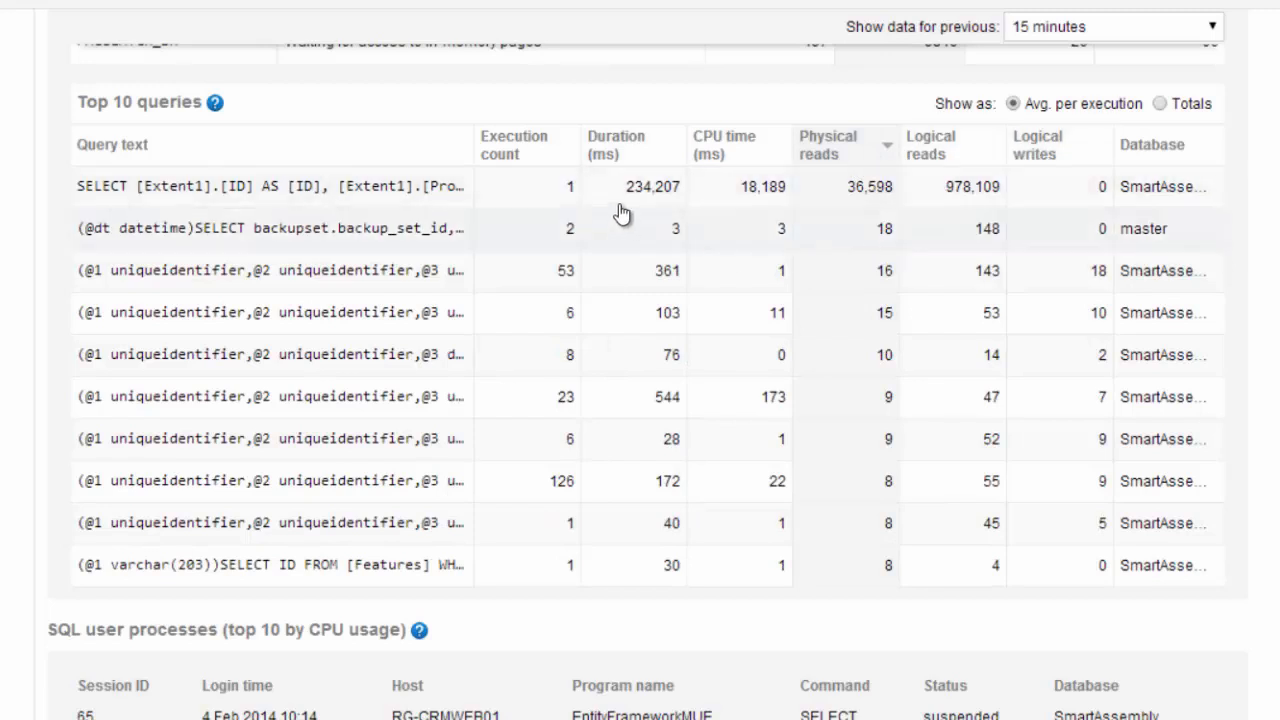
left_click(632, 144)
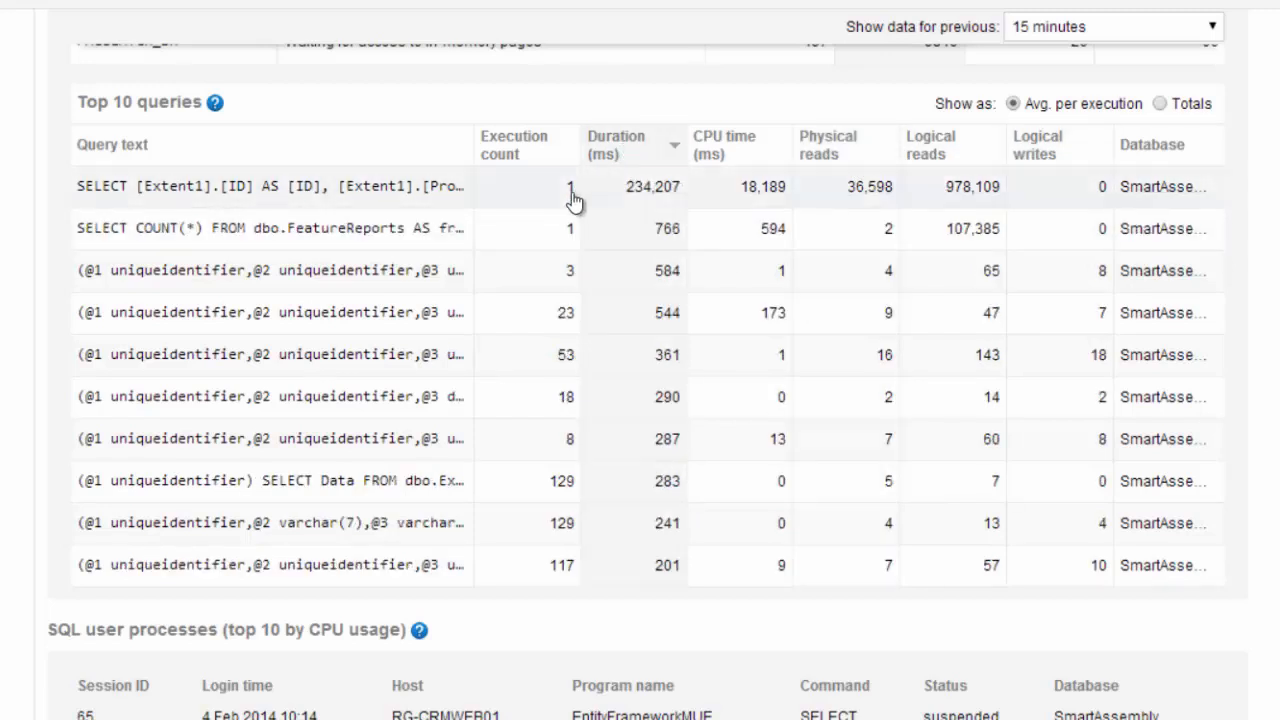
mouse_move(404, 196)
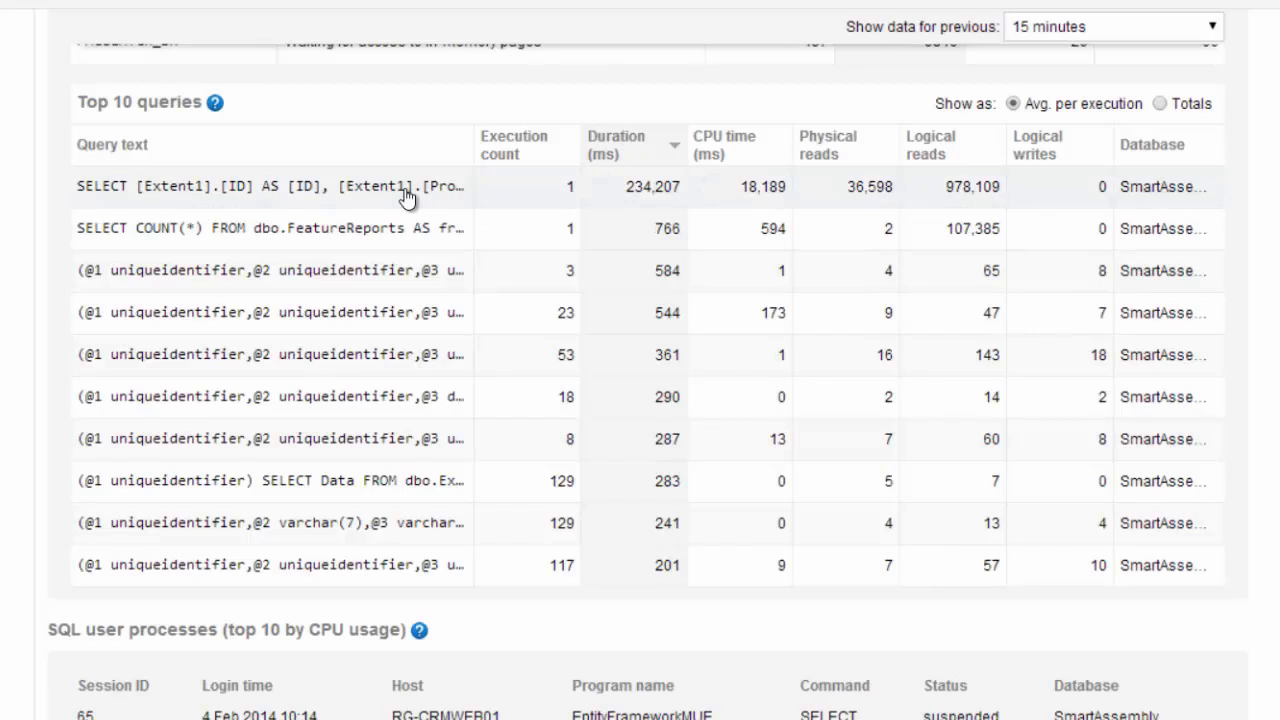
mouse_move(1184, 198)
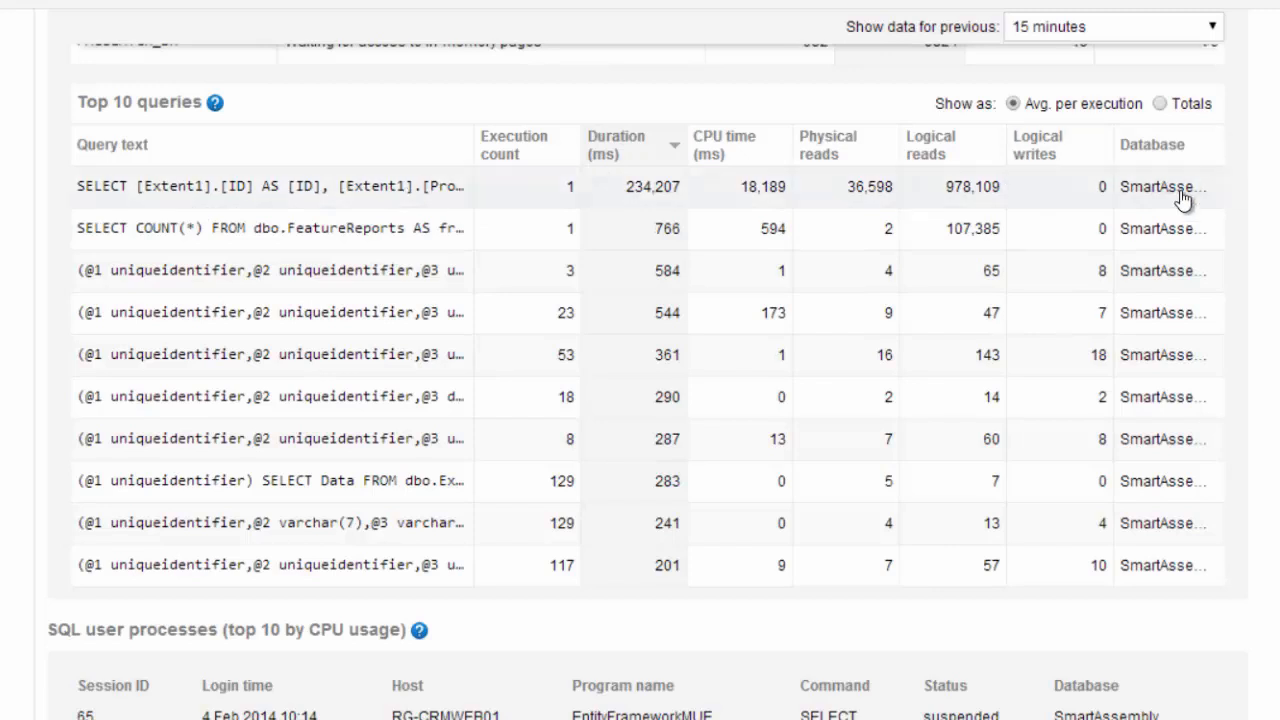
mouse_move(400, 190)
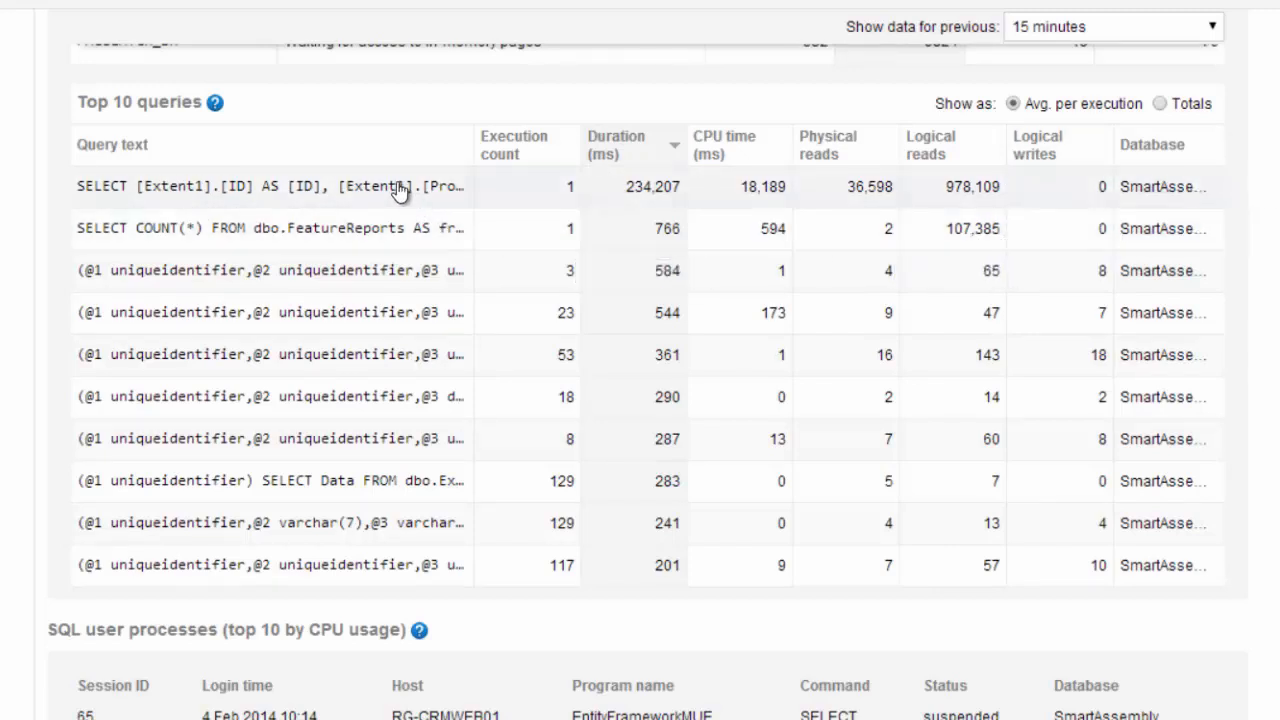
Show details of the longest-running SELECT [Extent1] query from the Top 10 queries table.
left_click(270, 186)
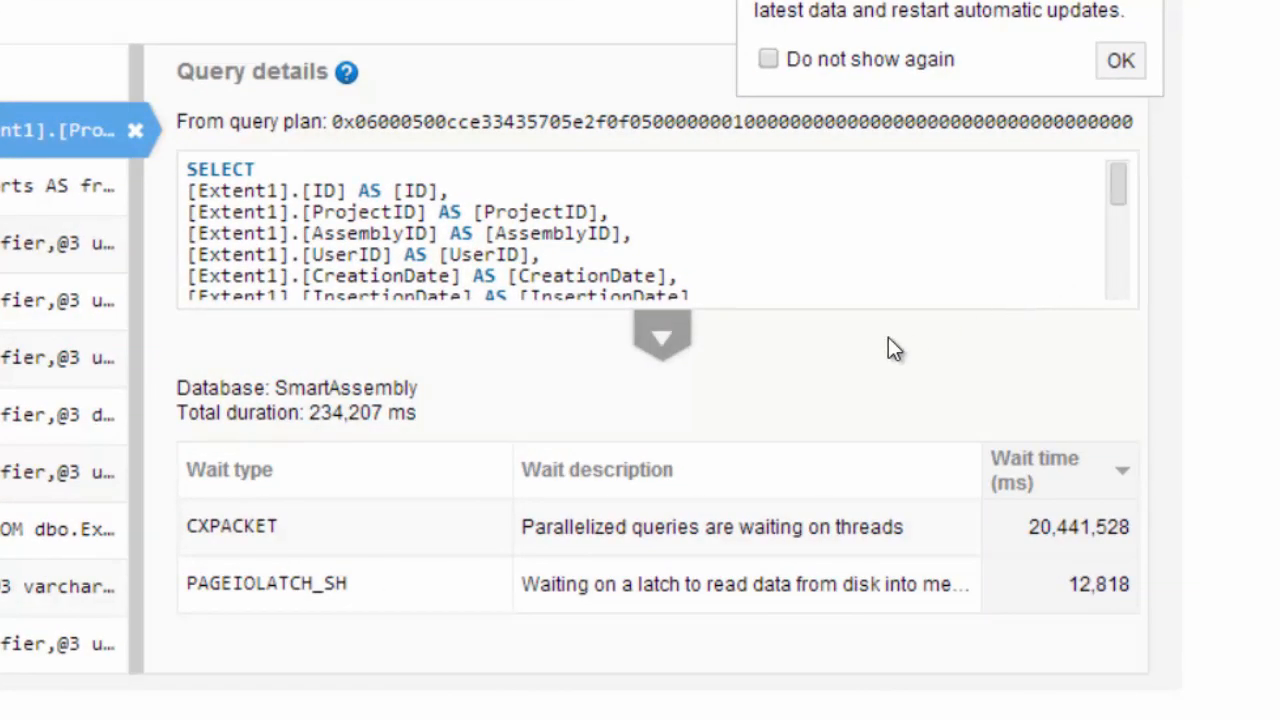
mouse_move(696, 610)
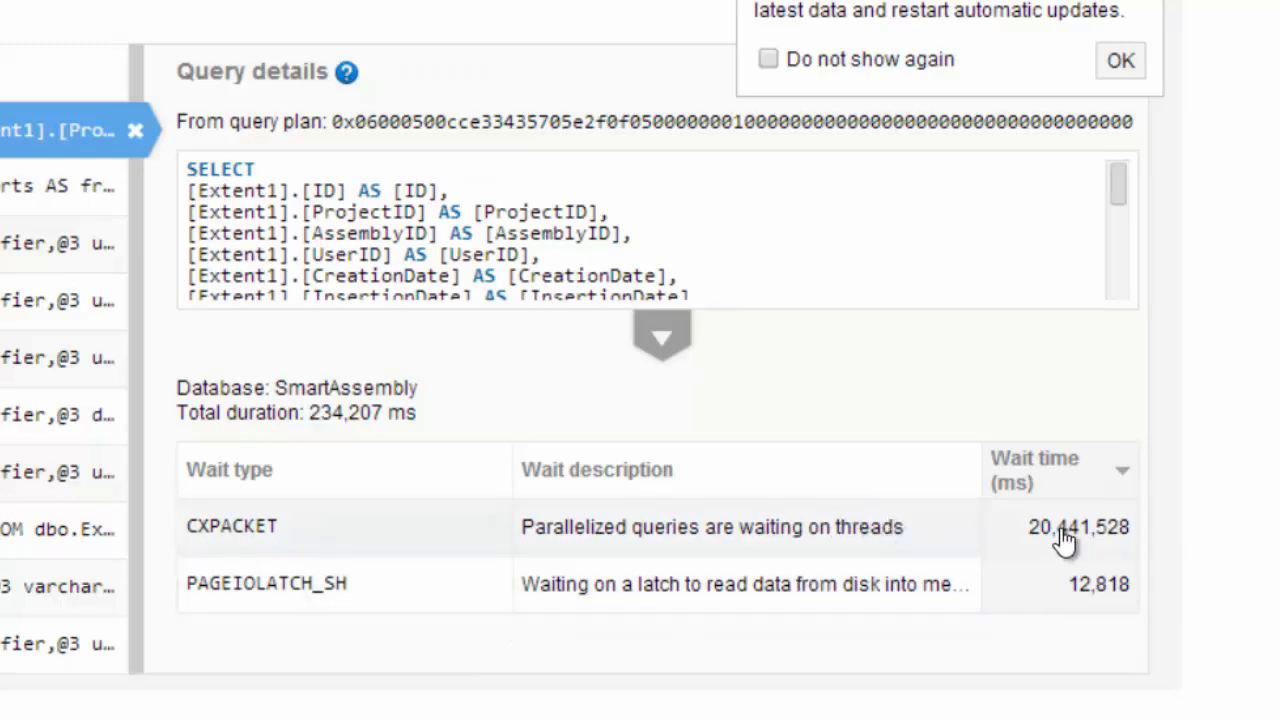
mouse_move(1064, 536)
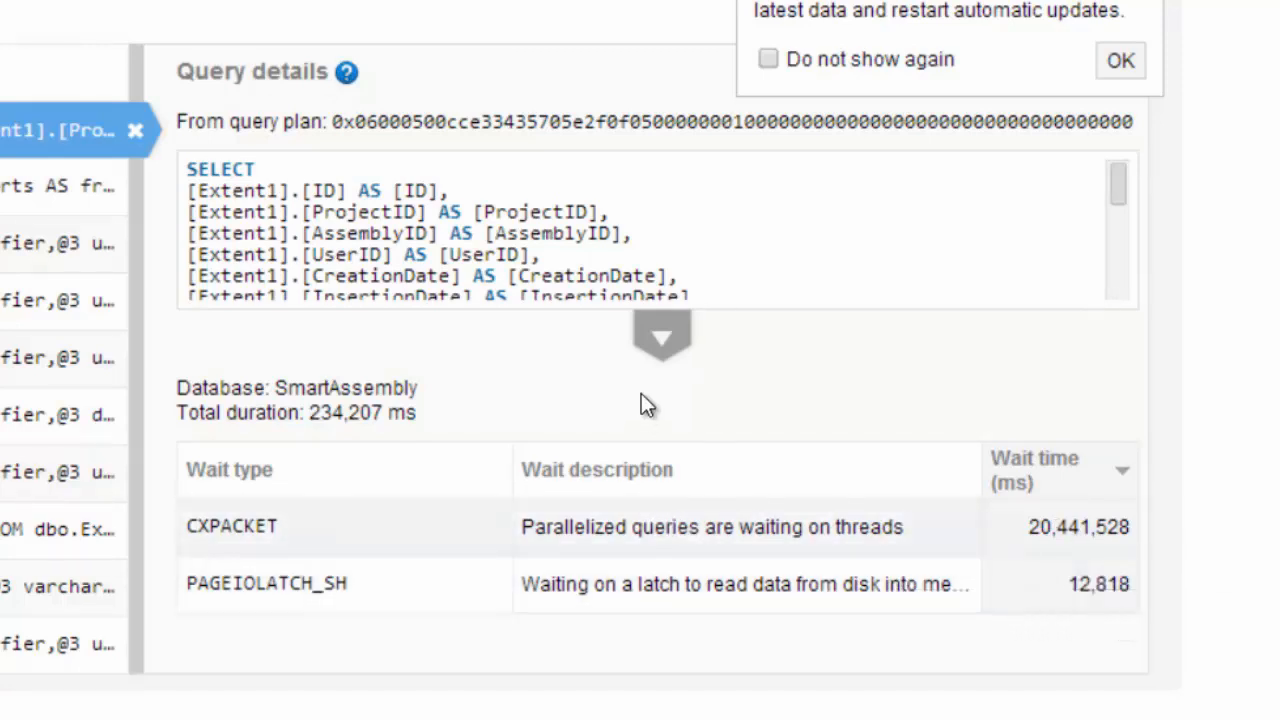
mouse_move(660, 344)
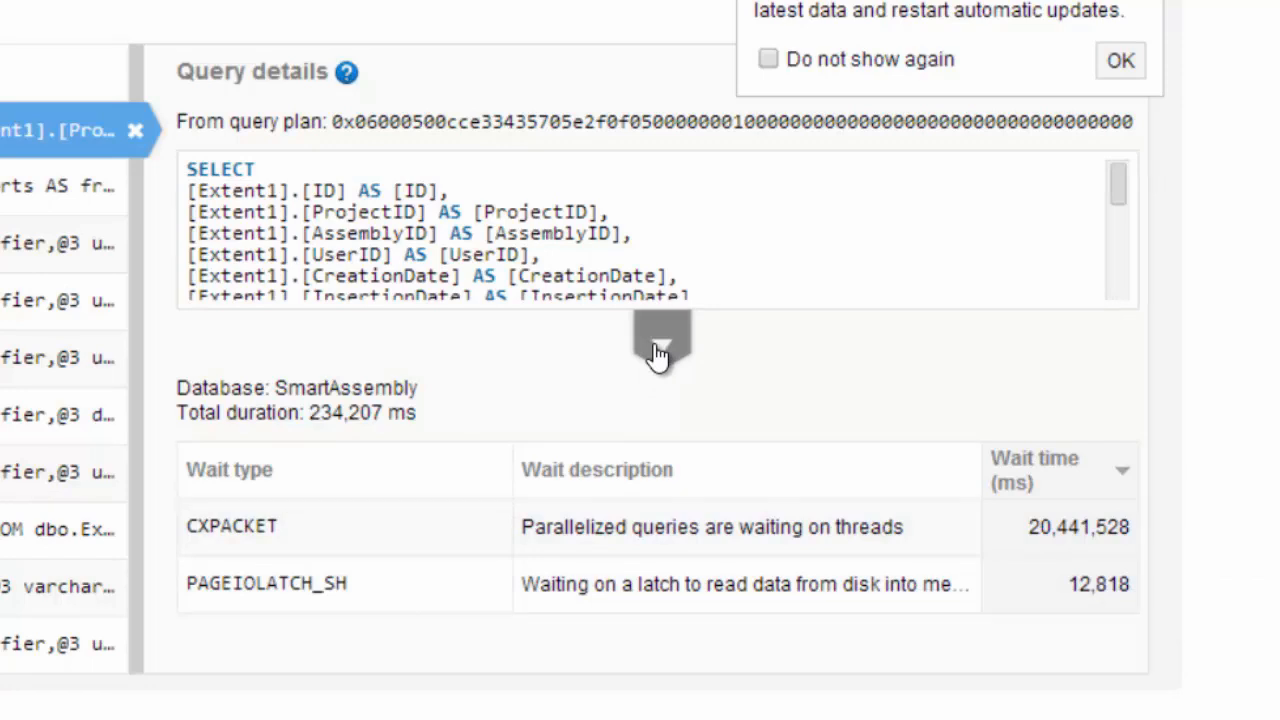
Expand the top query's full SQL text and read through its ExceptionReports filter and AssemblyID cast list.
left_click(1120, 60)
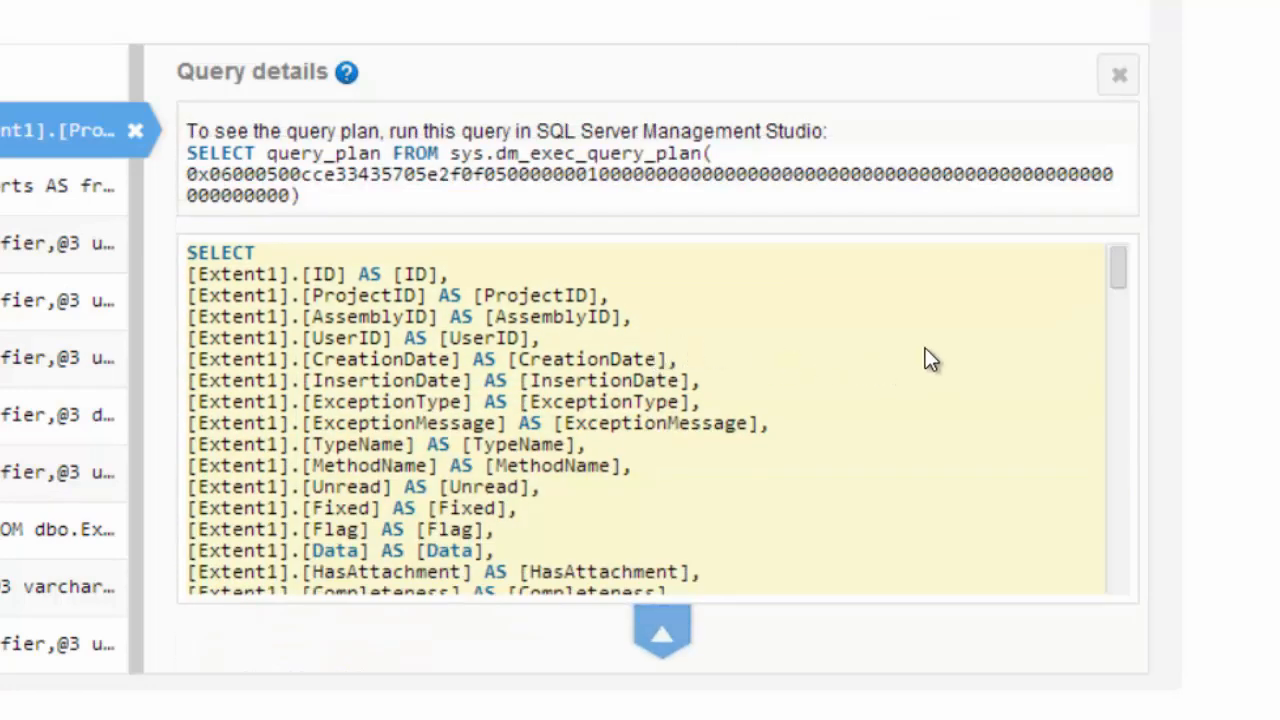
scroll("down", 3)
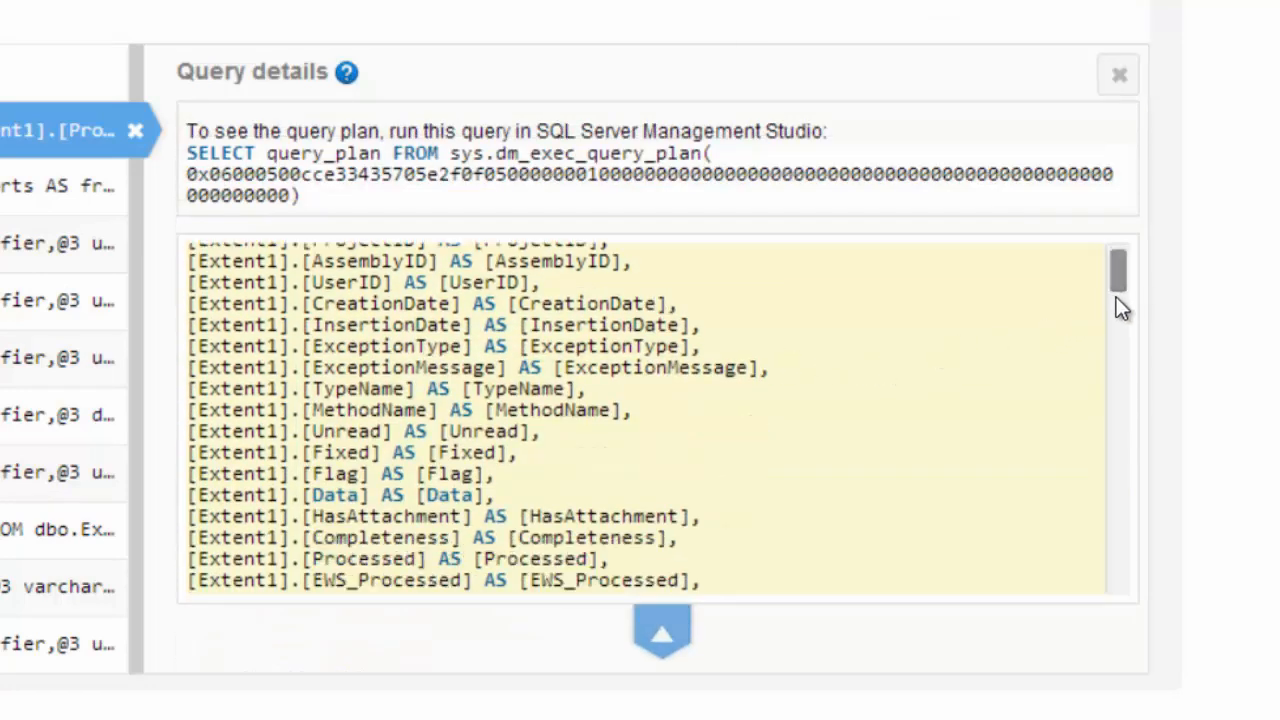
scroll("down", 3)
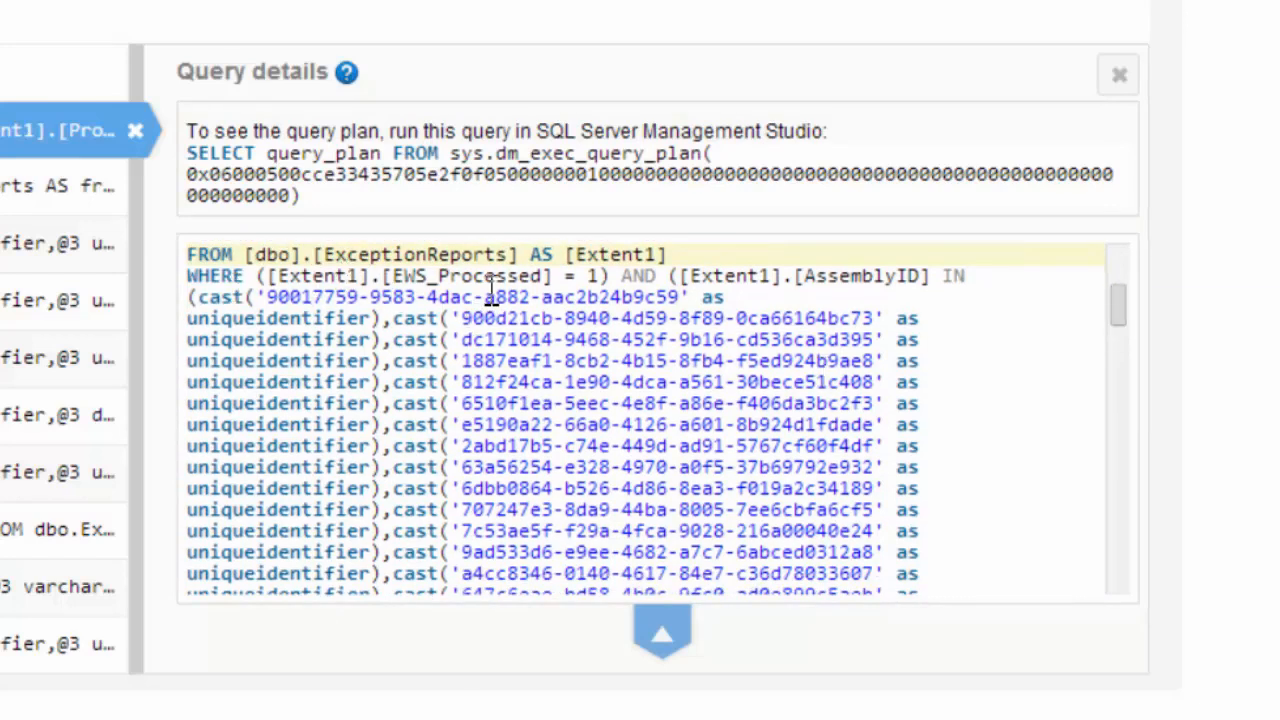
mouse_move(958, 282)
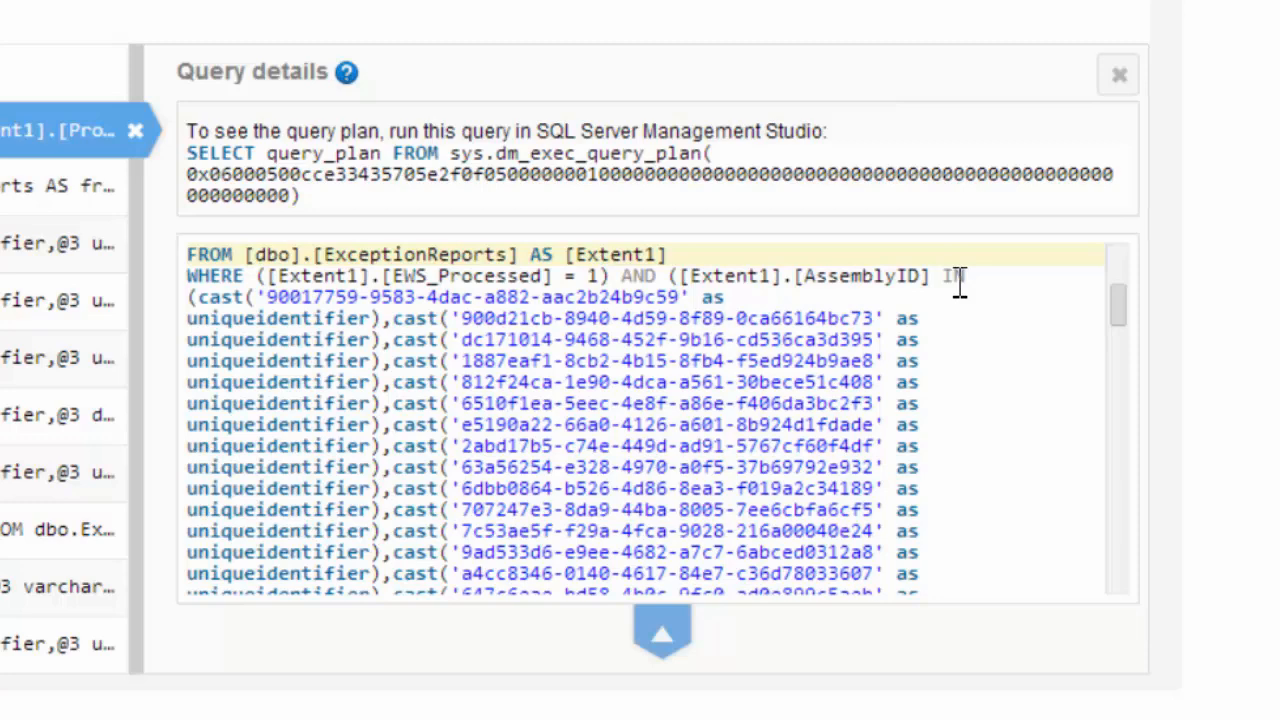
mouse_move(1108, 328)
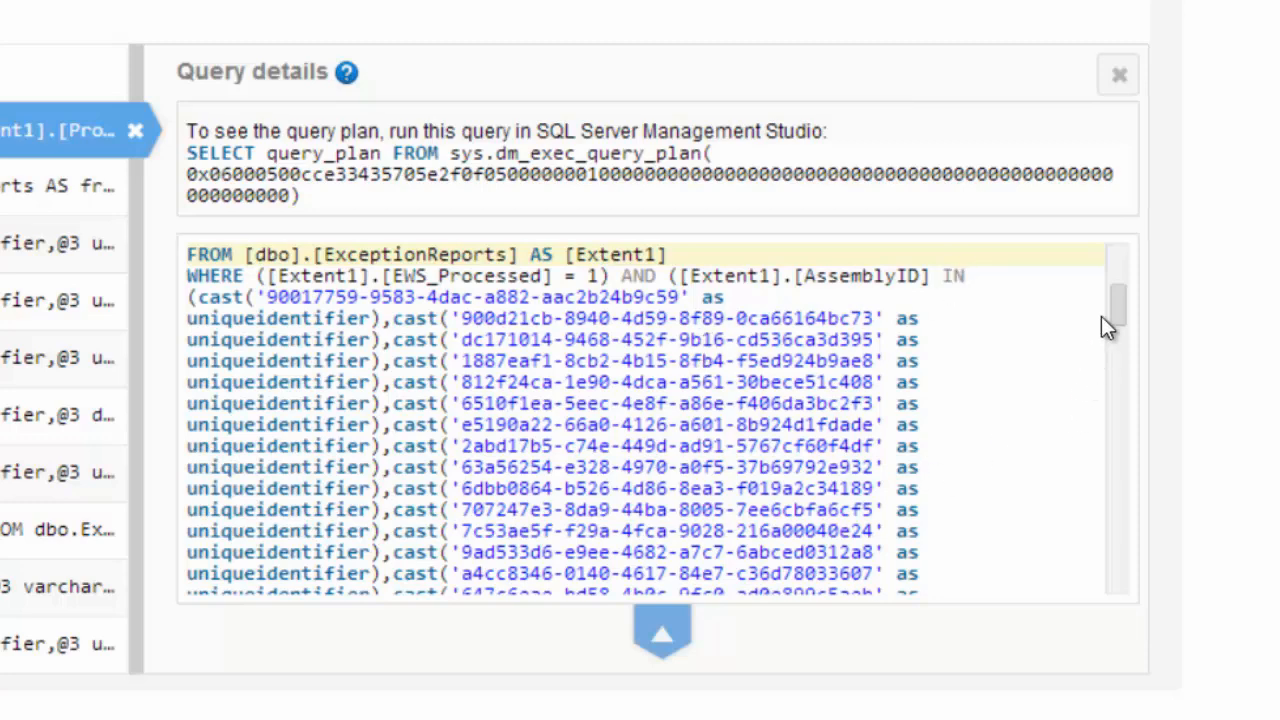
scroll("down", 3)
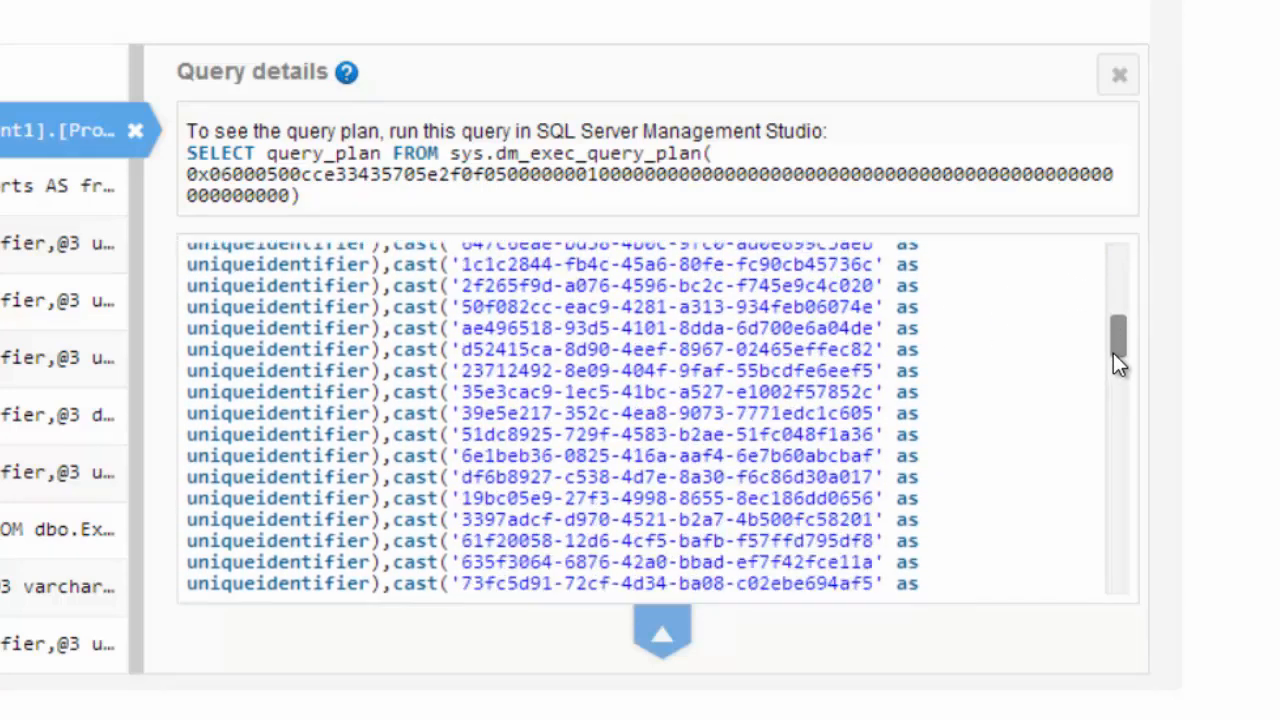
scroll("down", 3)
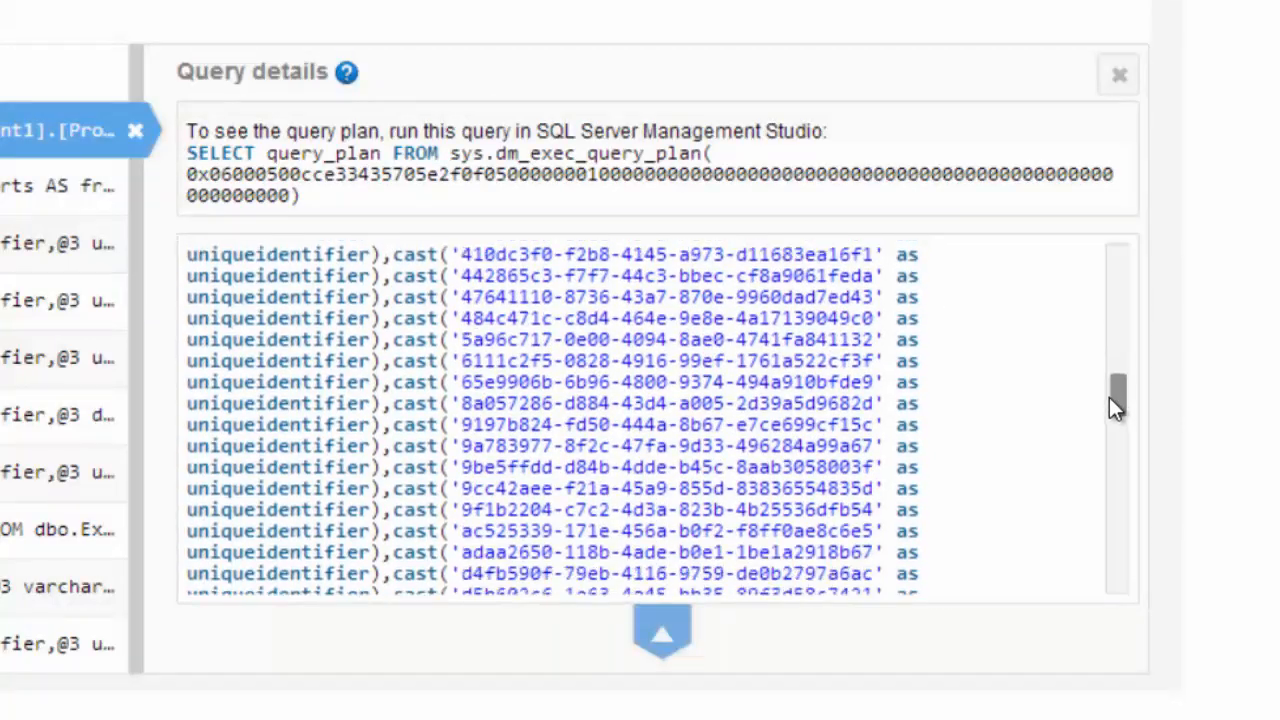
scroll("down", 3)
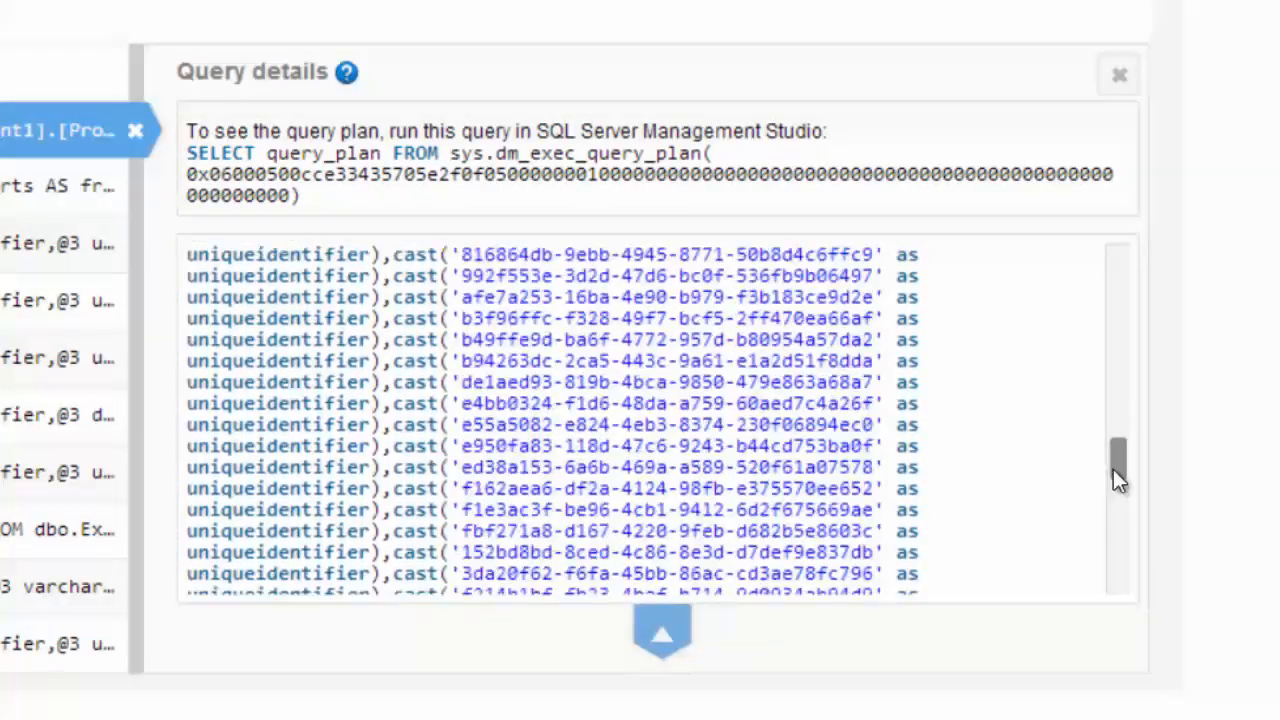
scroll("down", 3)
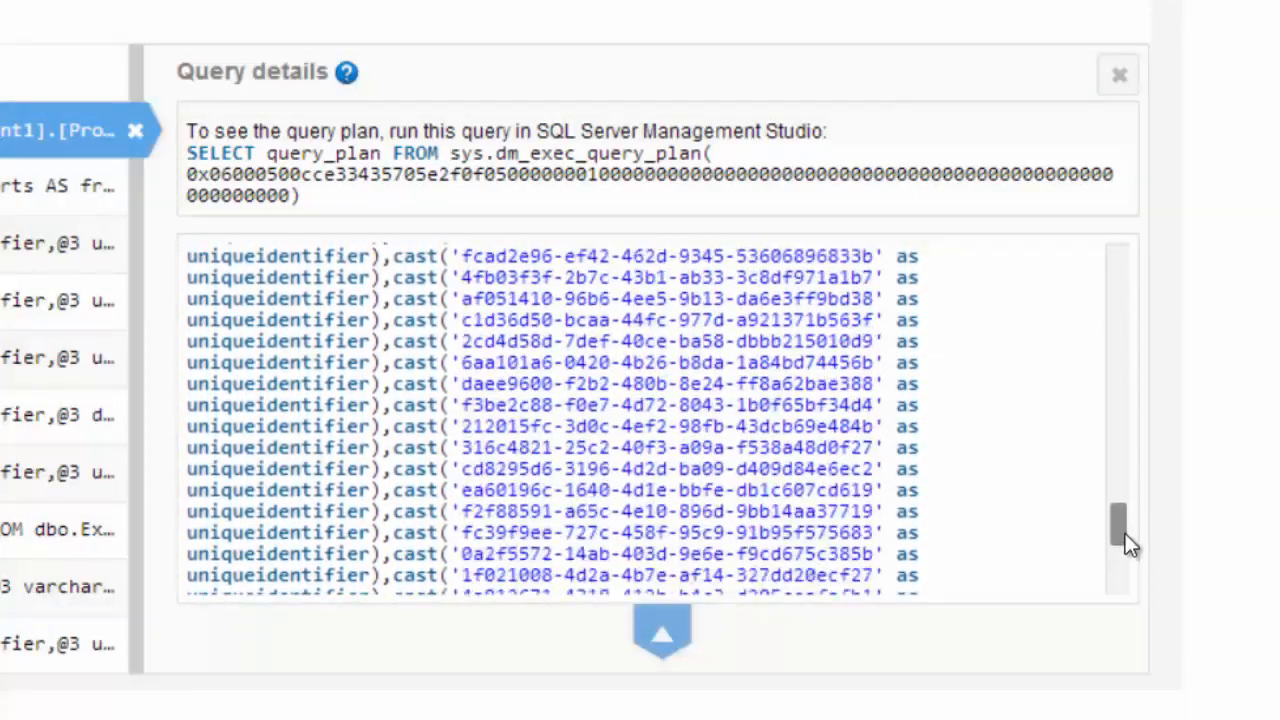
scroll("down", 3)
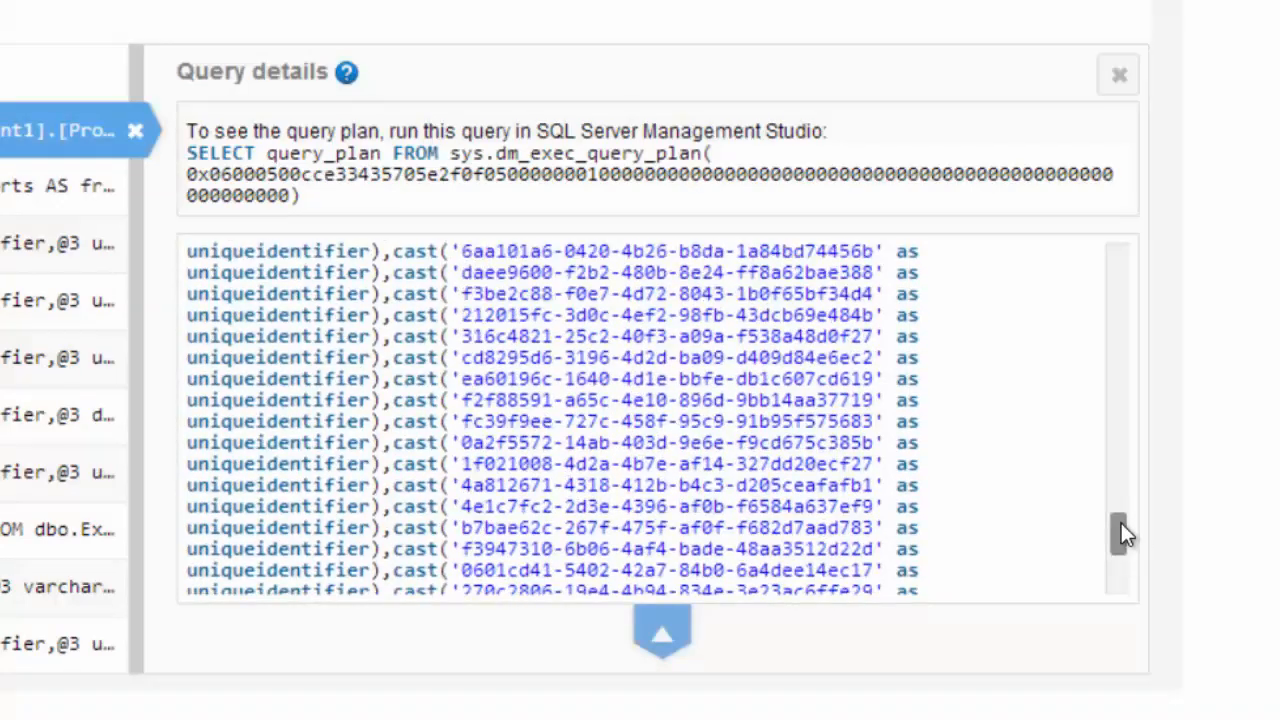
scroll("up", 3)
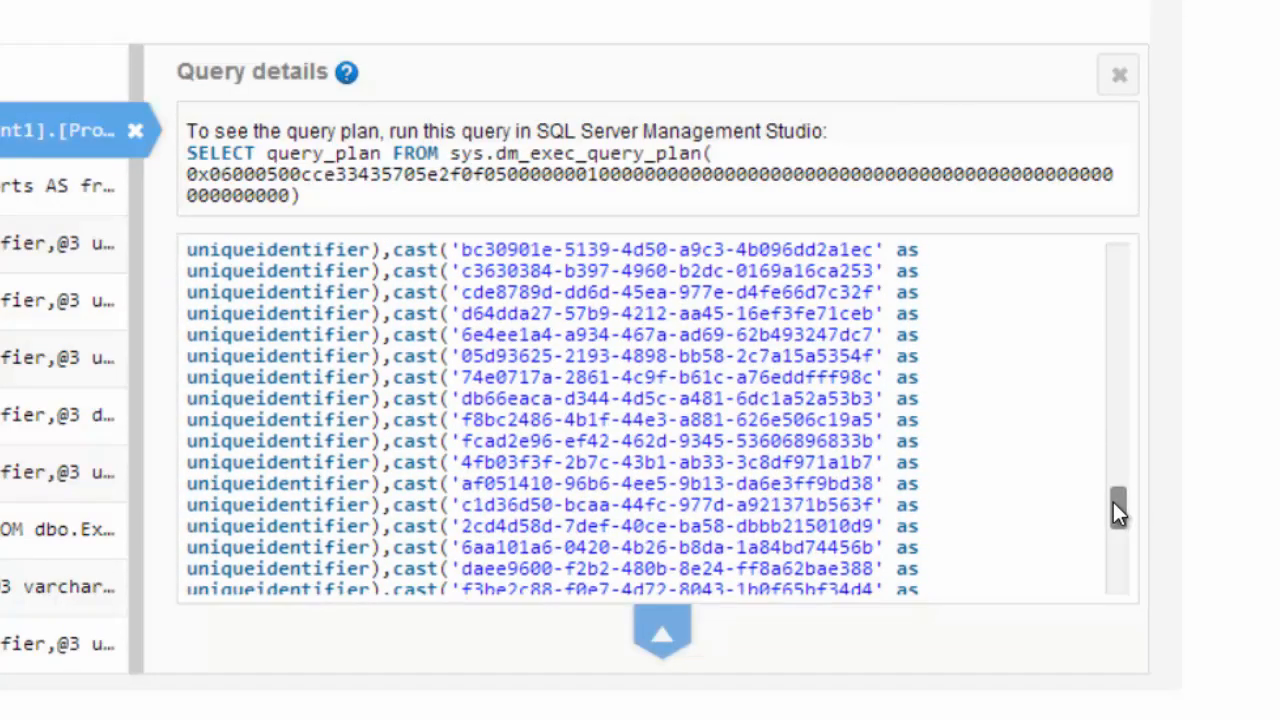
scroll("down", 3)
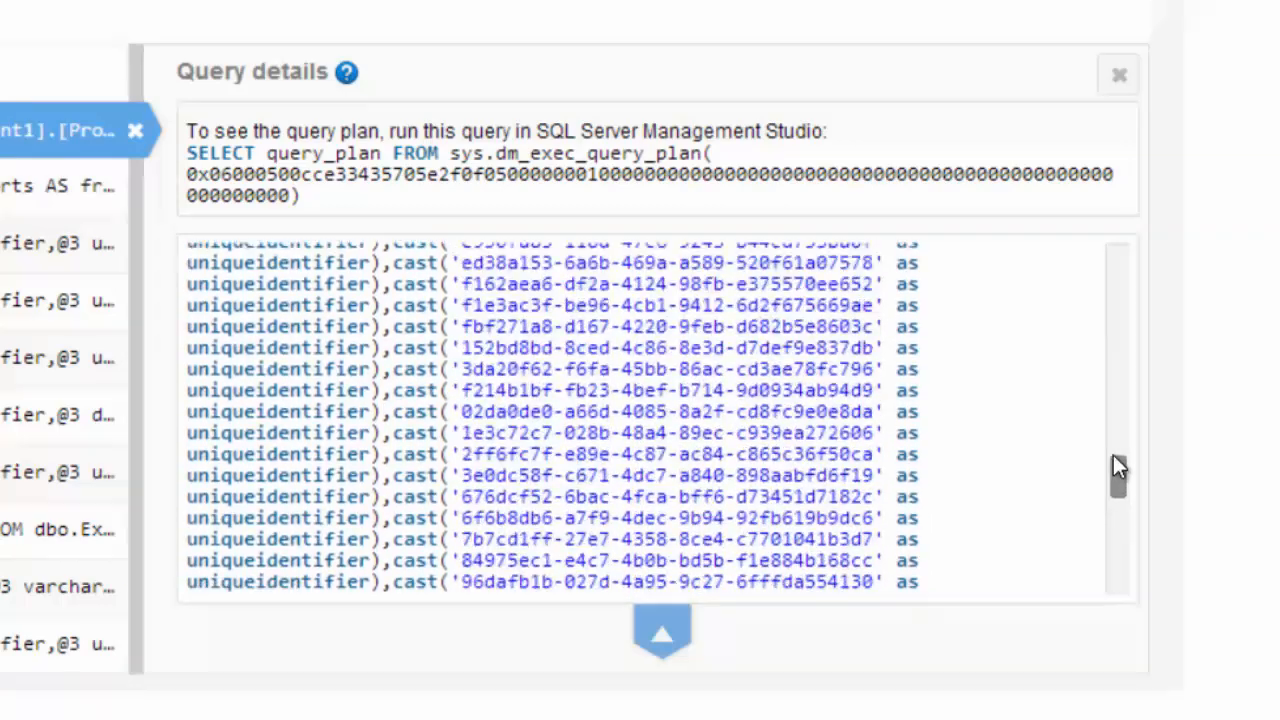
scroll("down", 3)
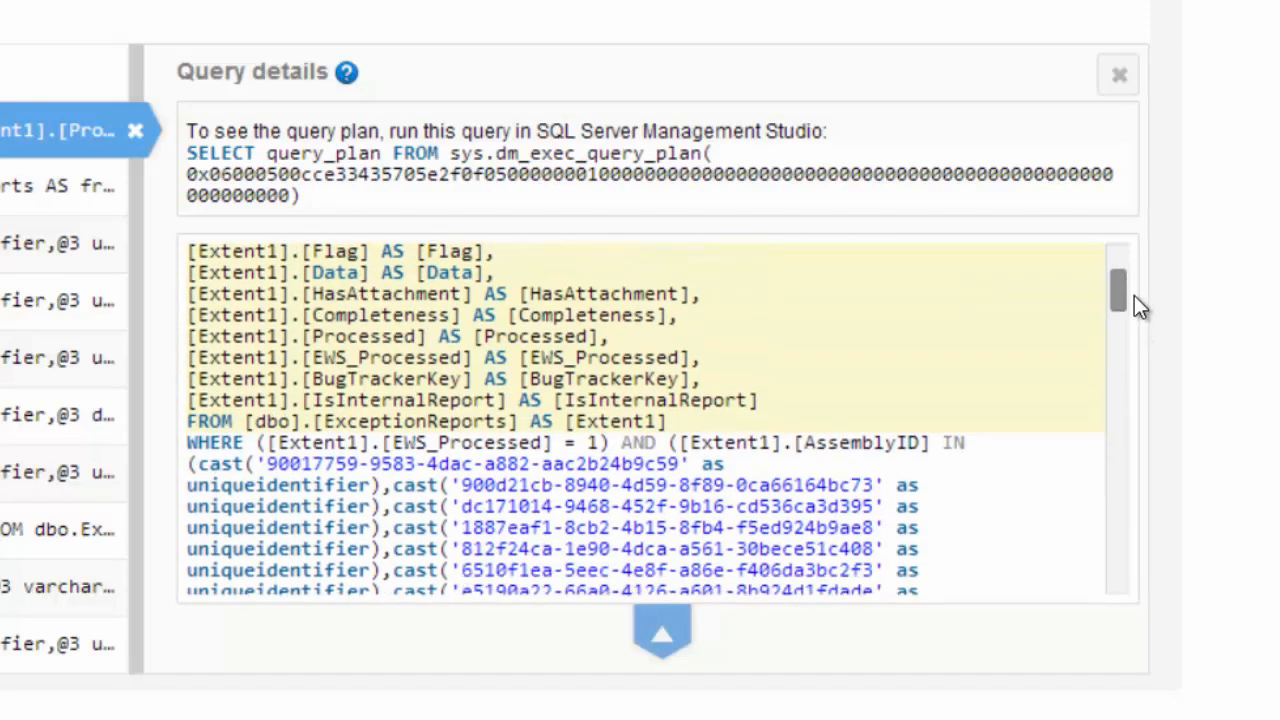
scroll("down", 3)
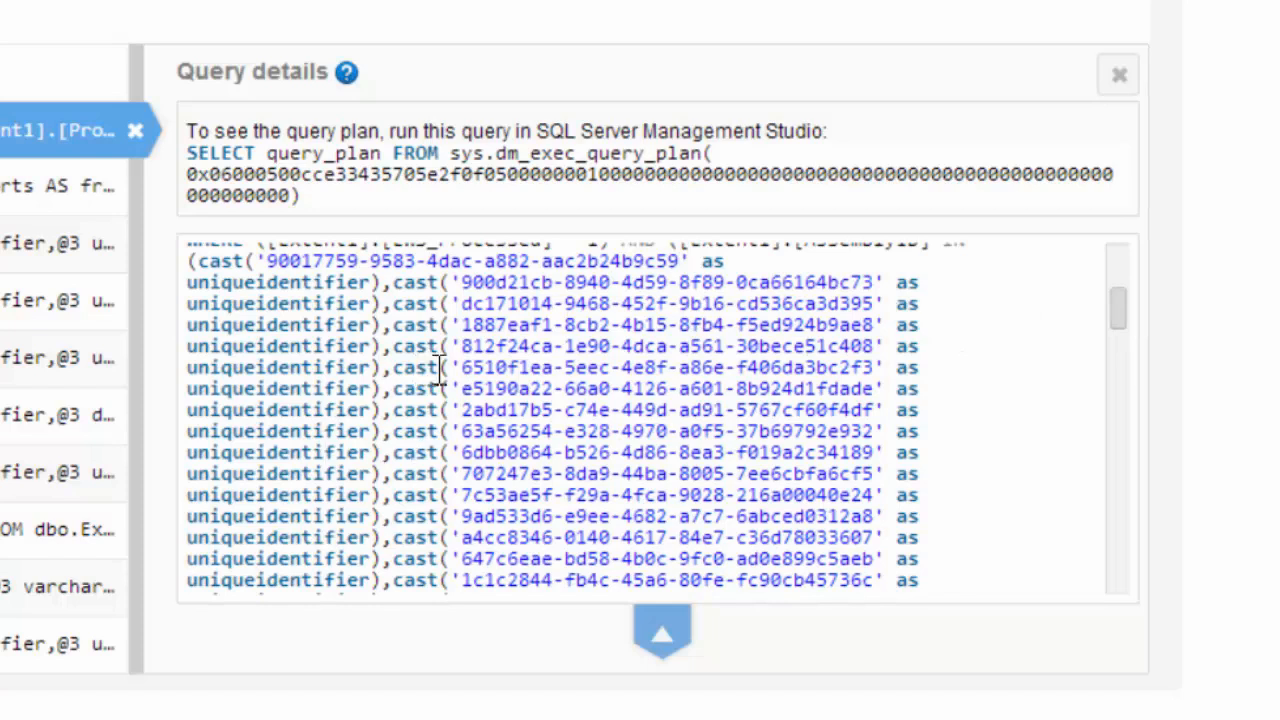
mouse_move(676, 376)
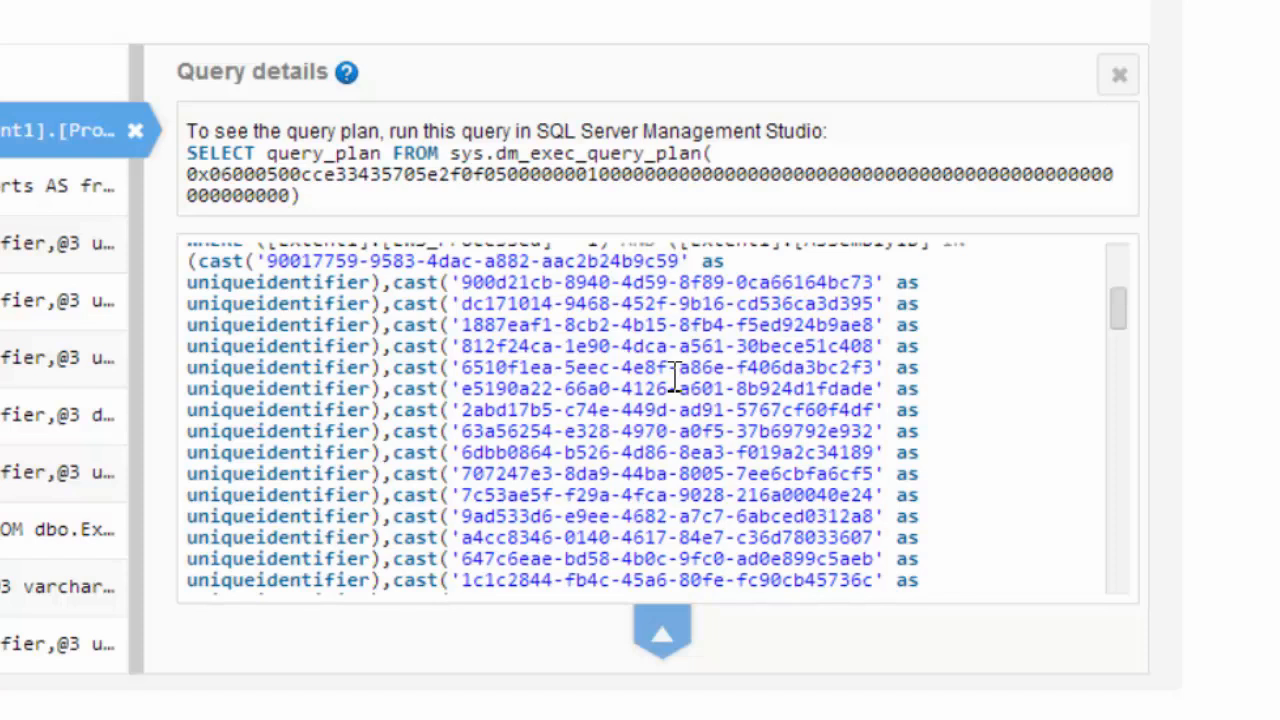
mouse_move(944, 444)
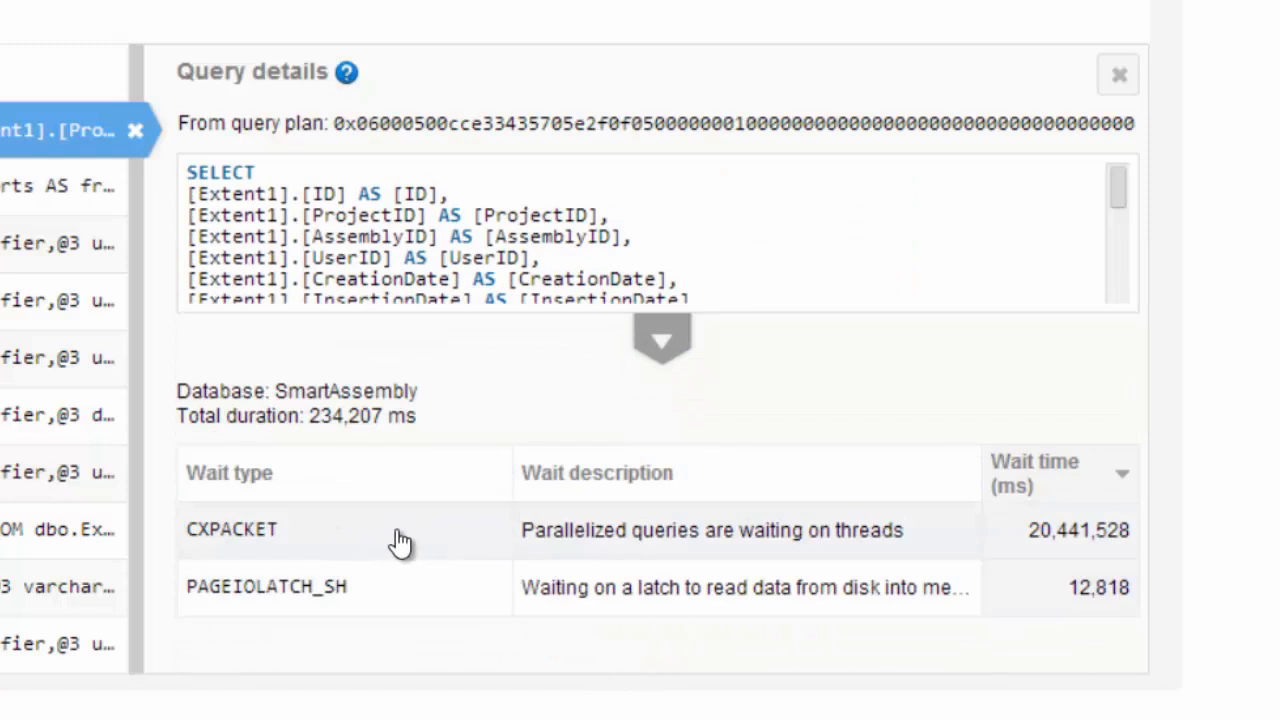
mouse_move(624, 604)
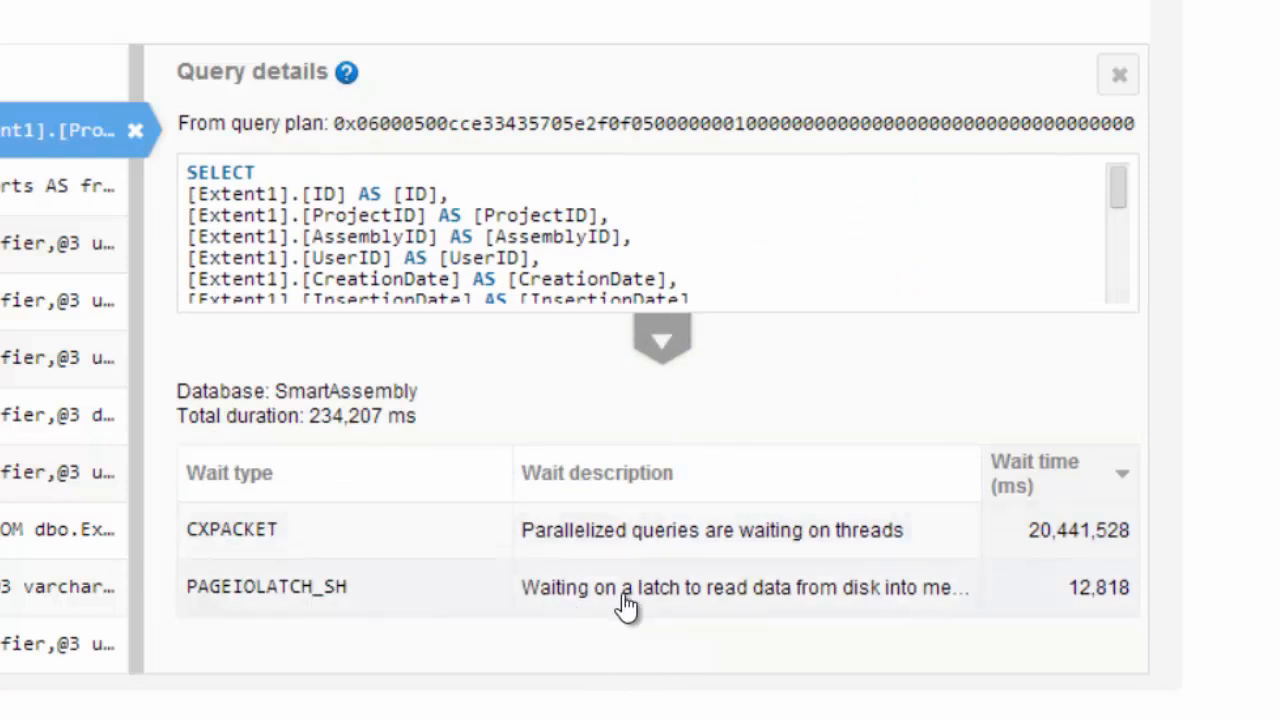
mouse_move(762, 610)
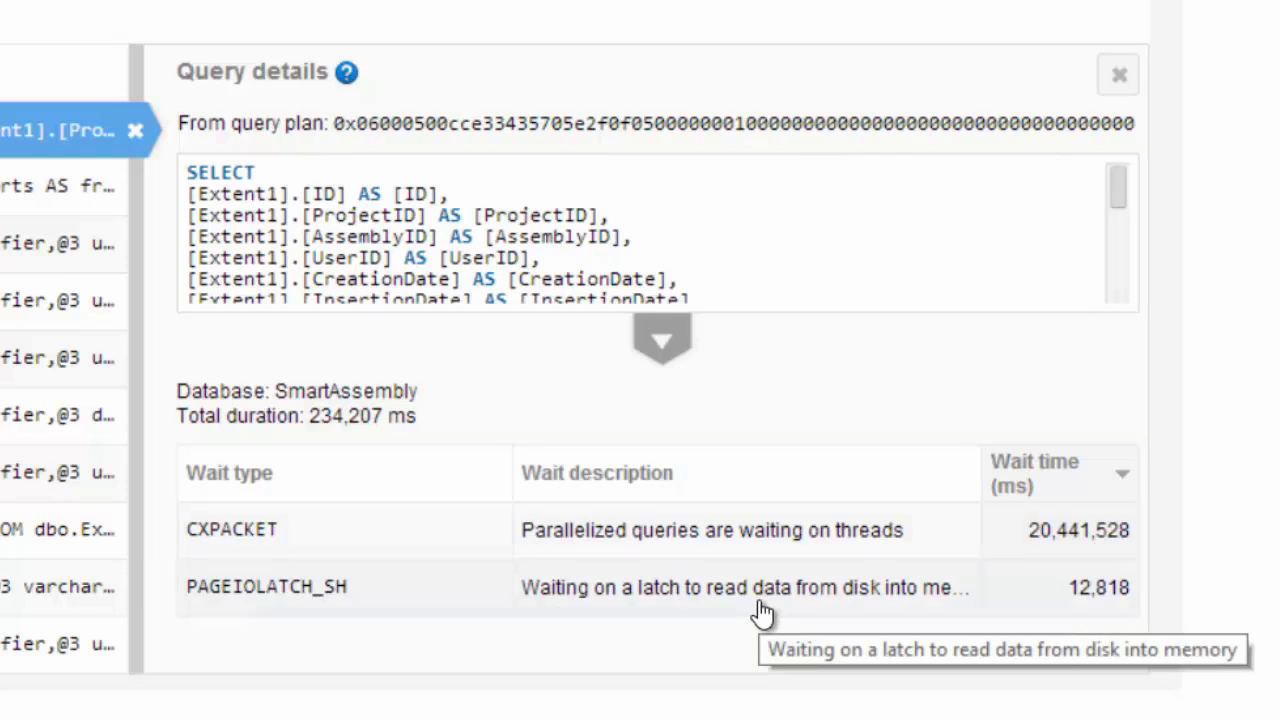
mouse_move(312, 598)
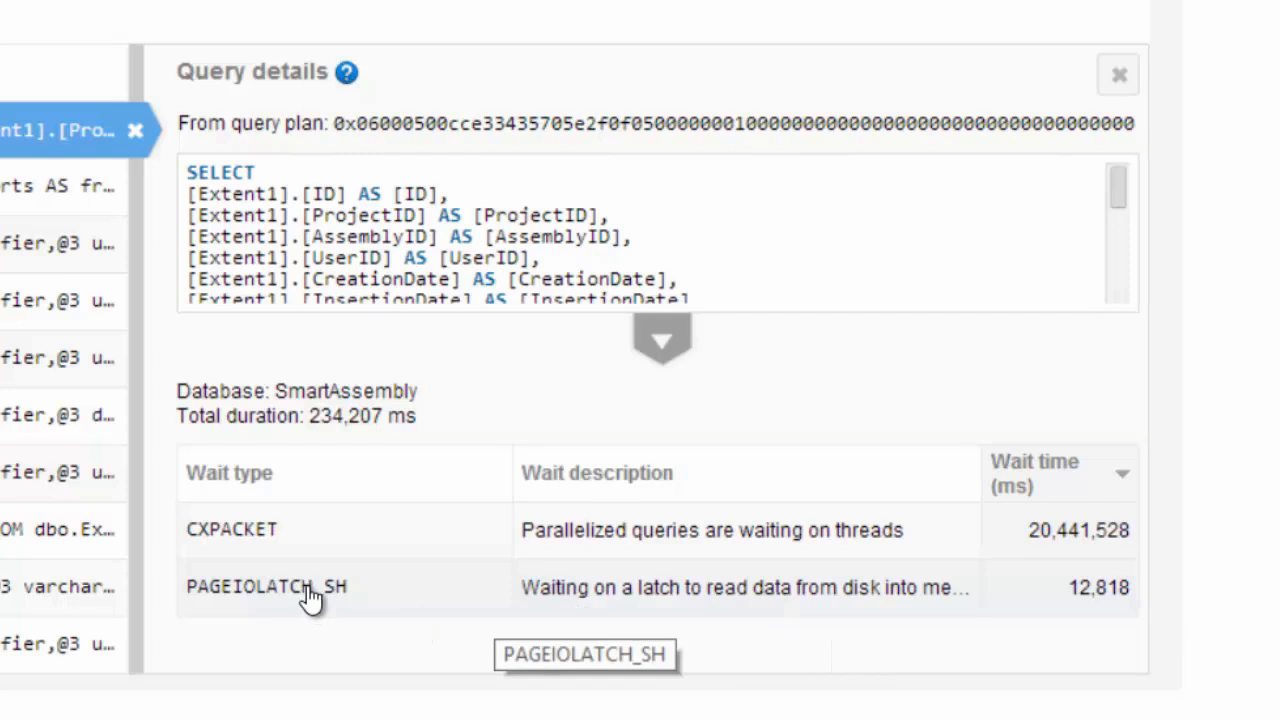
mouse_move(748, 610)
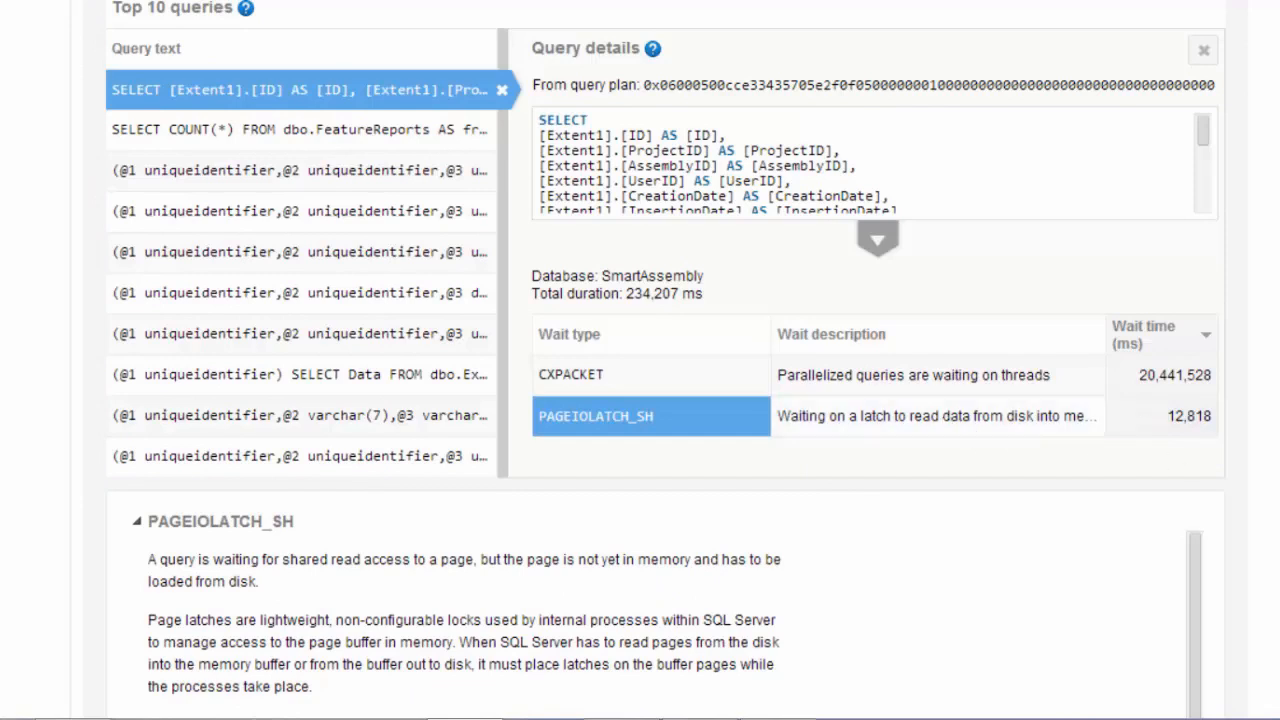
scroll("down", 3)
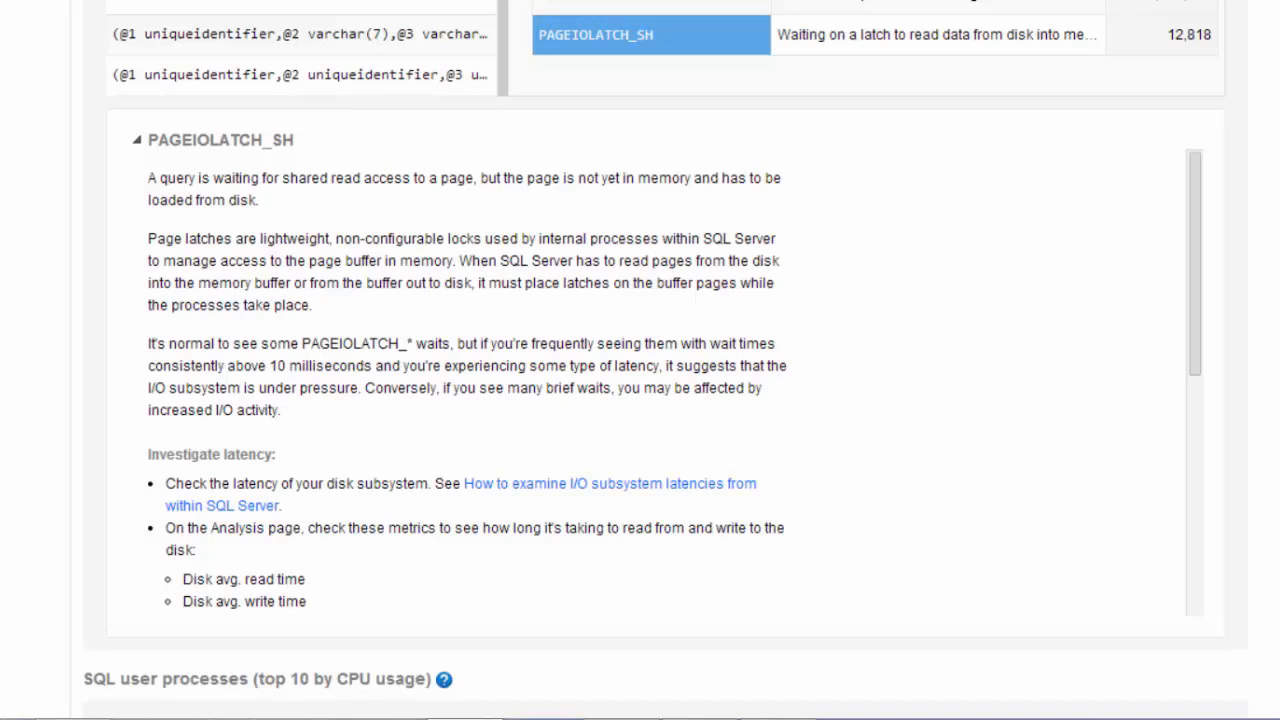
mouse_move(960, 76)
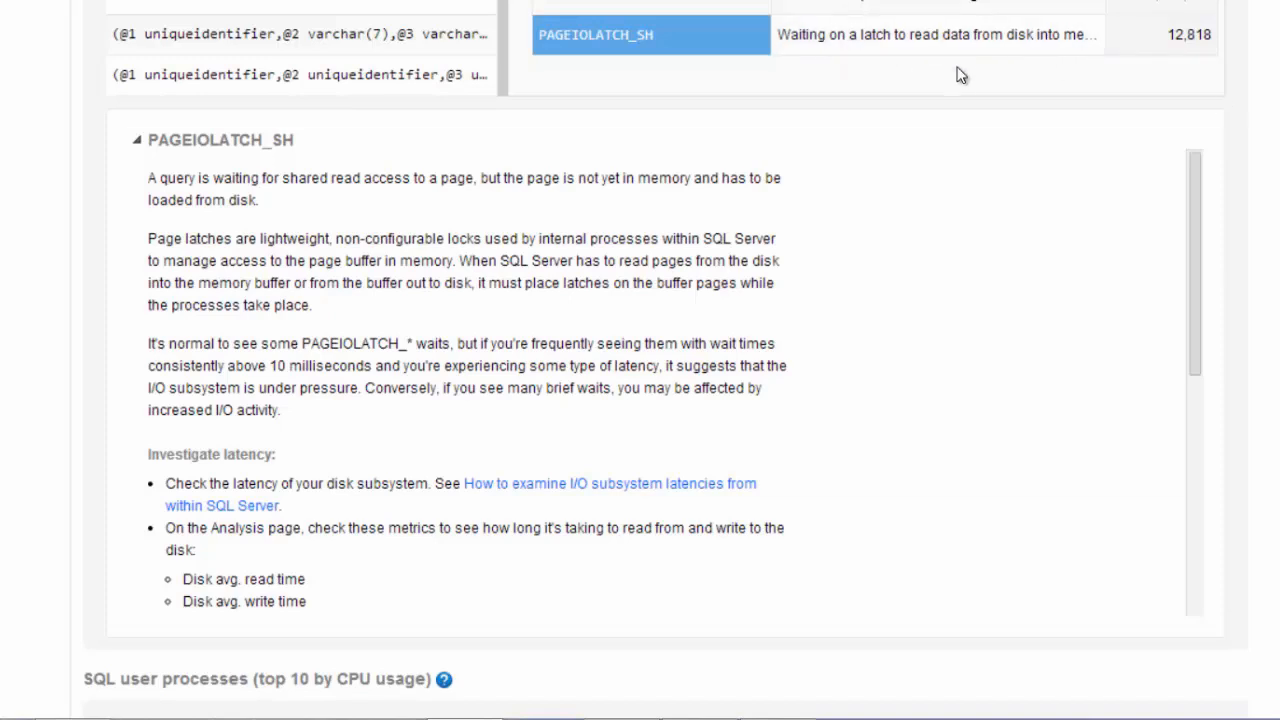
mouse_move(520, 392)
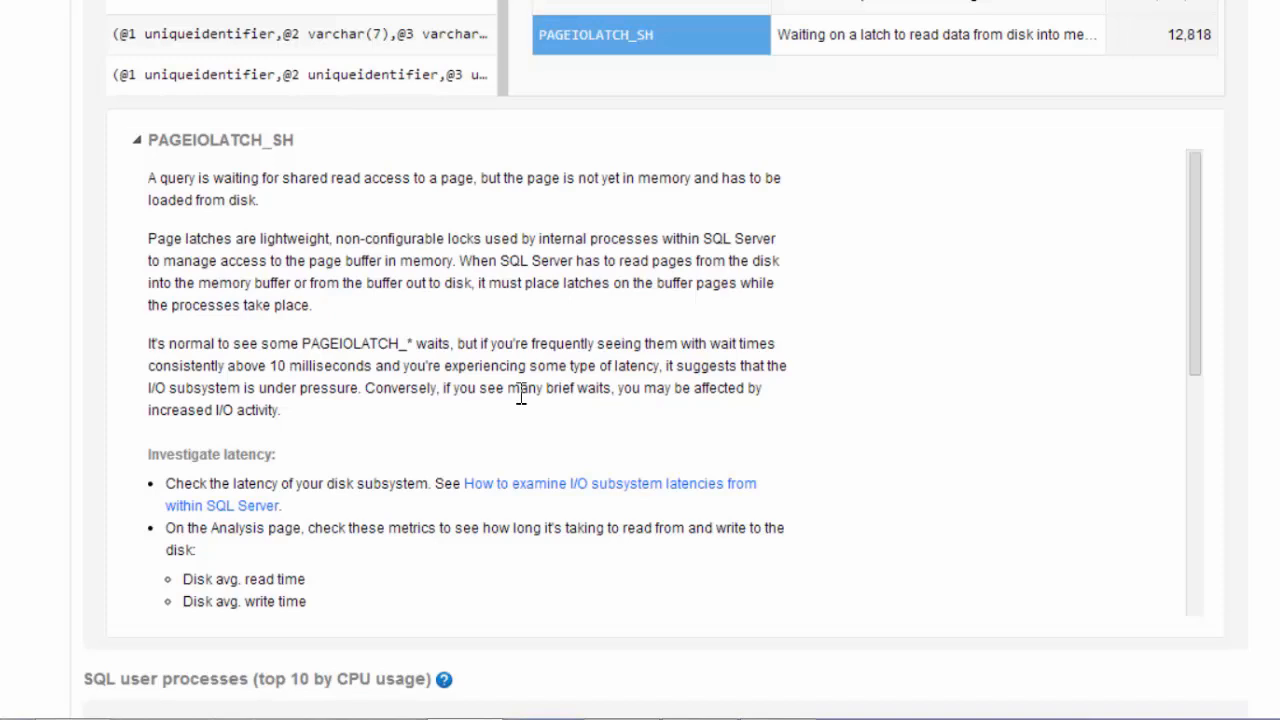
mouse_move(430, 364)
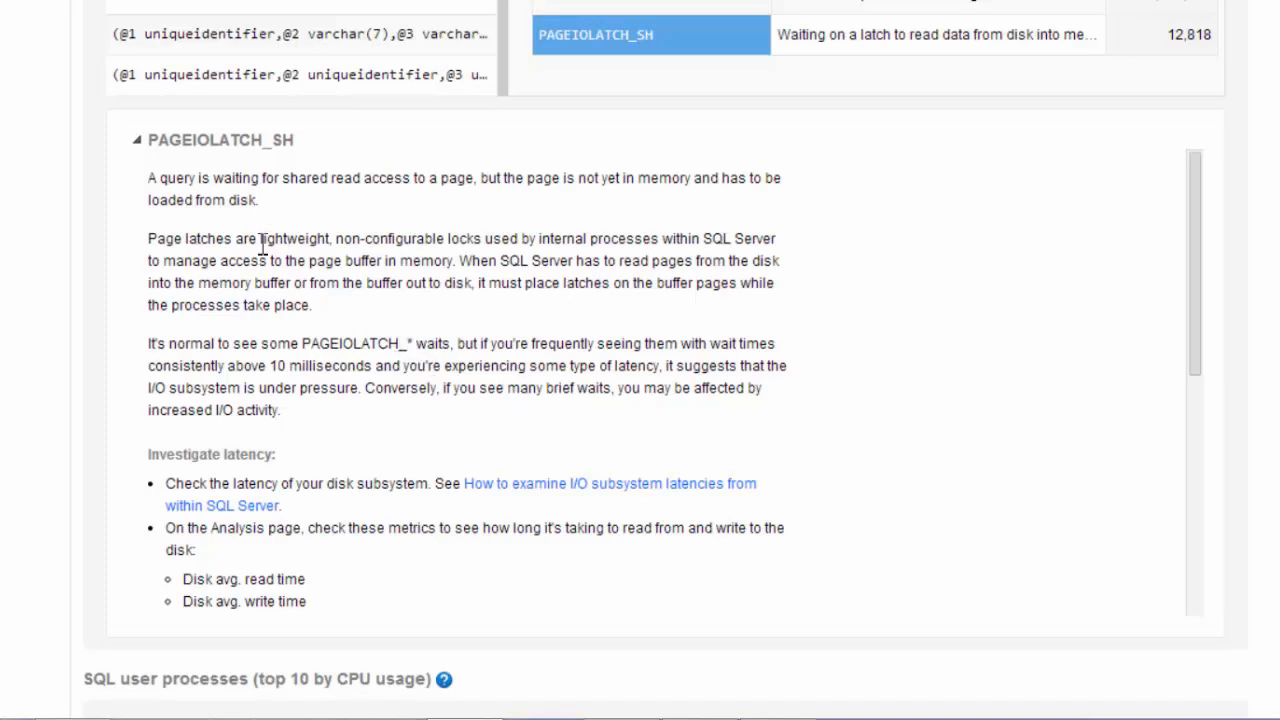
mouse_move(688, 344)
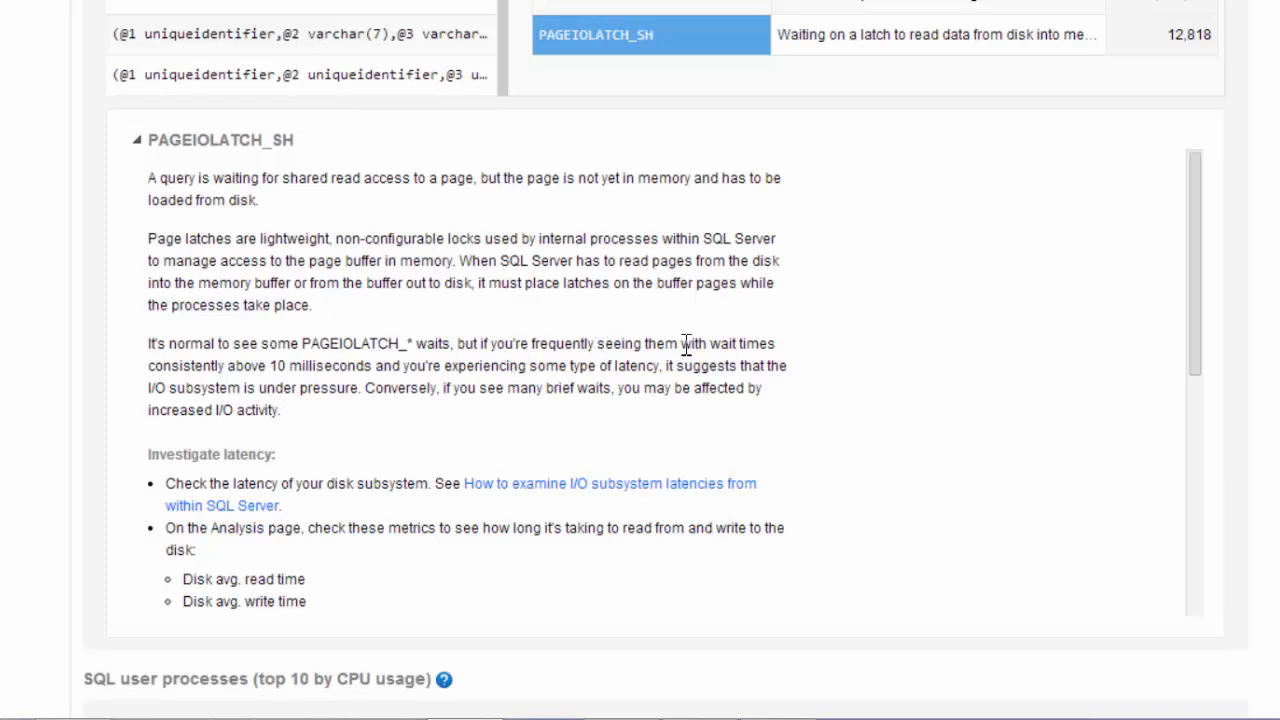
mouse_move(1232, 276)
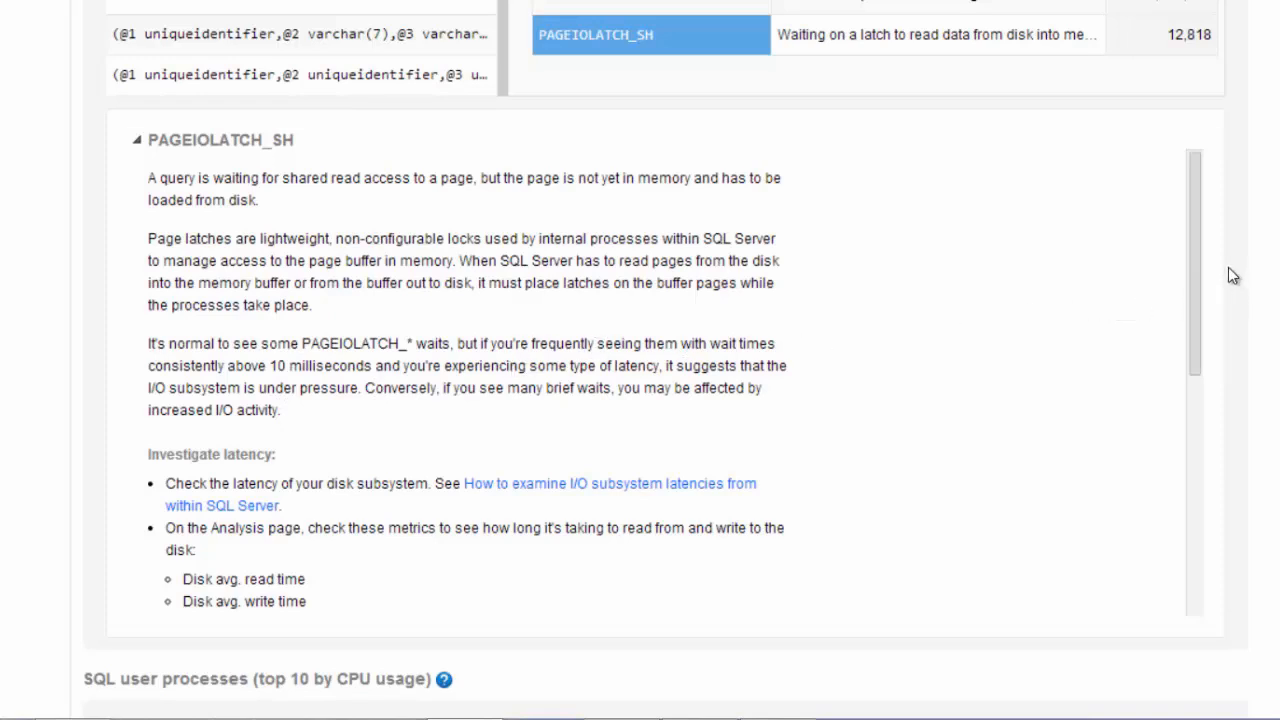
scroll("down", 3)
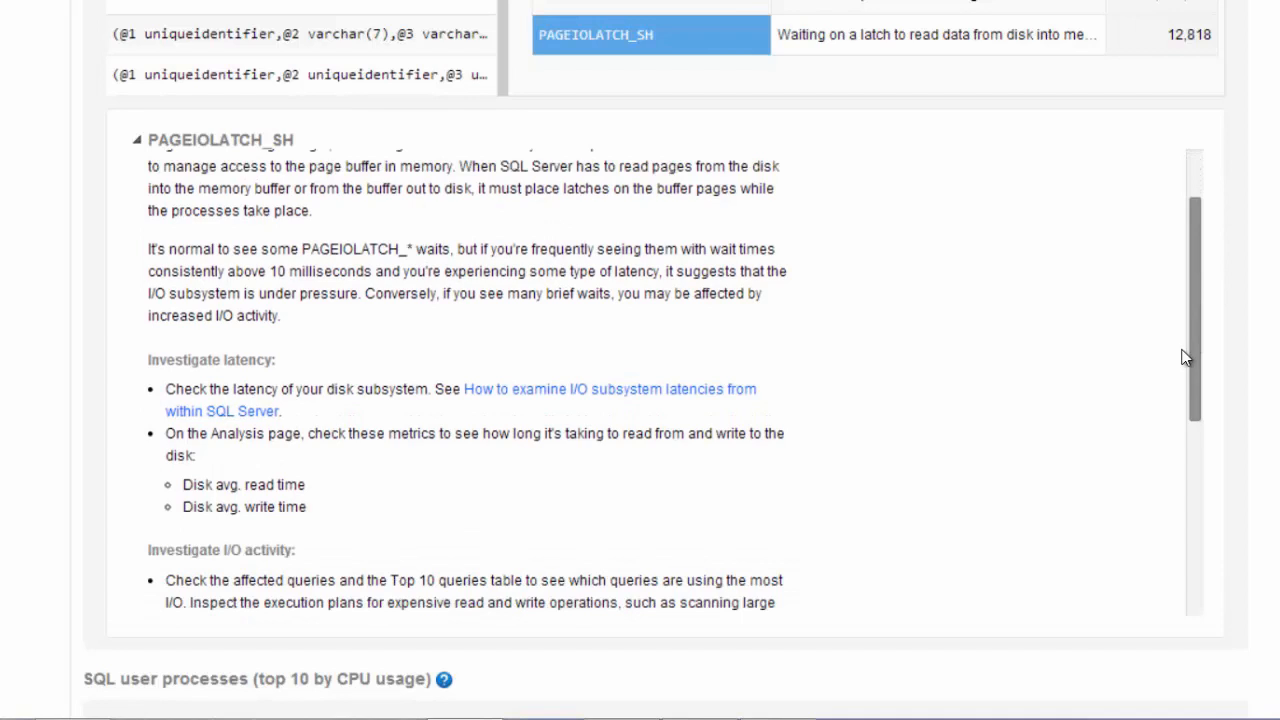
scroll("down", 3)
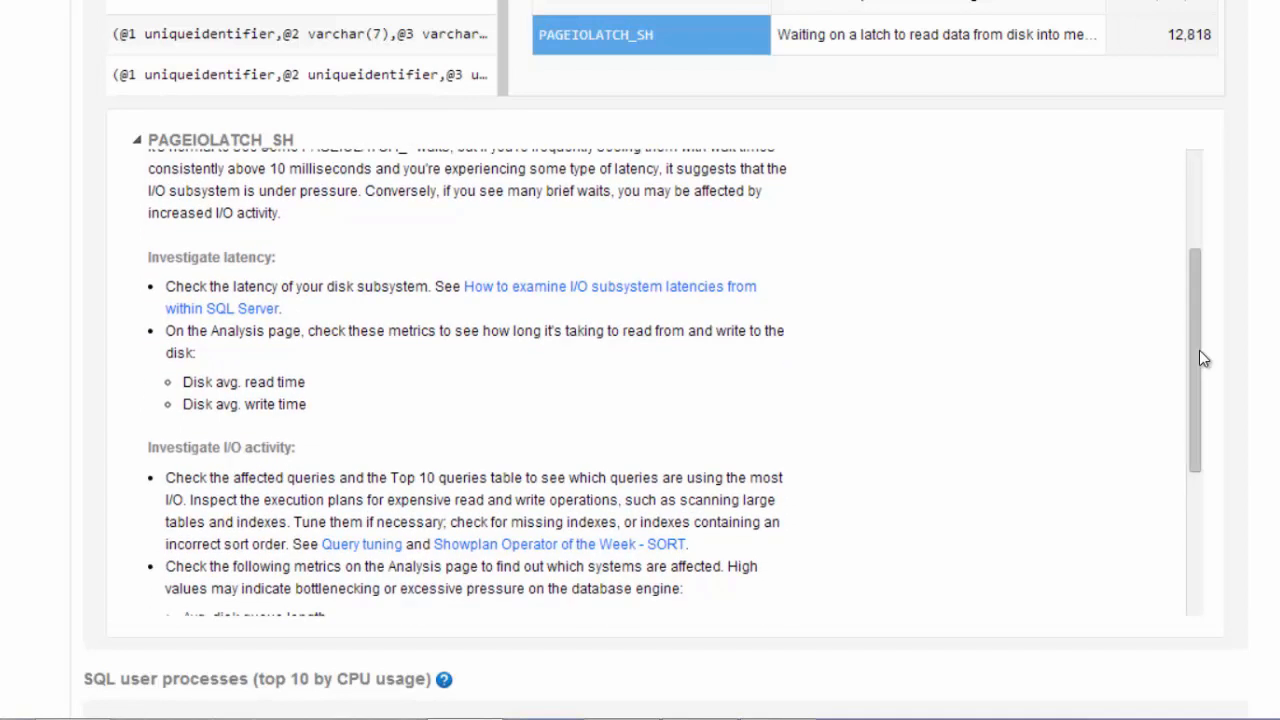
scroll("down", 3)
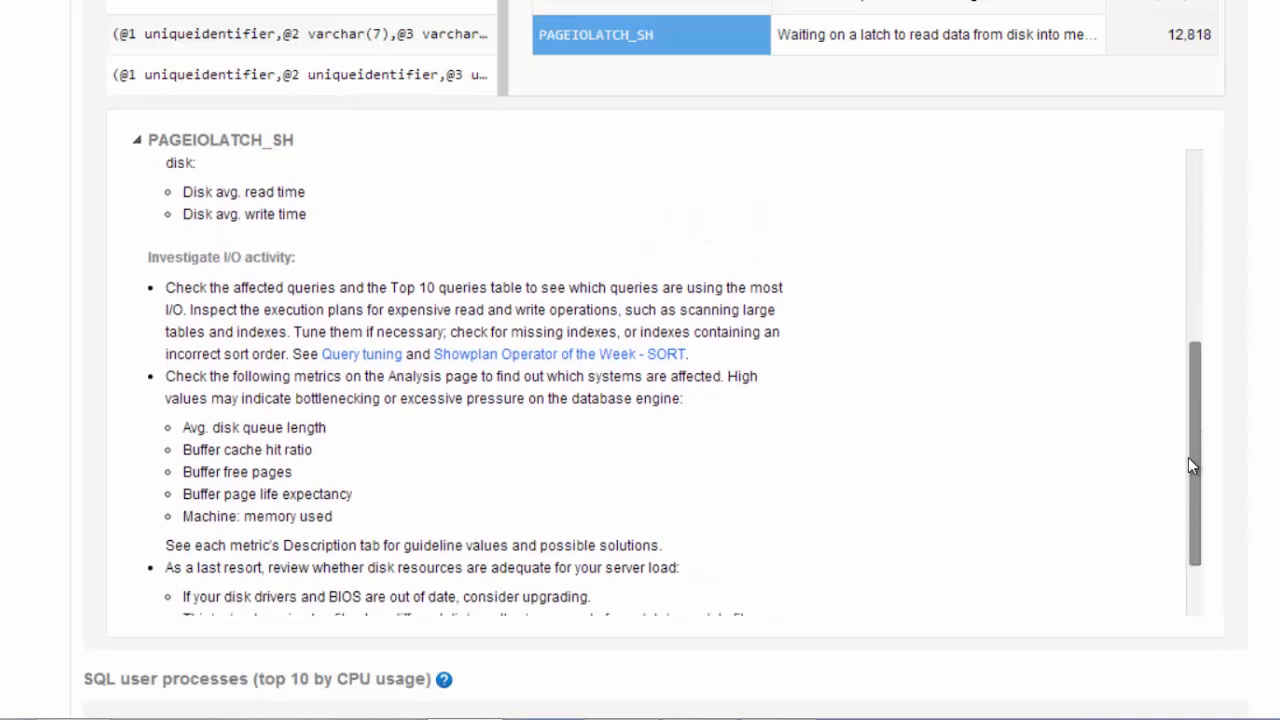
scroll("down", 3)
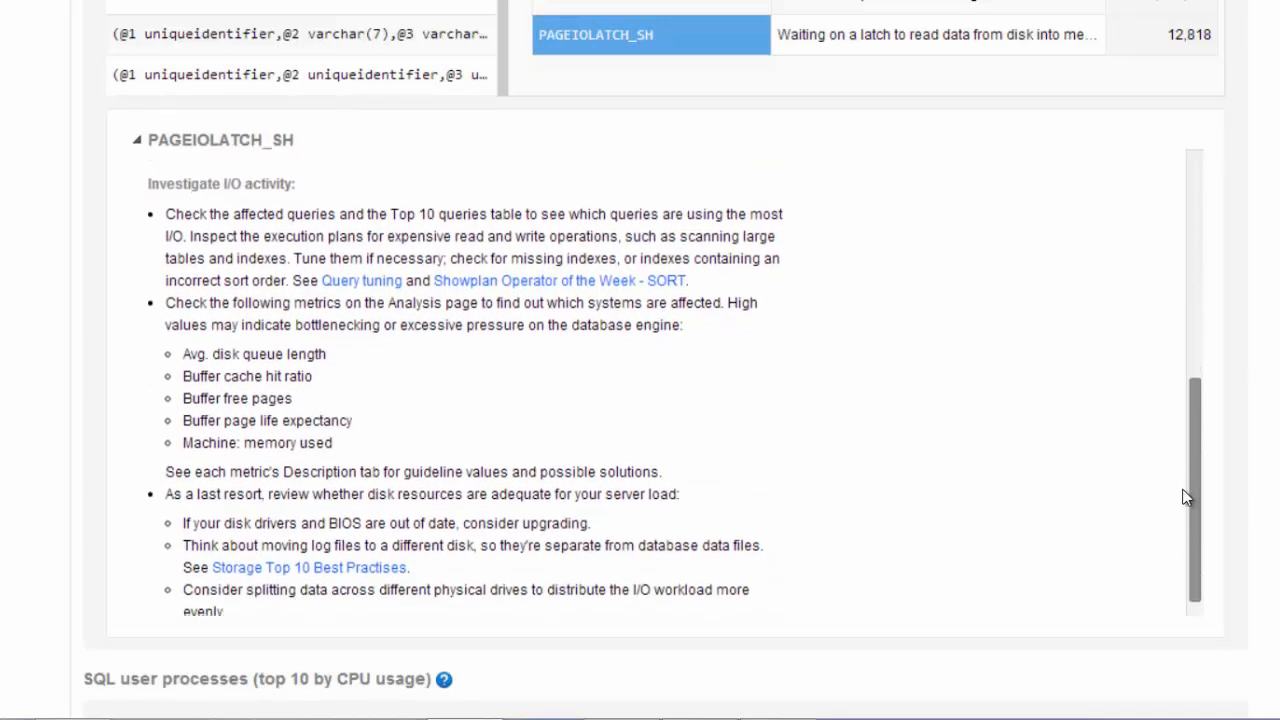
scroll("up", 3)
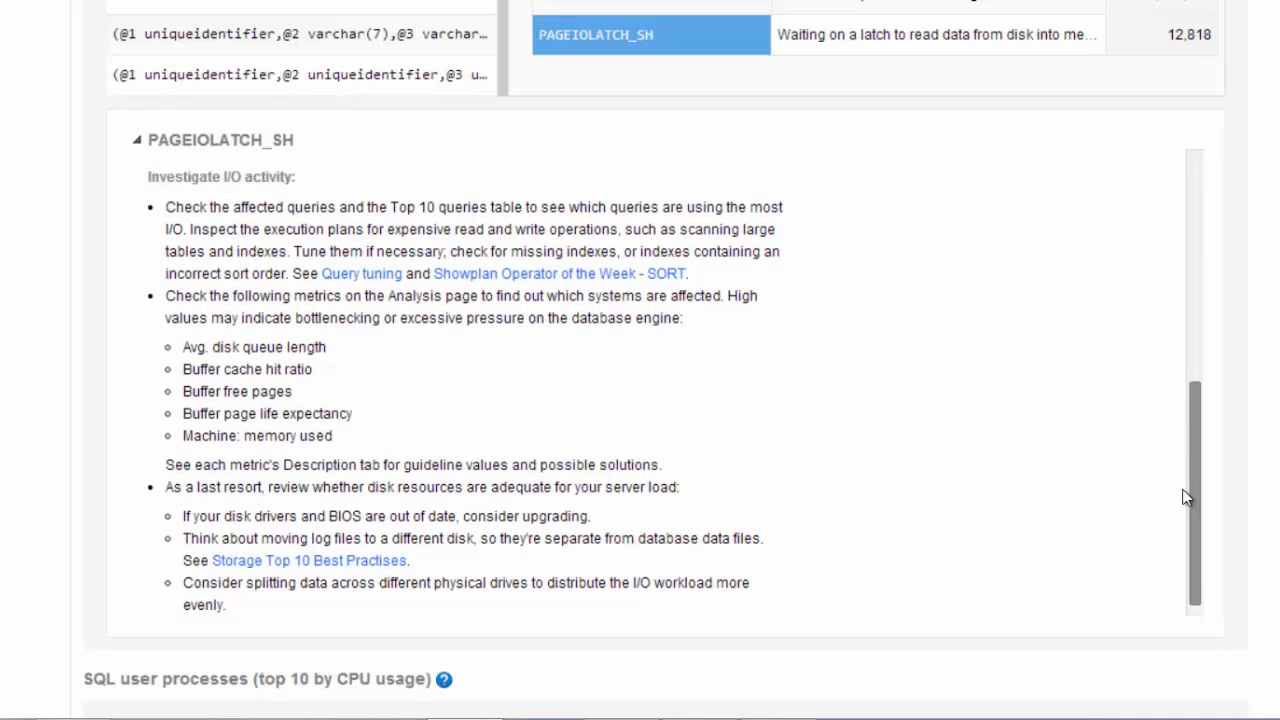
scroll("up", 3)
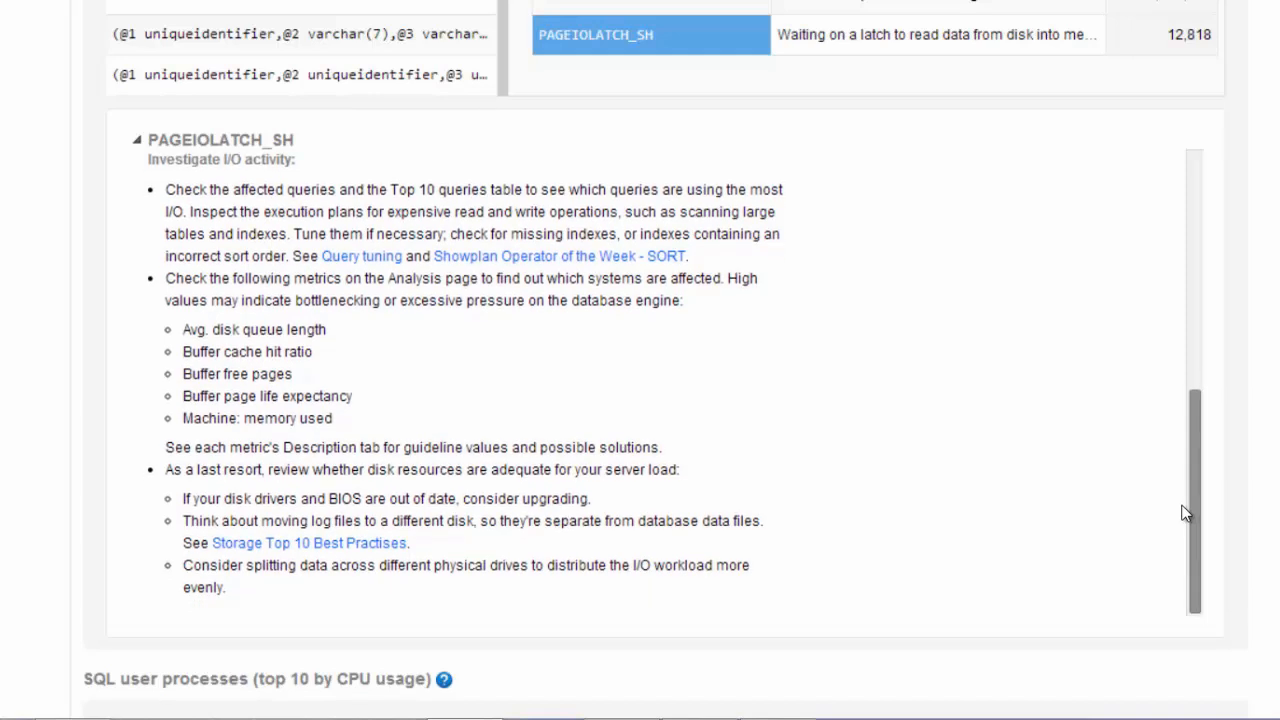
scroll("up", 3)
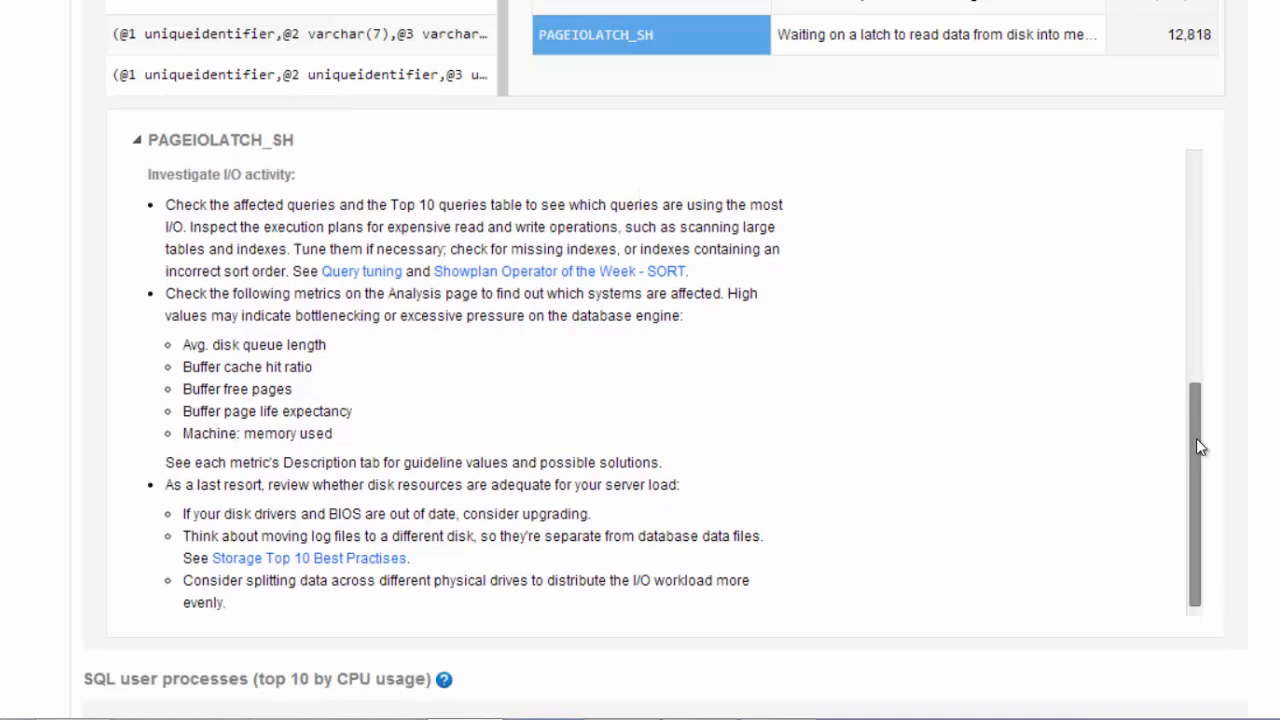
scroll("up", 3)
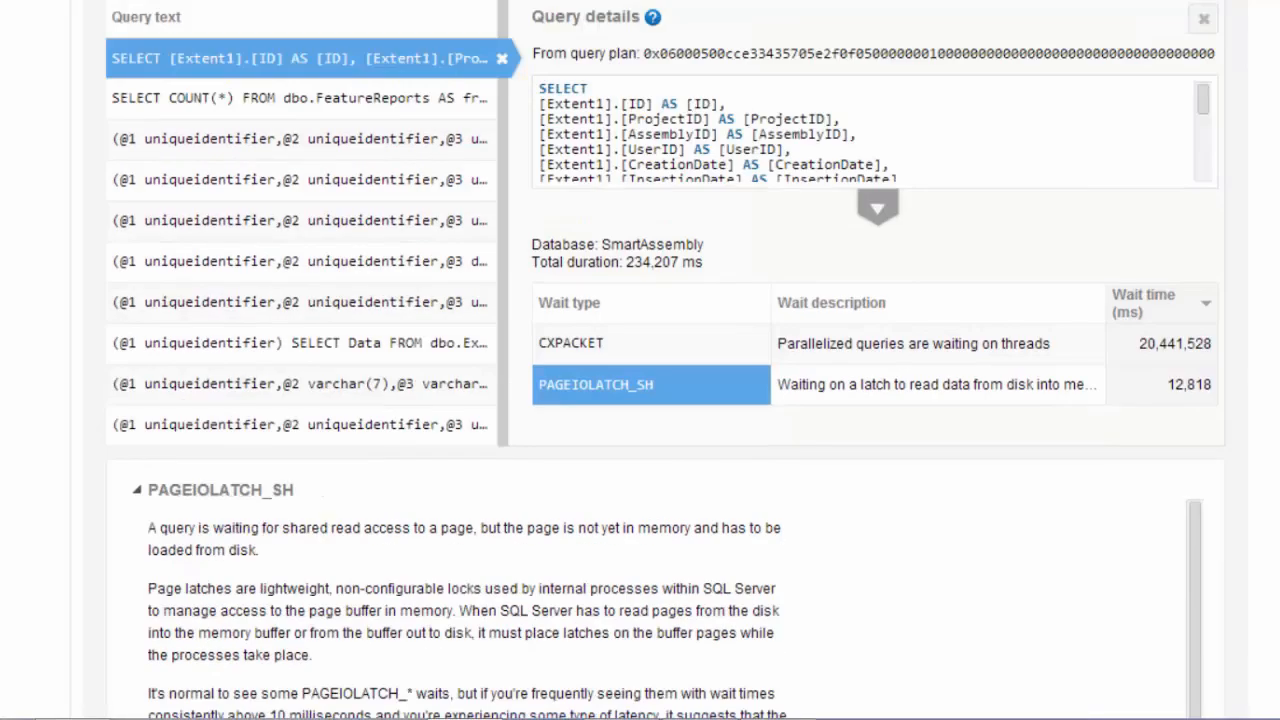
mouse_move(1044, 188)
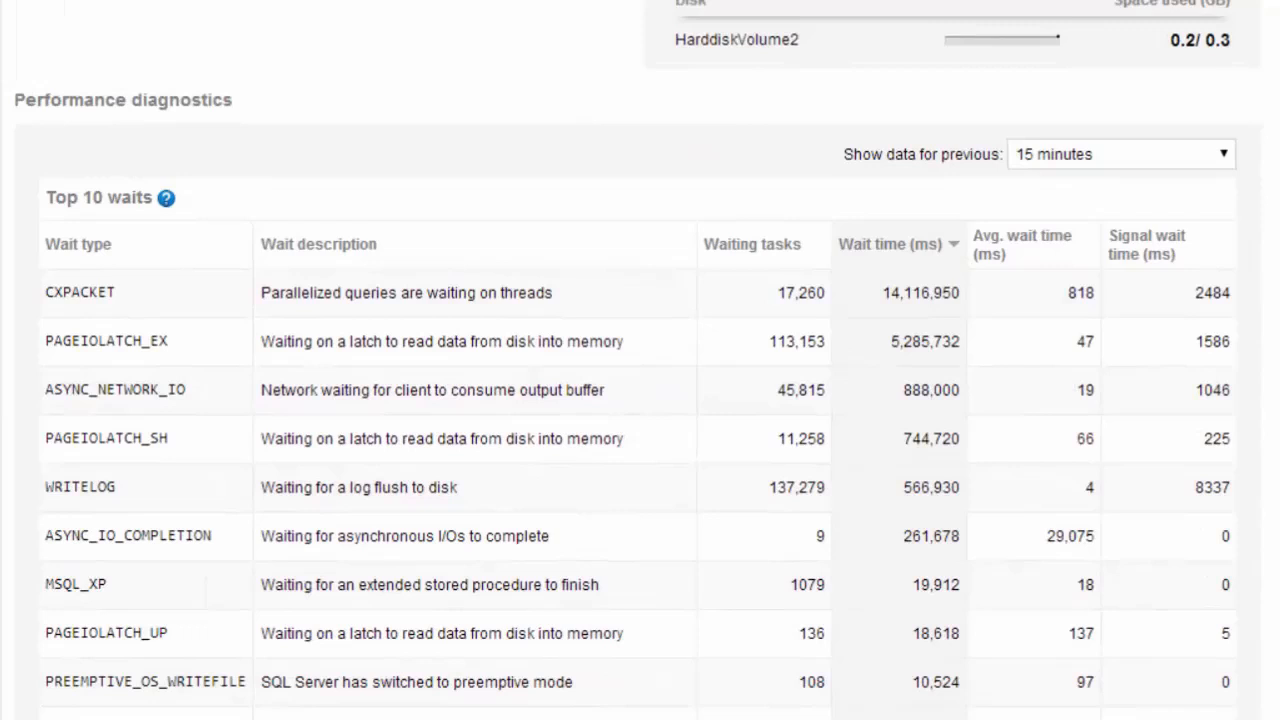
Bring the Performance diagnostics Top 10 waits table for the last 15 minutes into view.
scroll("down", 3)
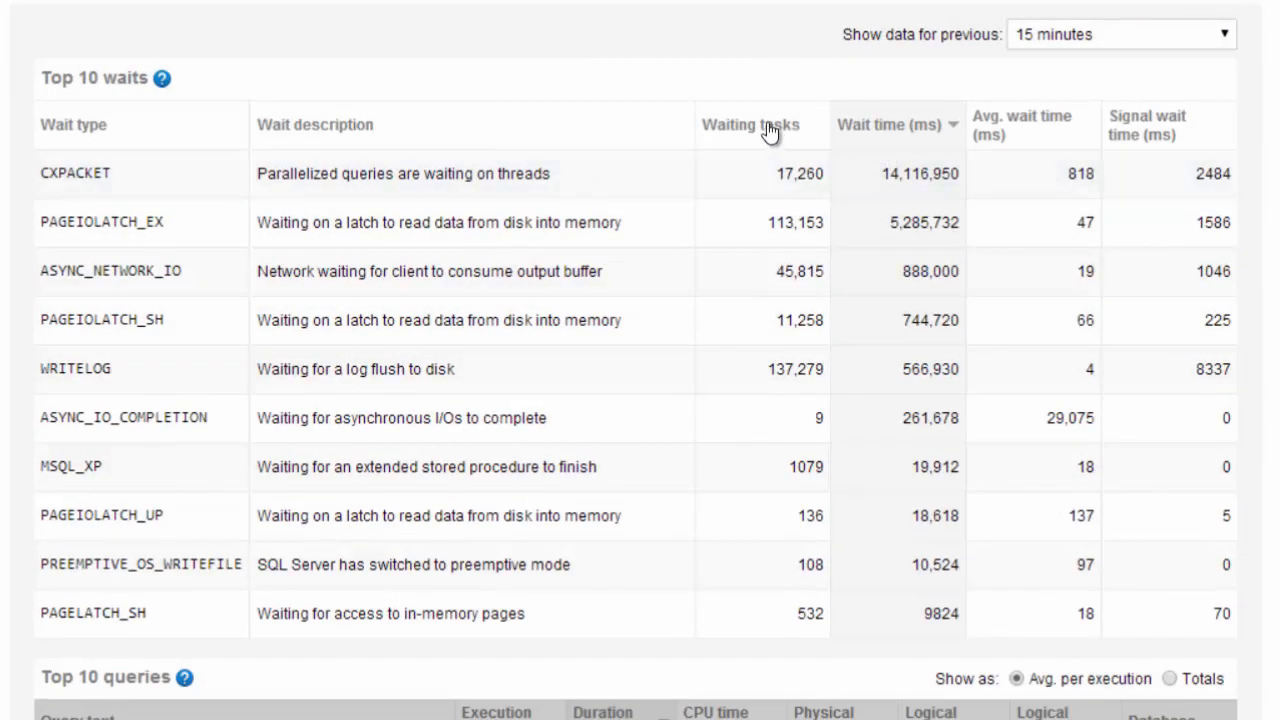
Sort the Top 10 waits by waiting tasks, then by wait time so CXPACKET leads at 14,116,950 ms.
left_click(752, 124)
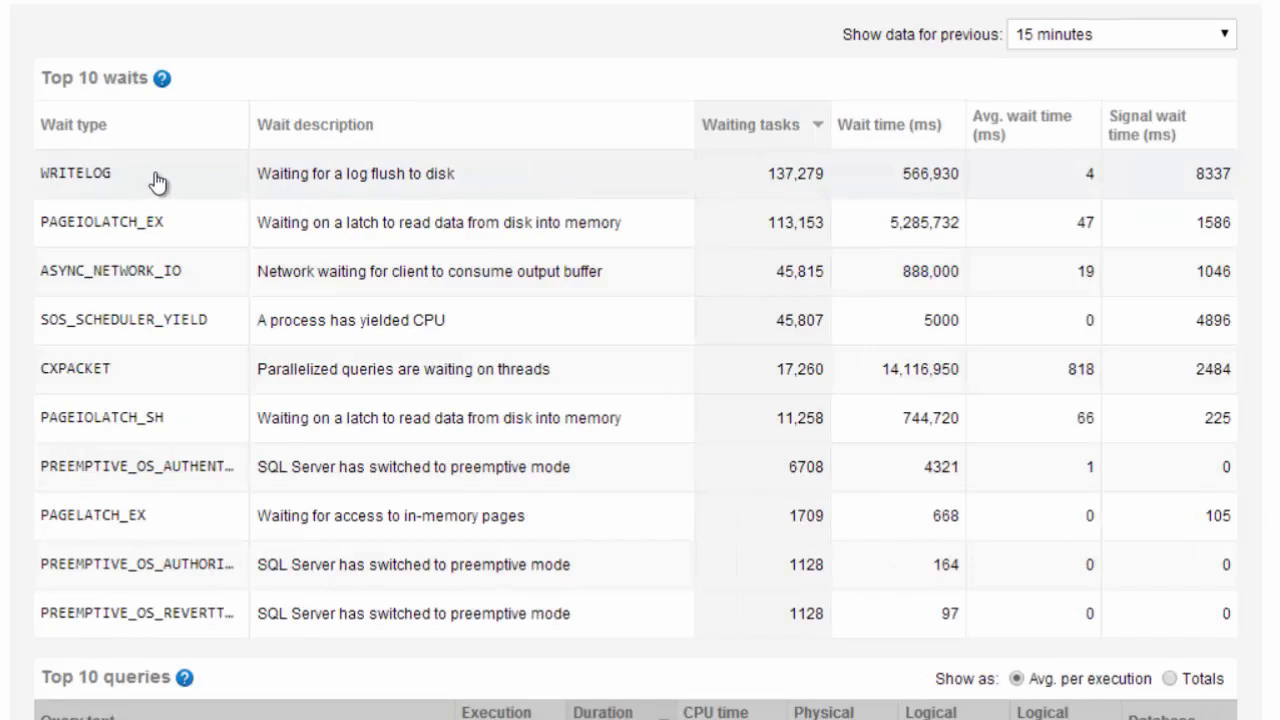
mouse_move(596, 190)
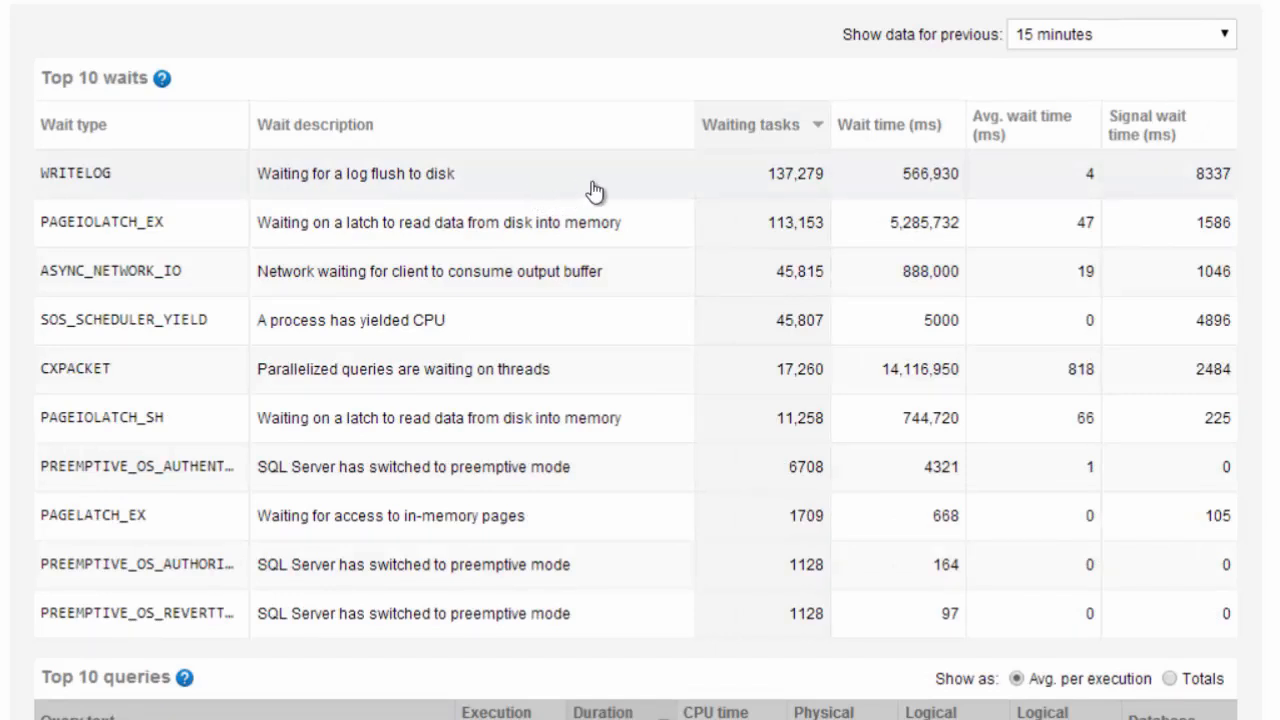
mouse_move(370, 190)
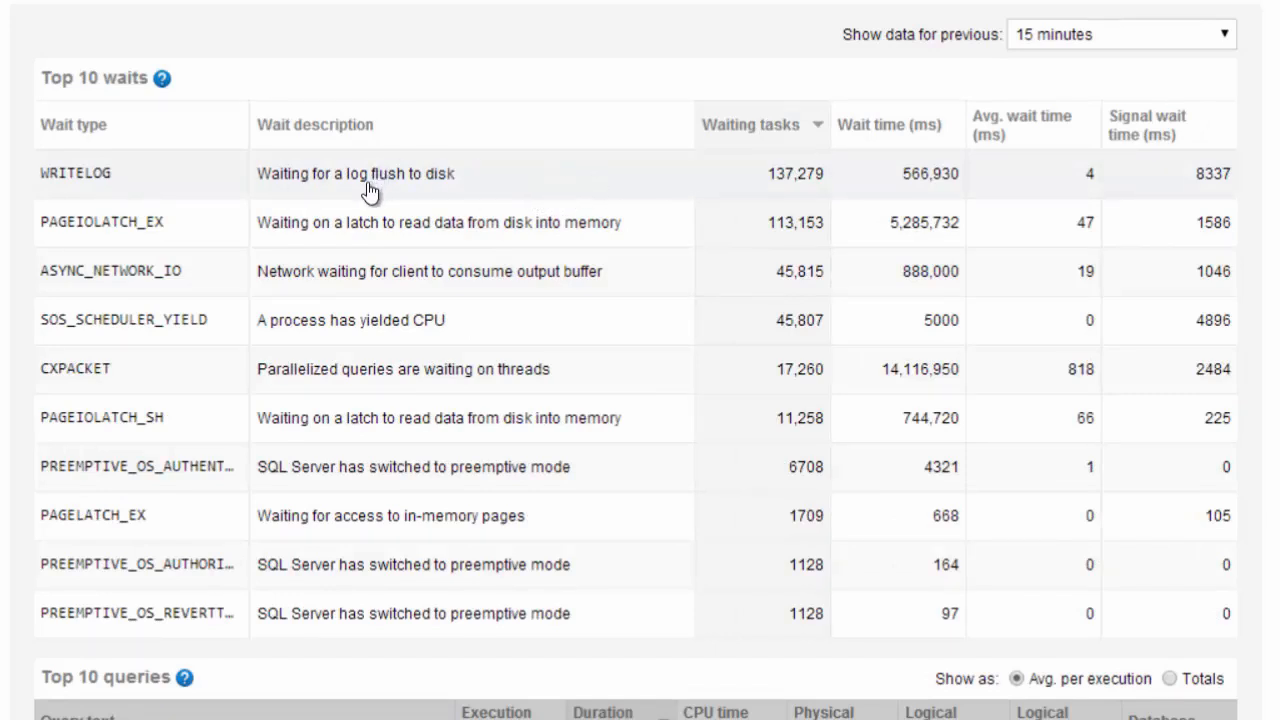
mouse_move(380, 190)
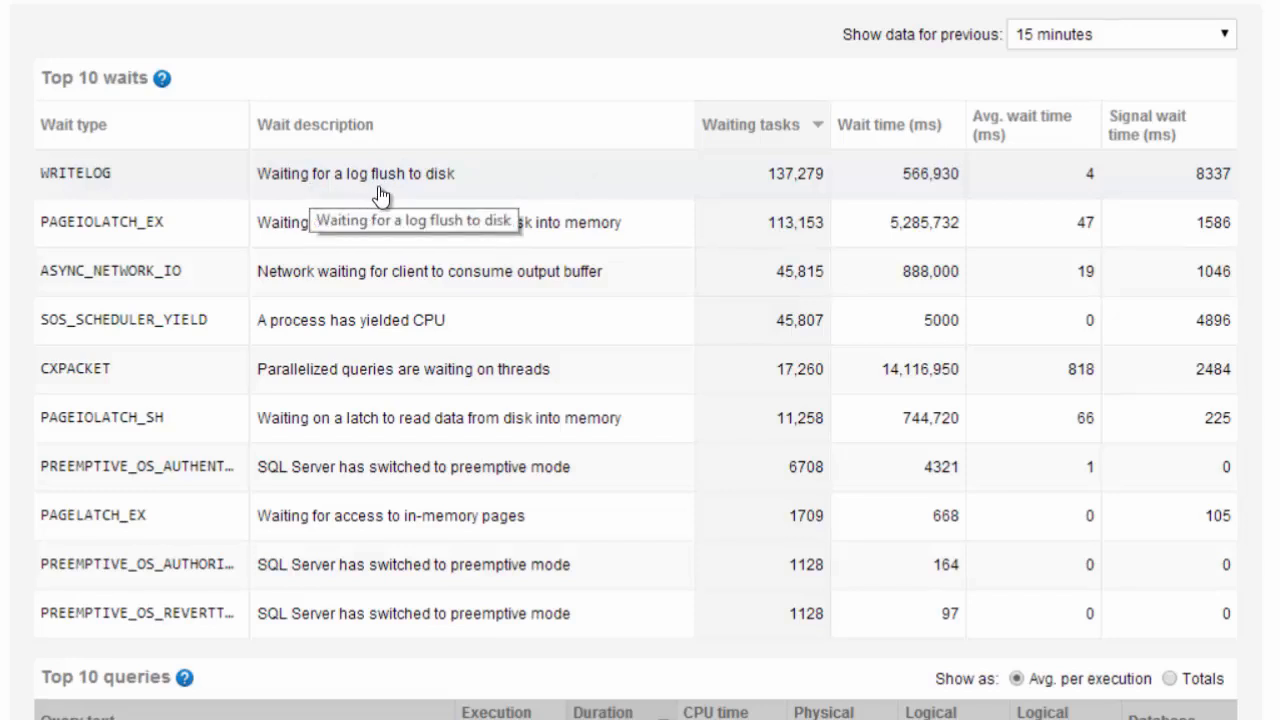
mouse_move(890, 368)
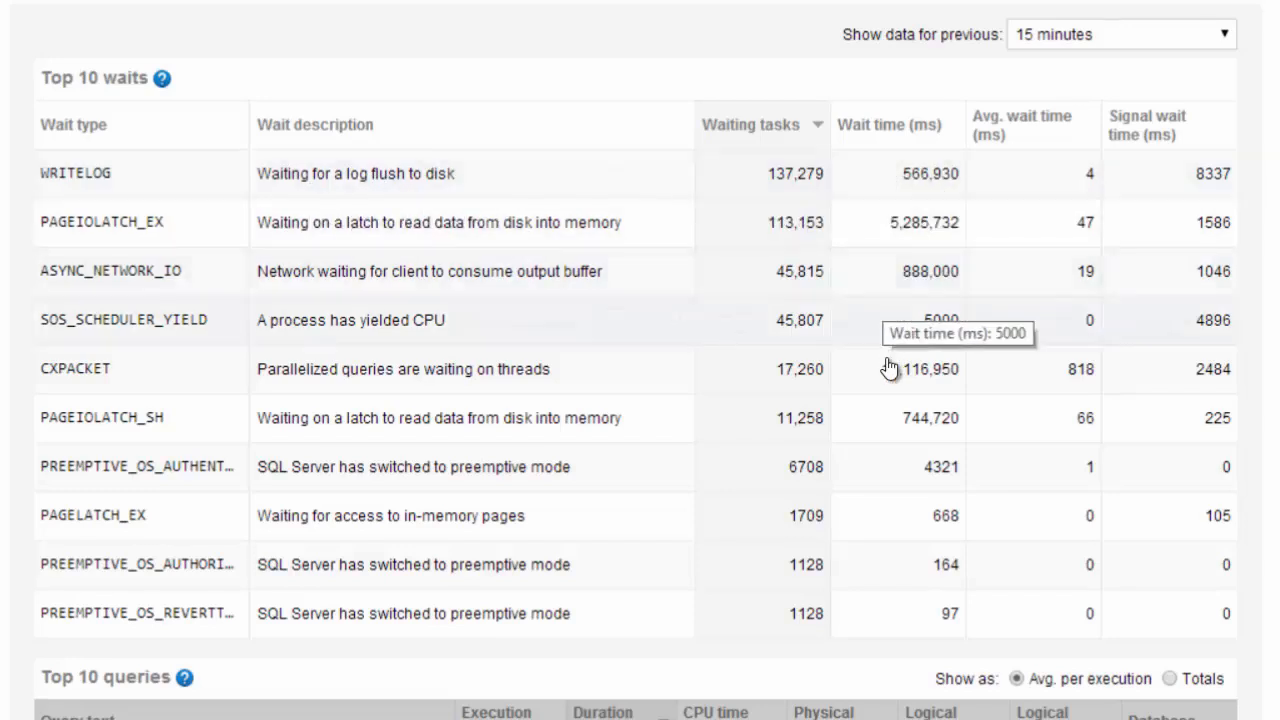
mouse_move(928, 136)
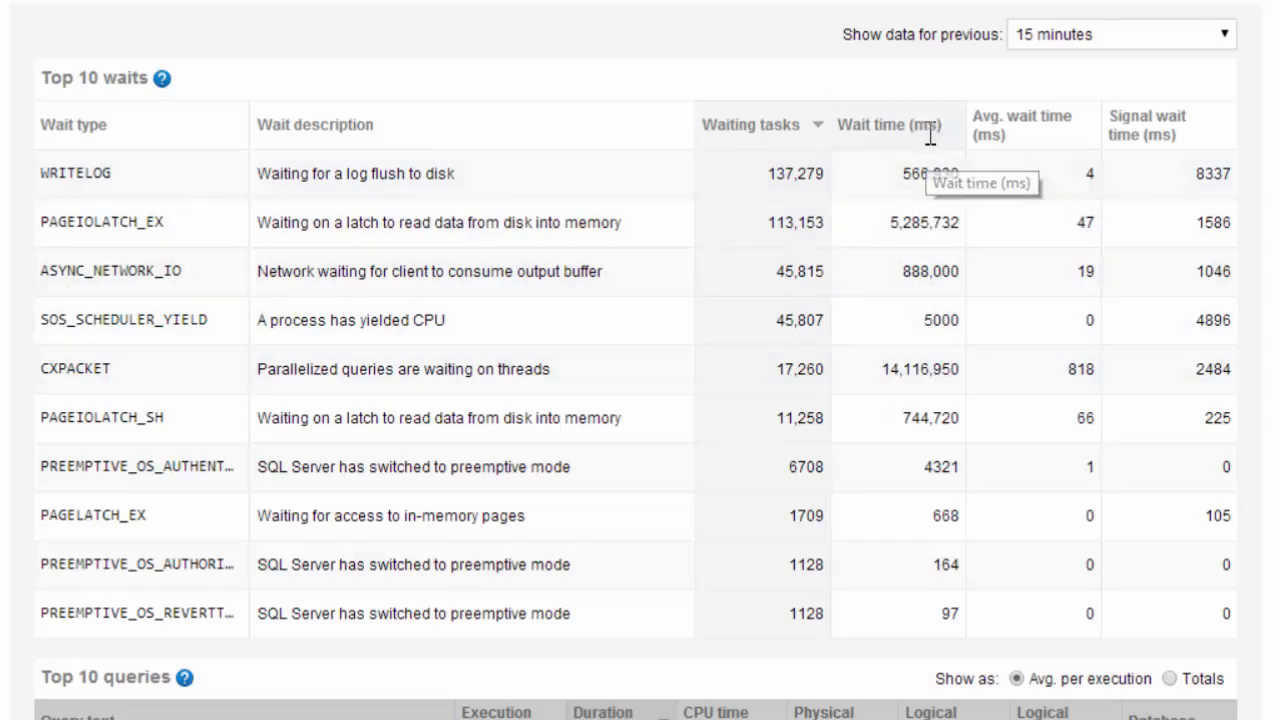
left_click(884, 124)
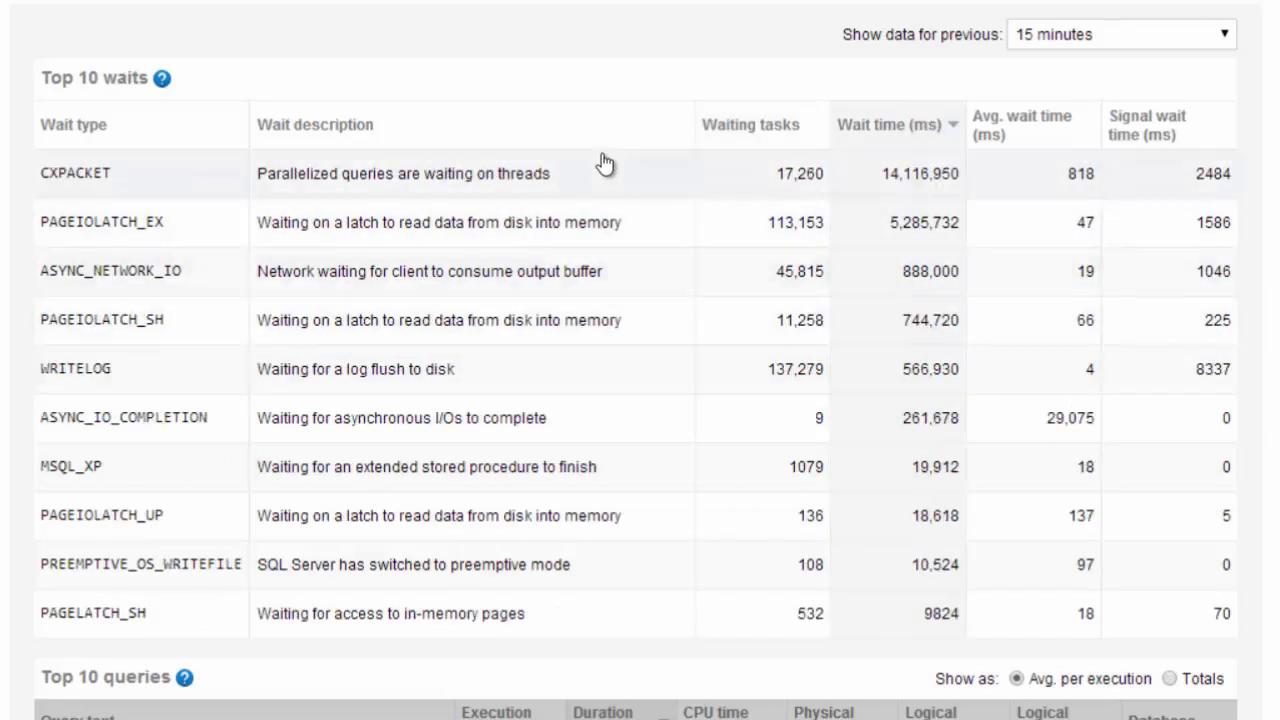
mouse_move(784, 384)
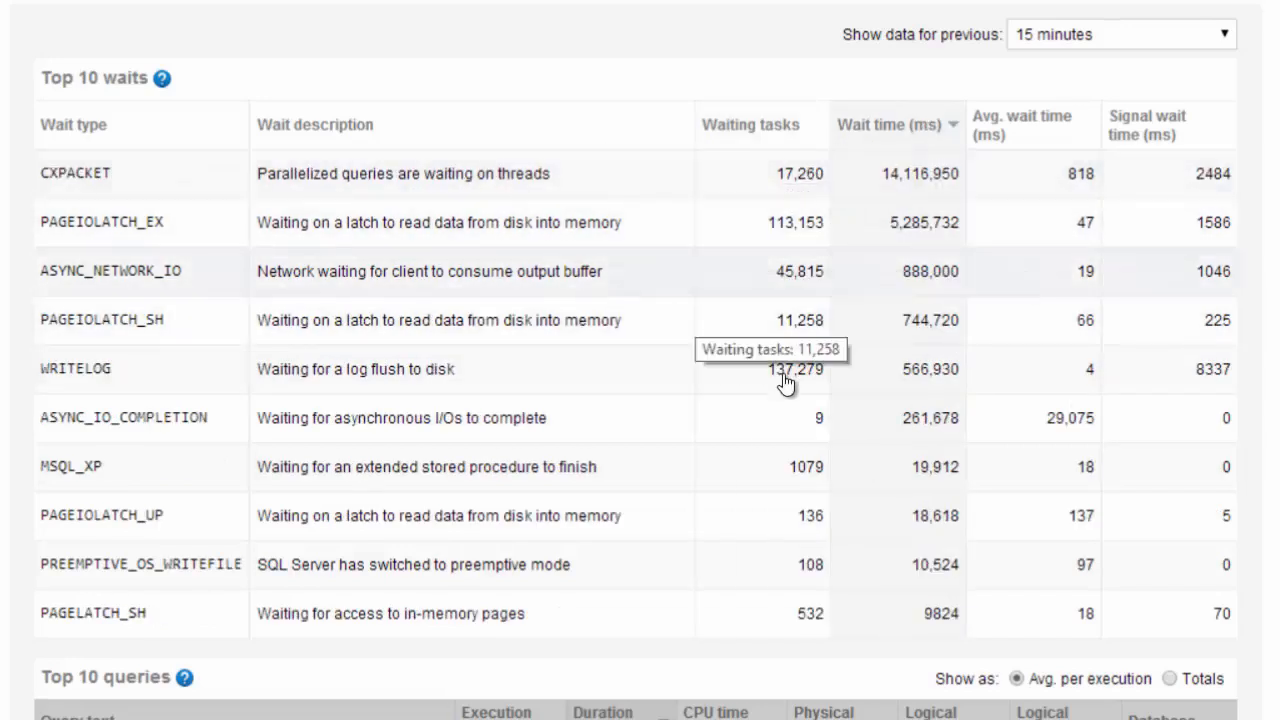
mouse_move(930, 184)
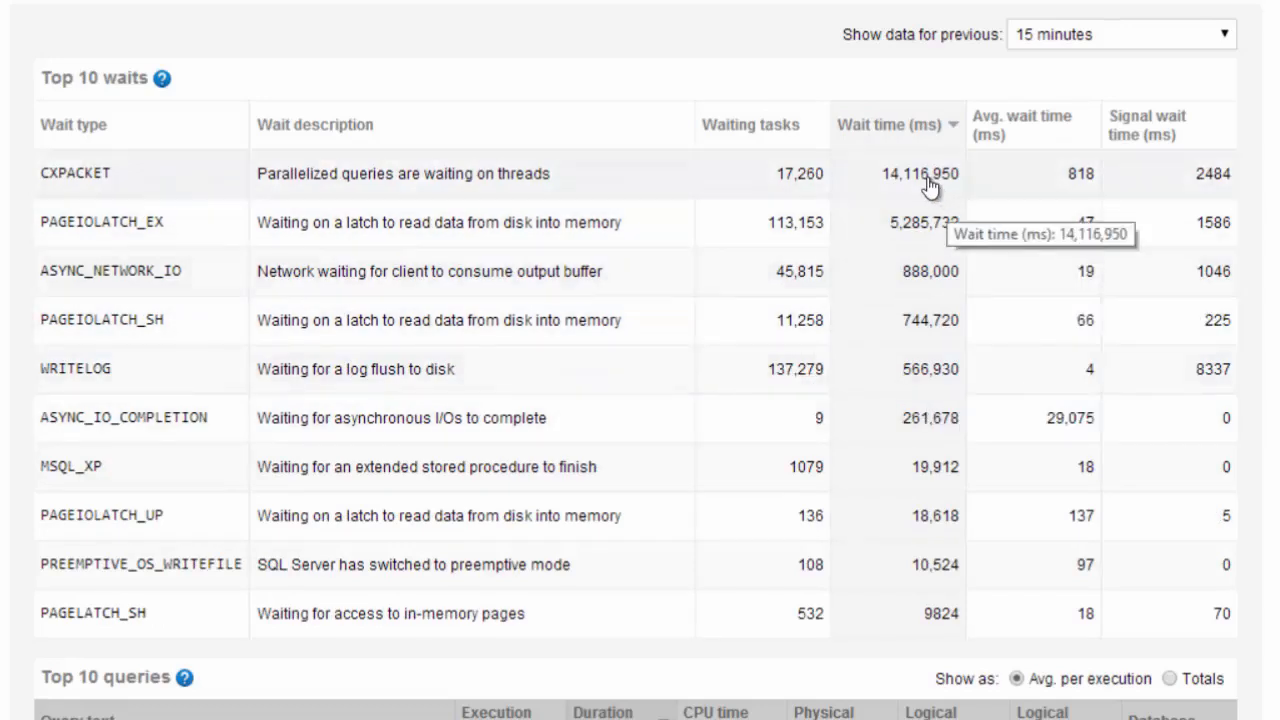
List CXPACKET's affected queries and show details of its single SmartAssembly SELECT (234,207 ms).
left_click(76, 172)
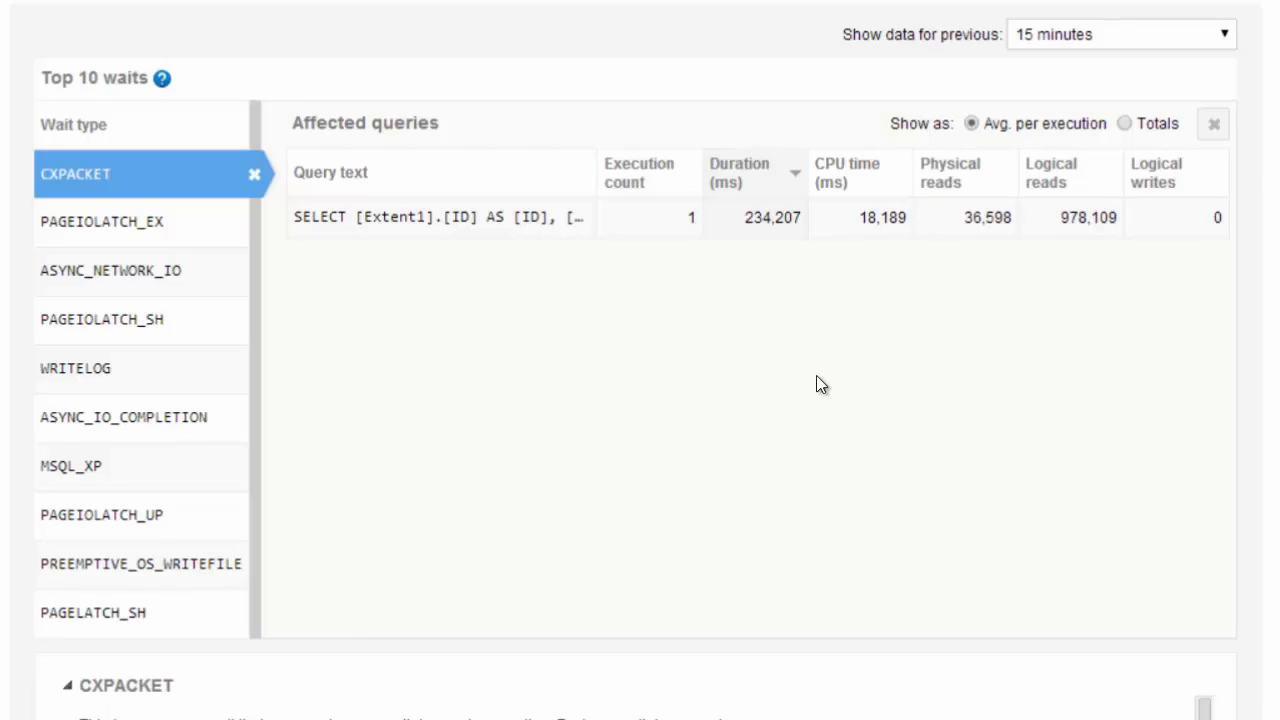
mouse_move(496, 224)
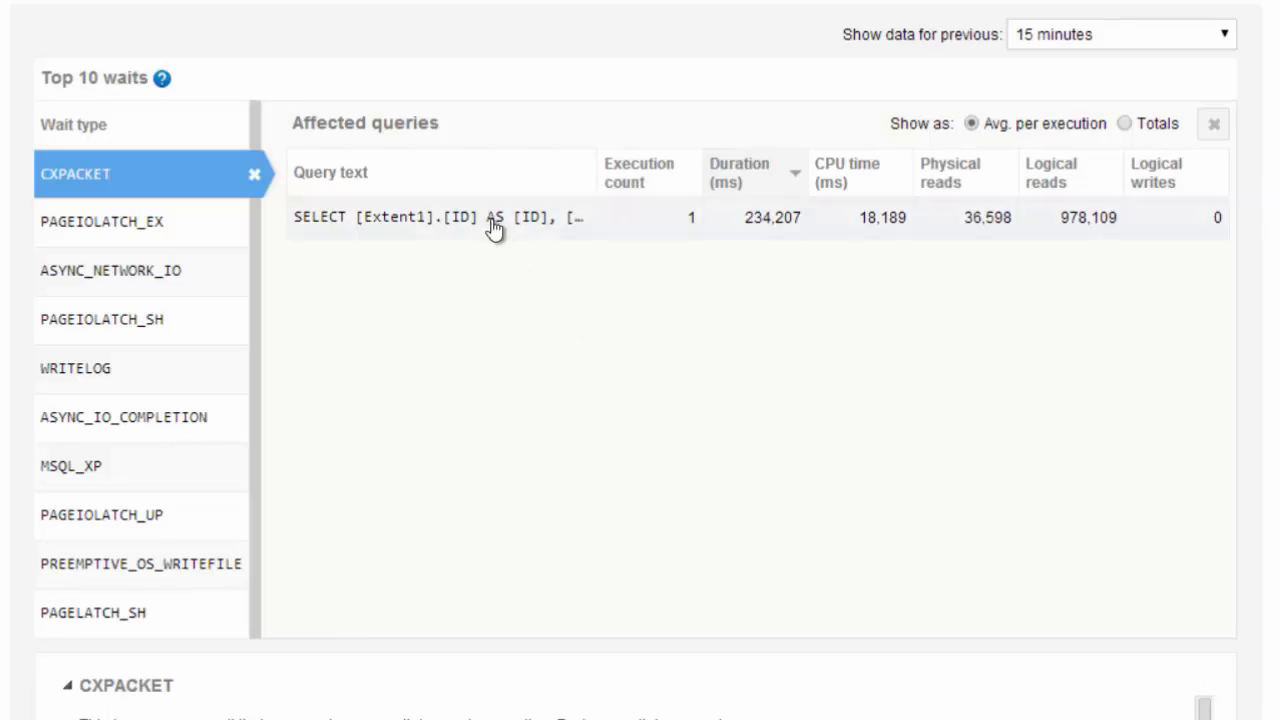
mouse_move(772, 216)
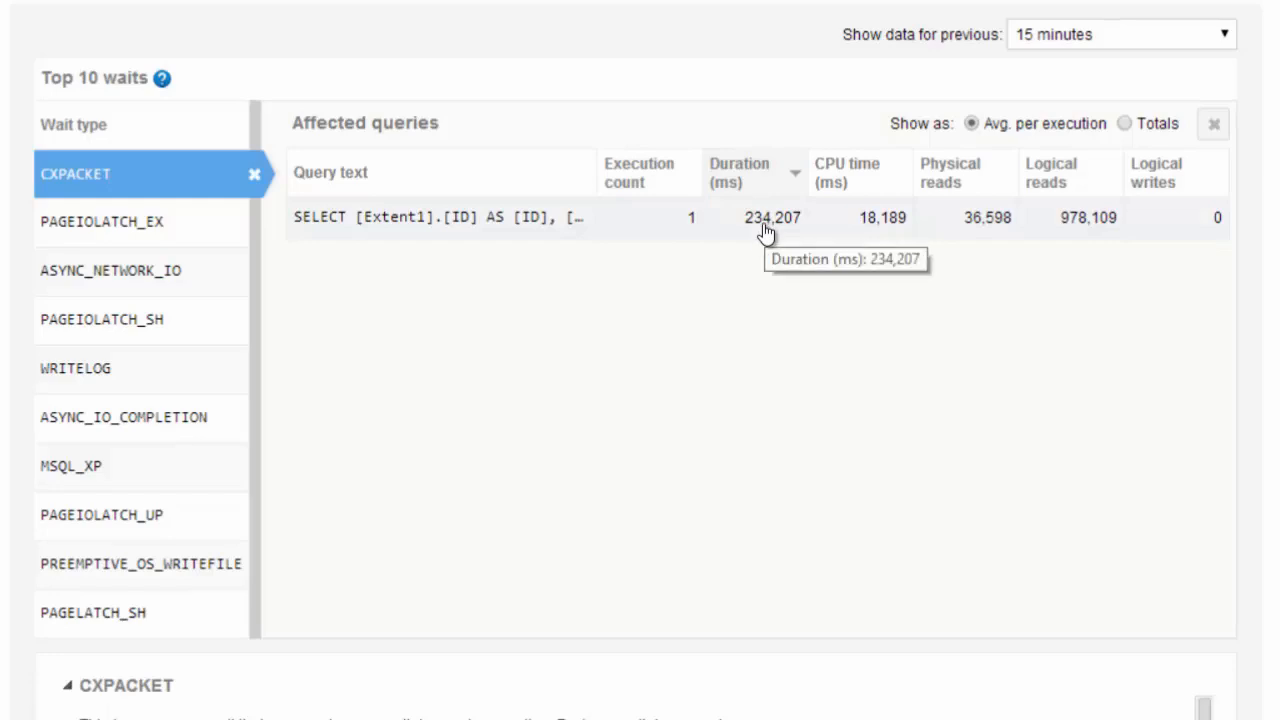
mouse_move(1036, 230)
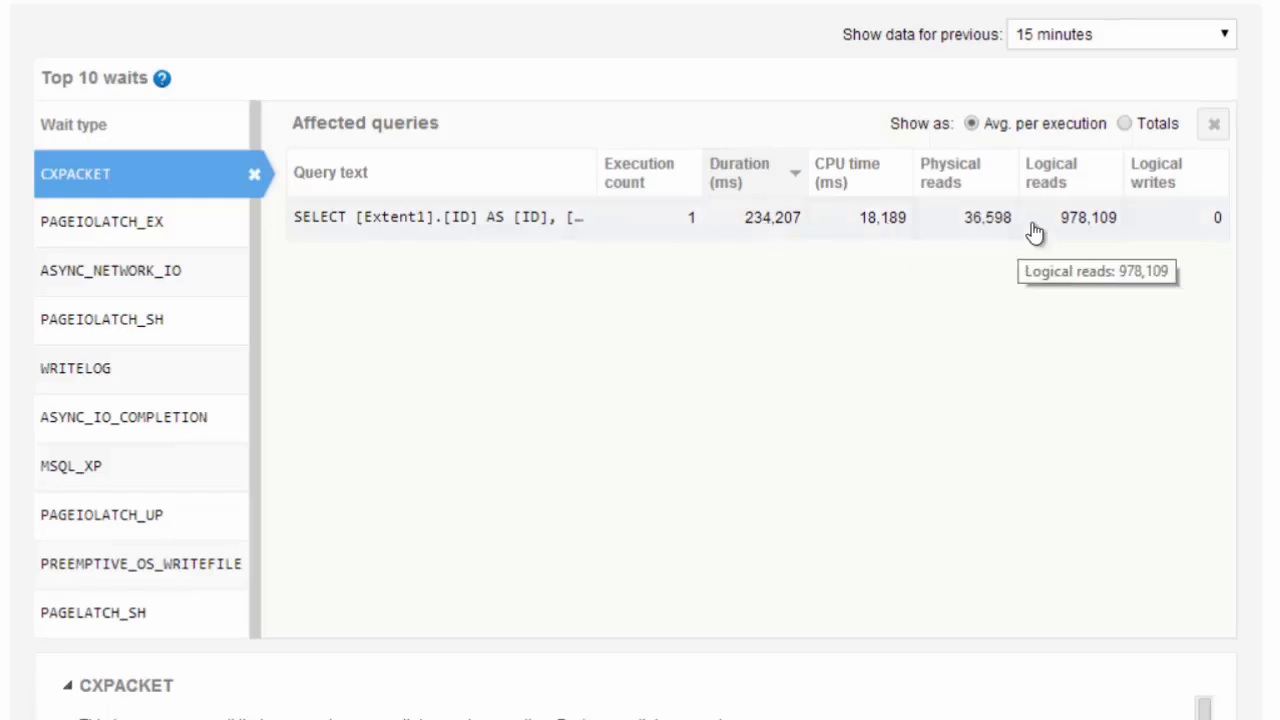
mouse_move(1088, 236)
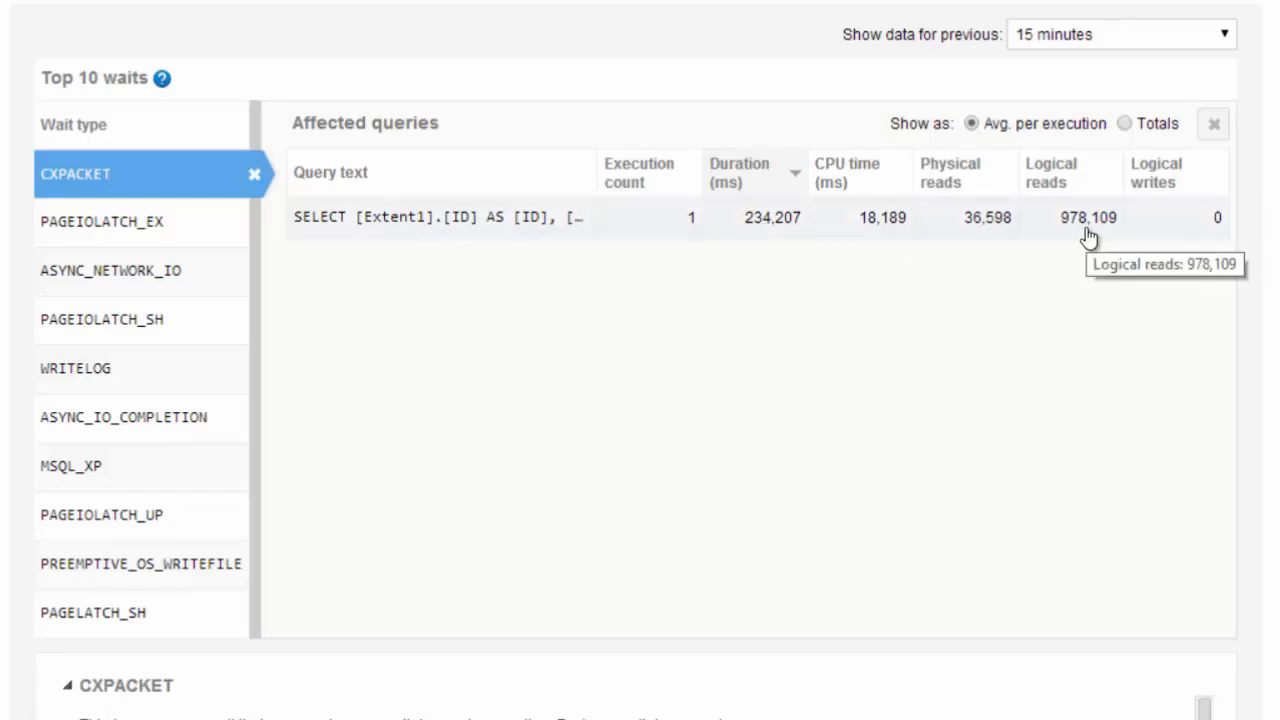
left_click(440, 216)
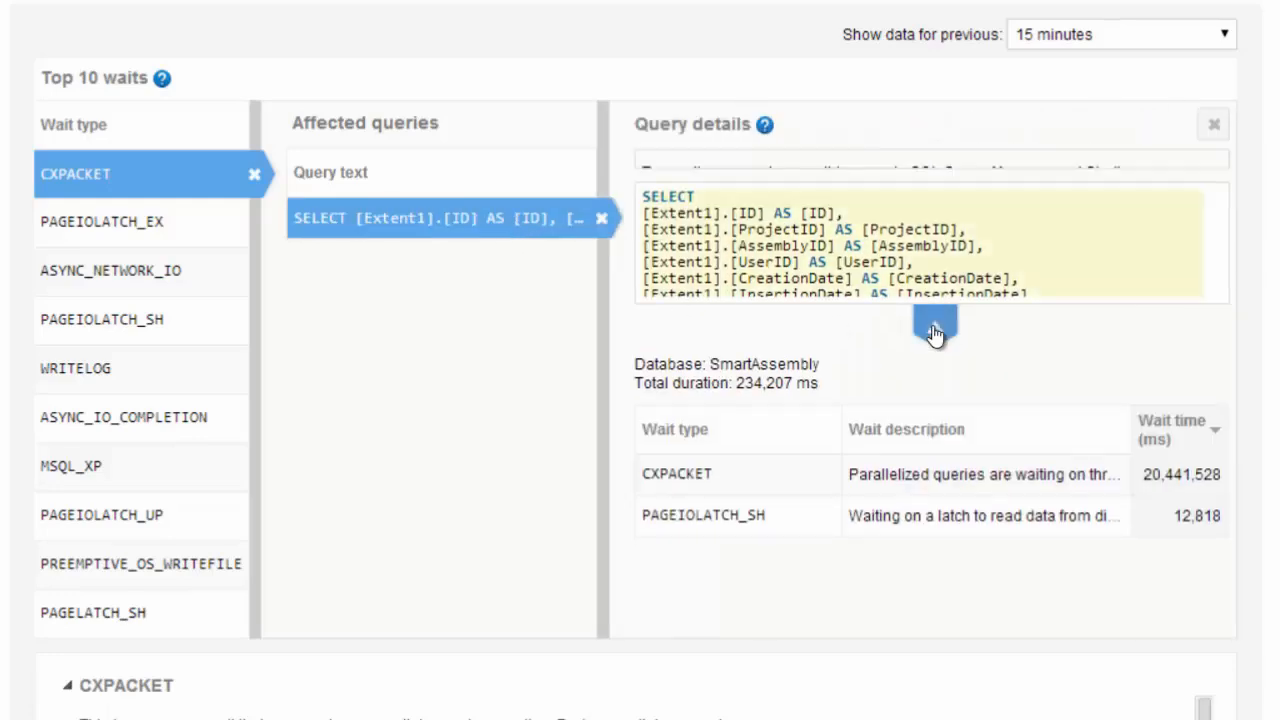
Expand the CXPACKET query's full SELECT text and read it through to the BugTrackerKey IS NOT NULL filter.
left_click(936, 328)
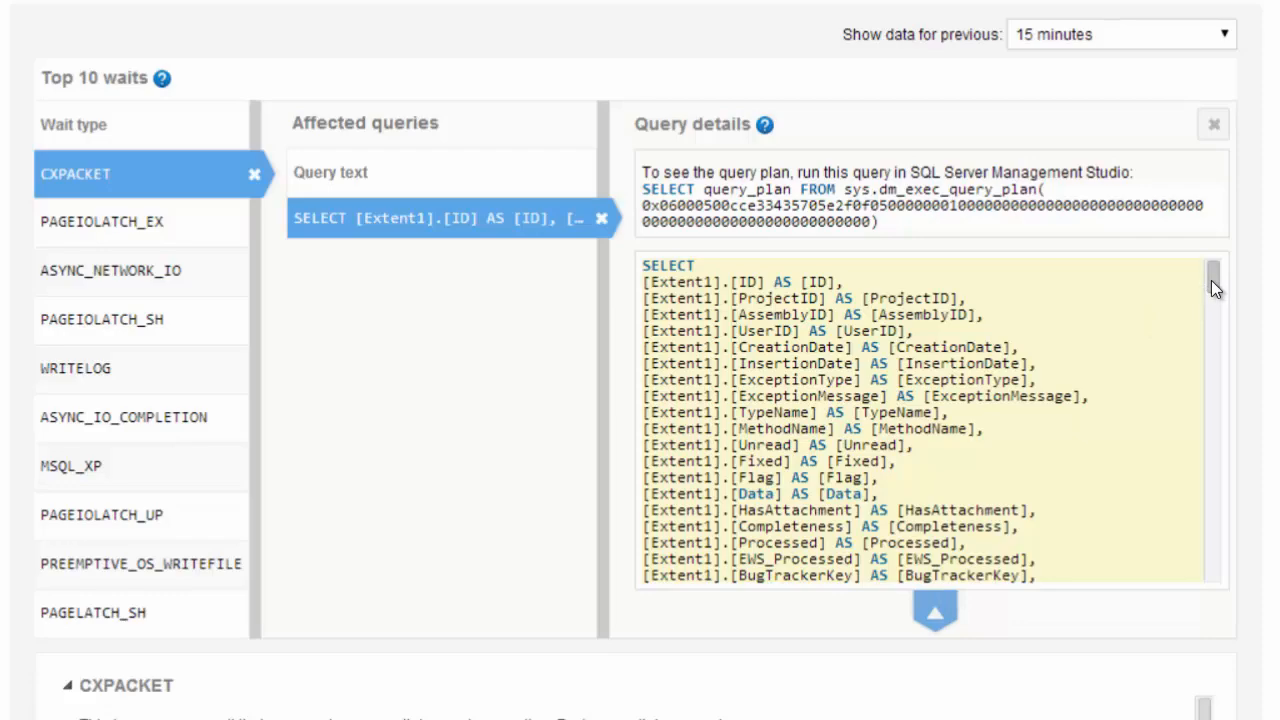
scroll("down", 3)
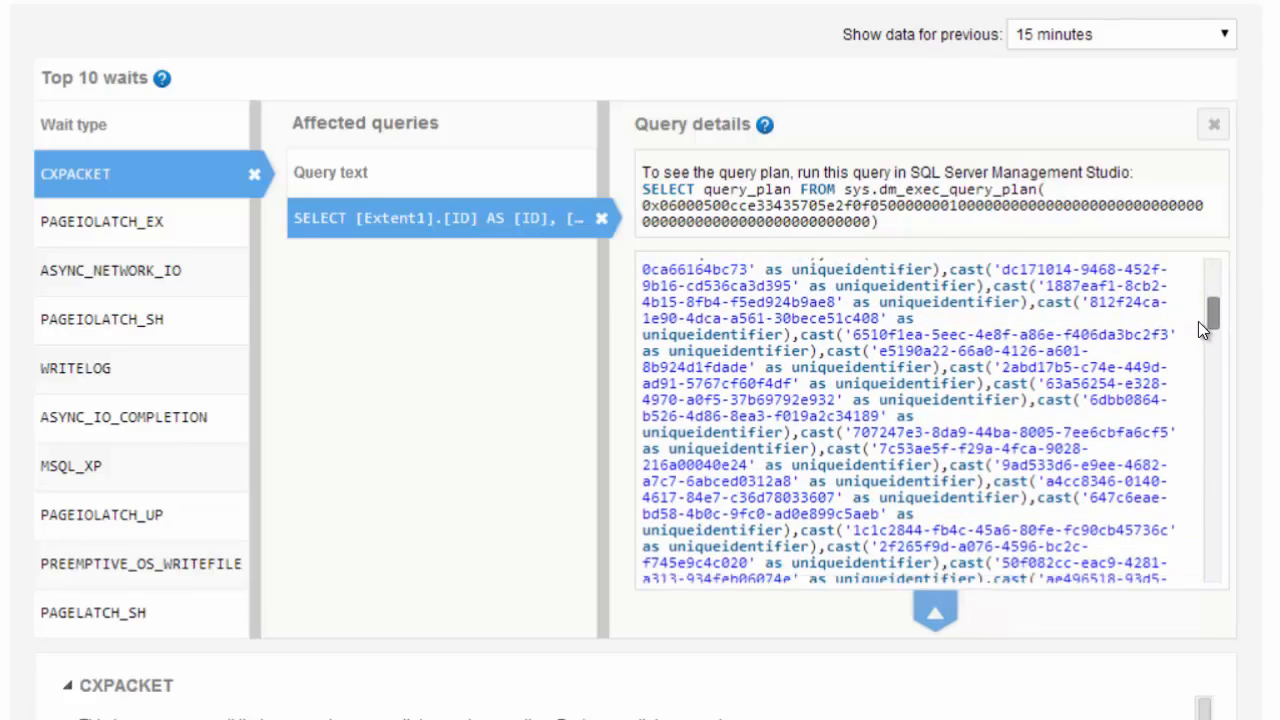
scroll("down", 3)
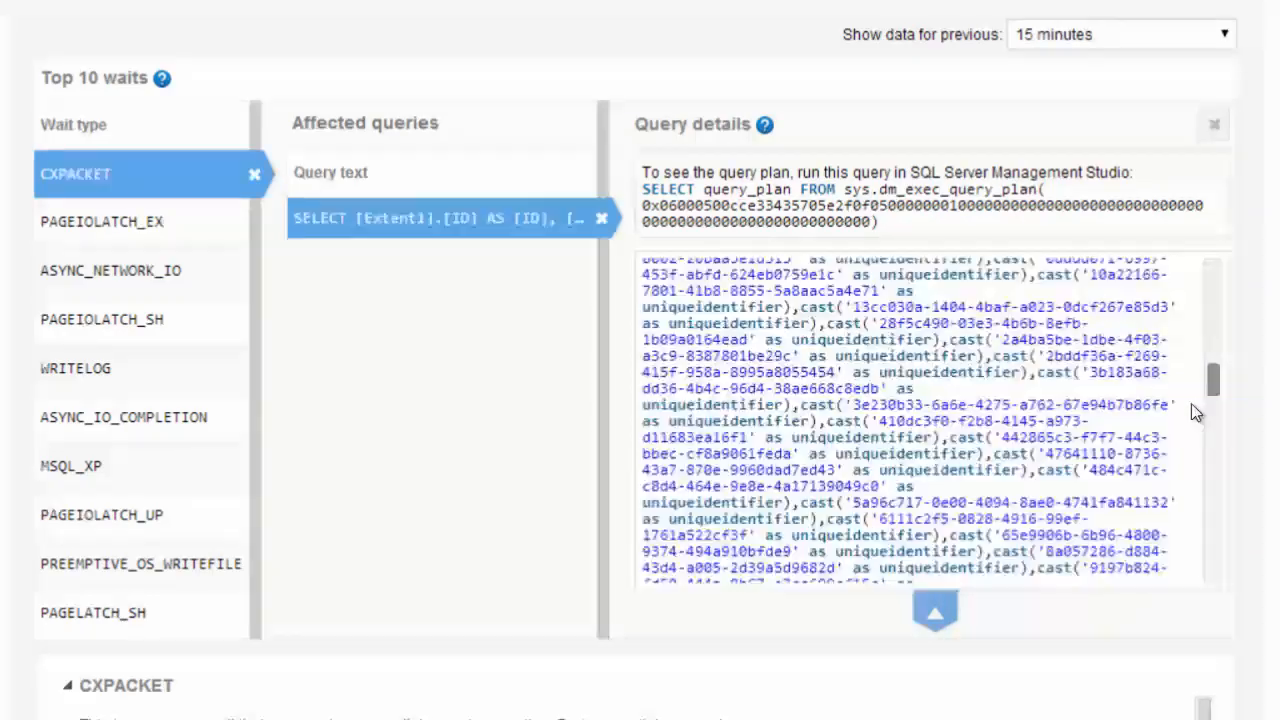
scroll("down", 3)
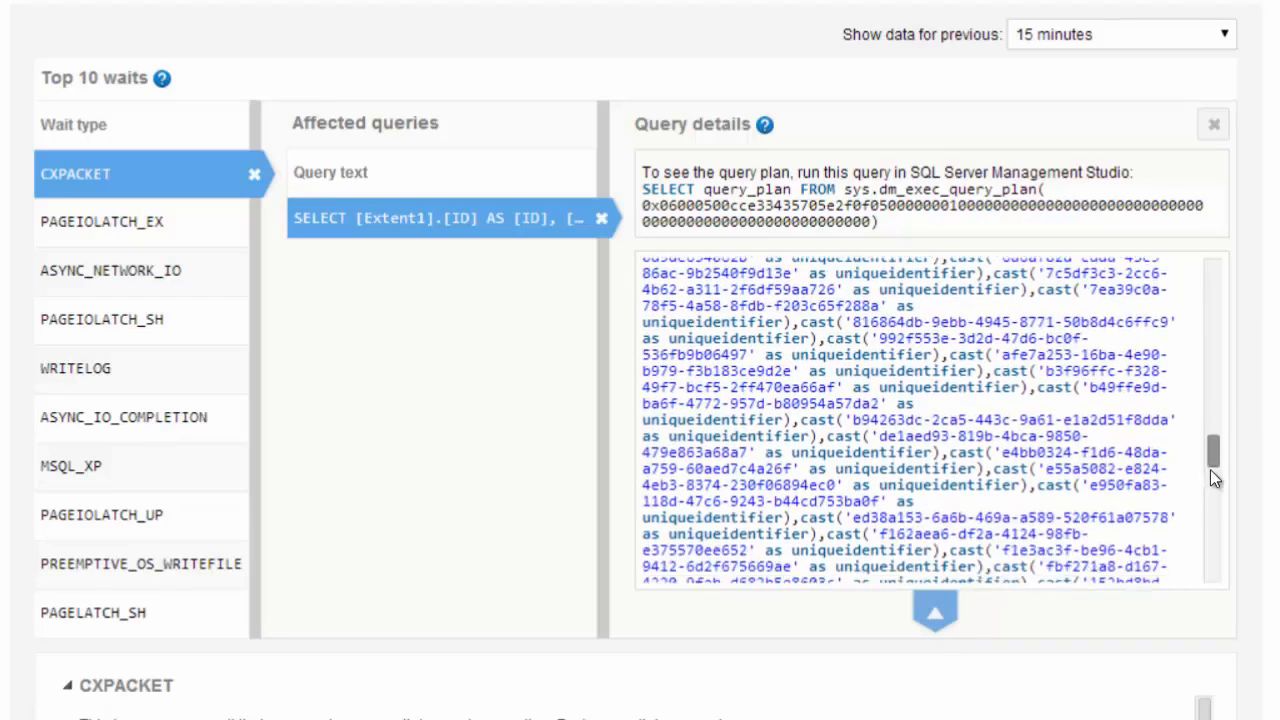
scroll("down", 3)
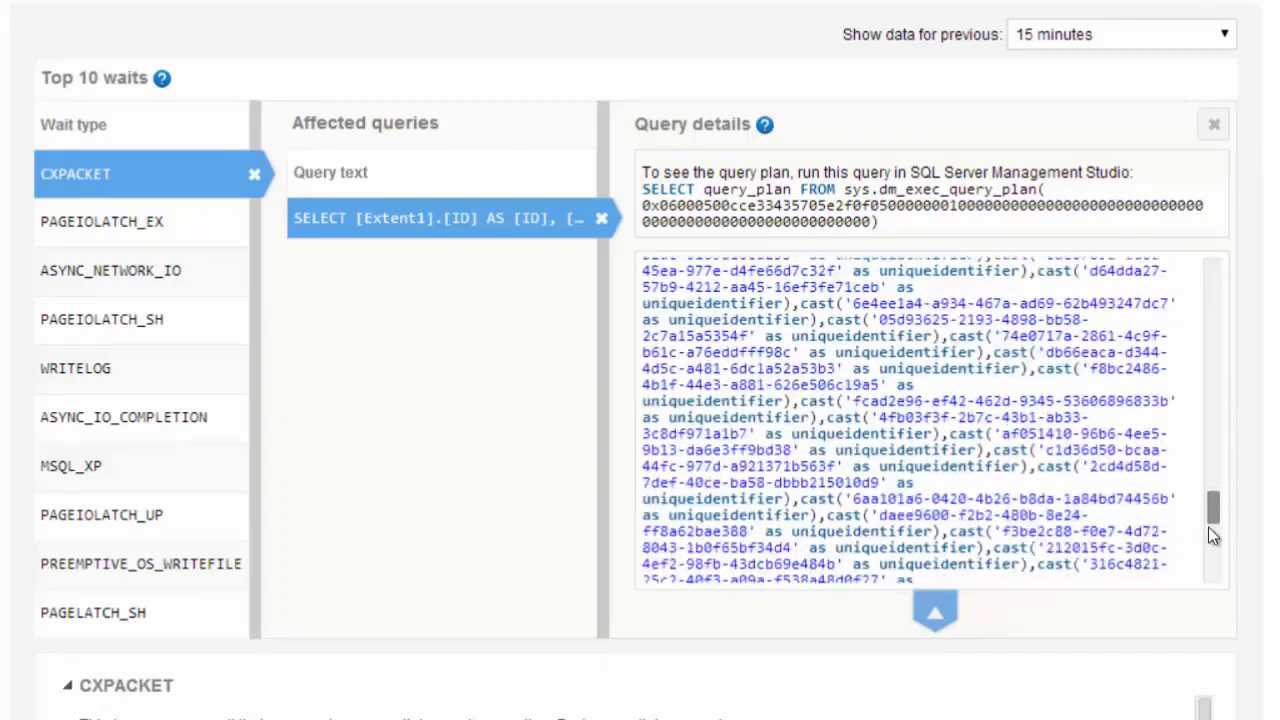
scroll("down", 3)
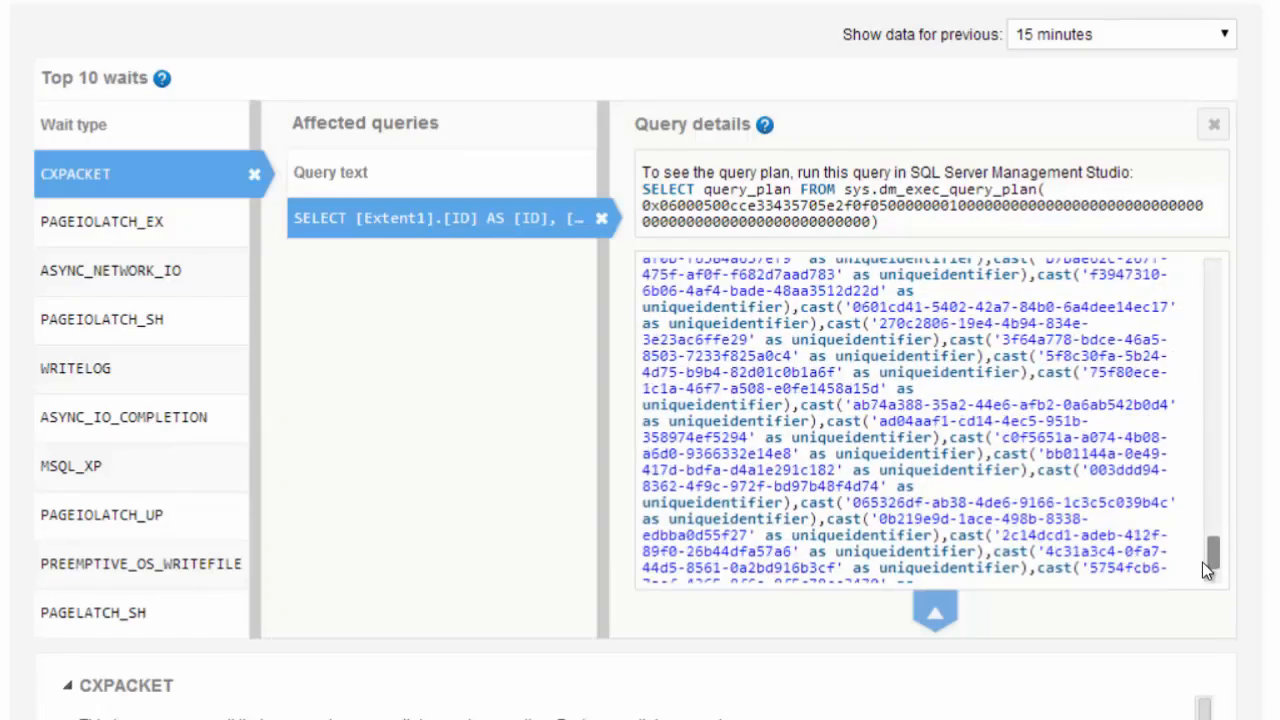
scroll("down", 3)
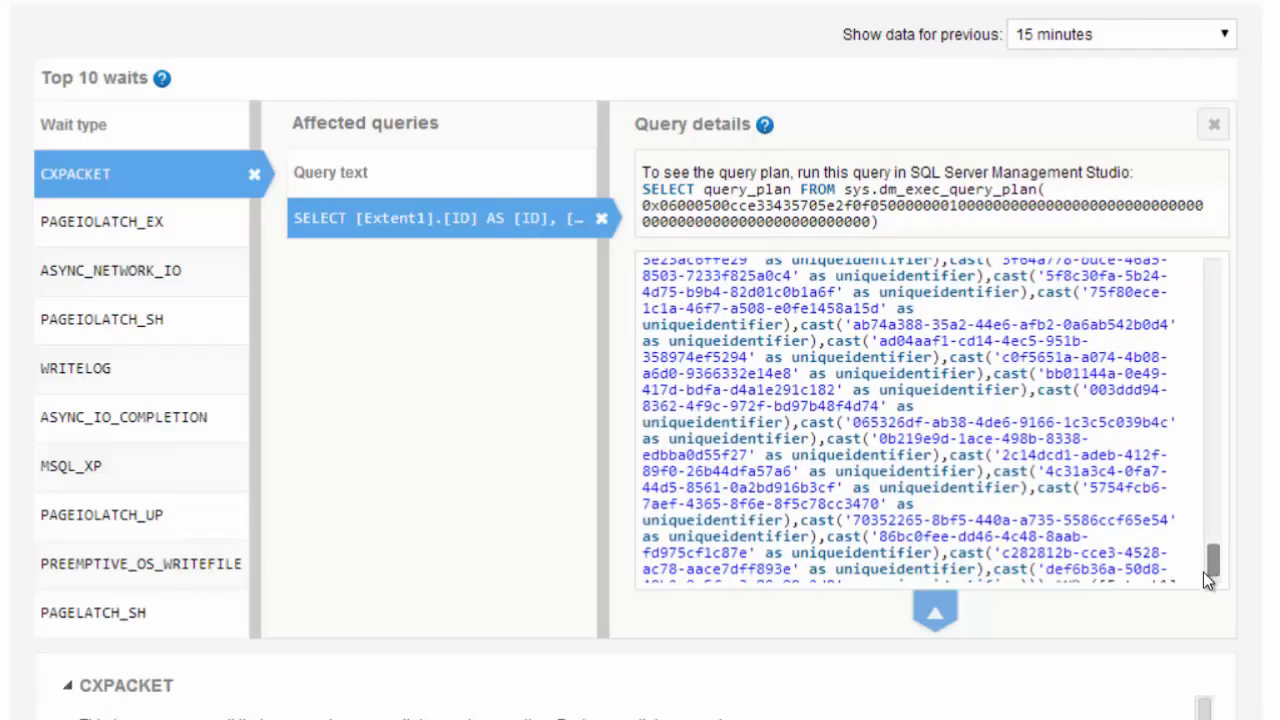
scroll("down", 3)
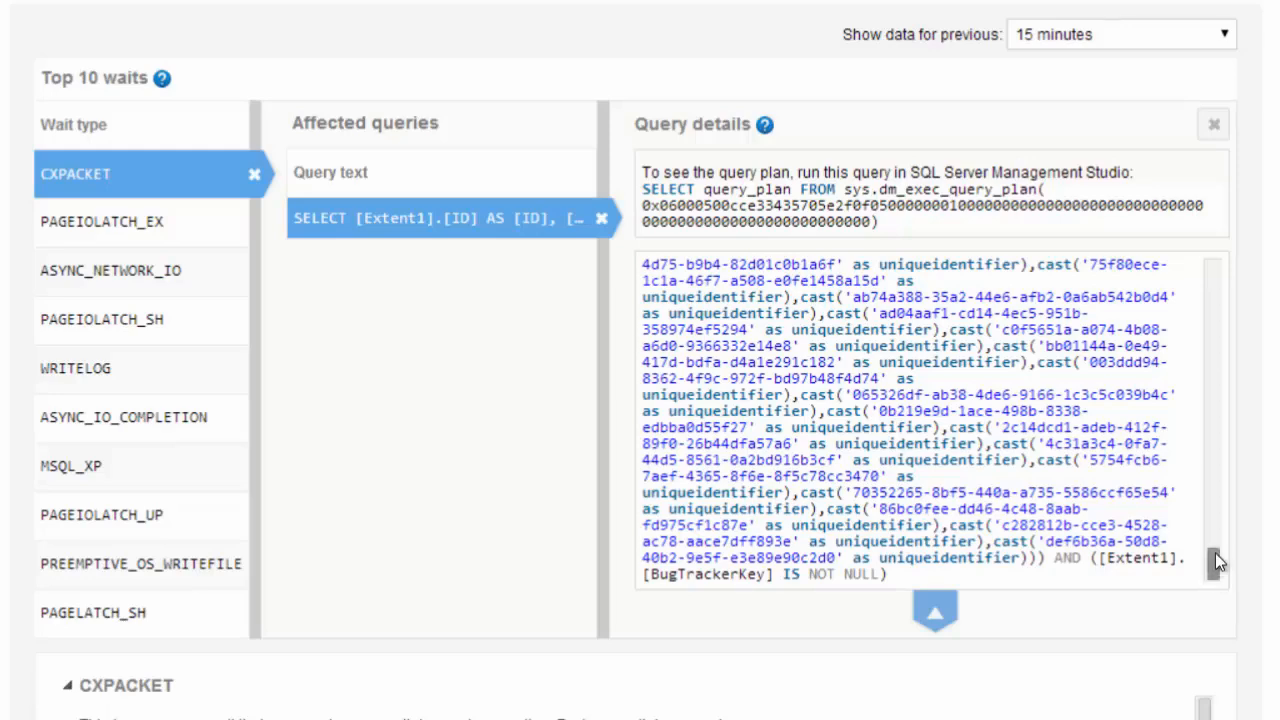
scroll("up", 3)
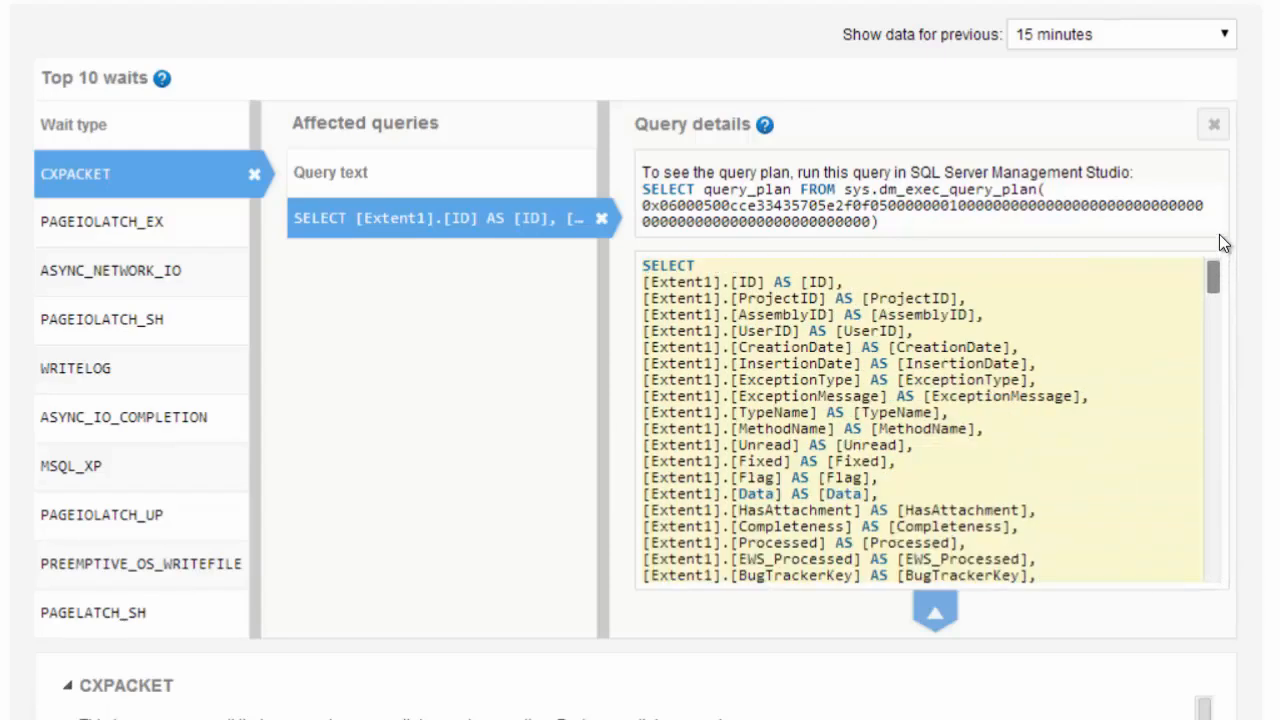
mouse_move(1200, 150)
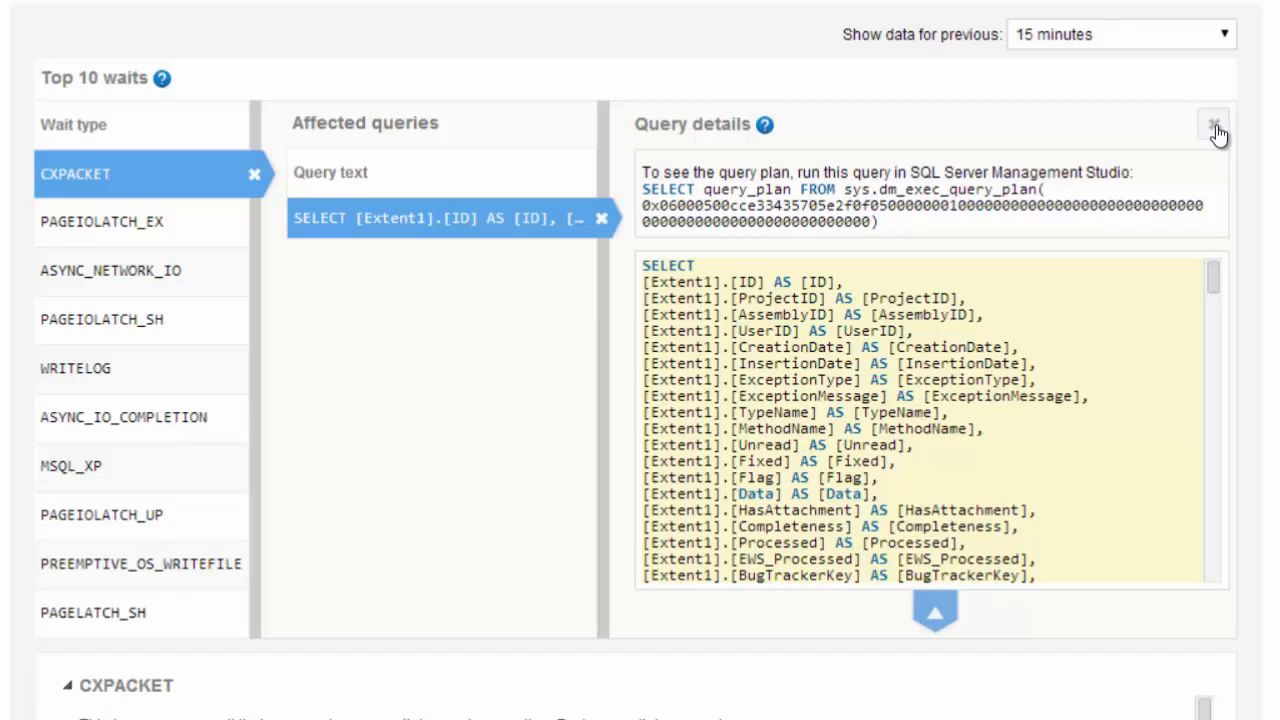
Close the query details and affected queries list, returning to the full Top 10 waits table.
left_click(1216, 124)
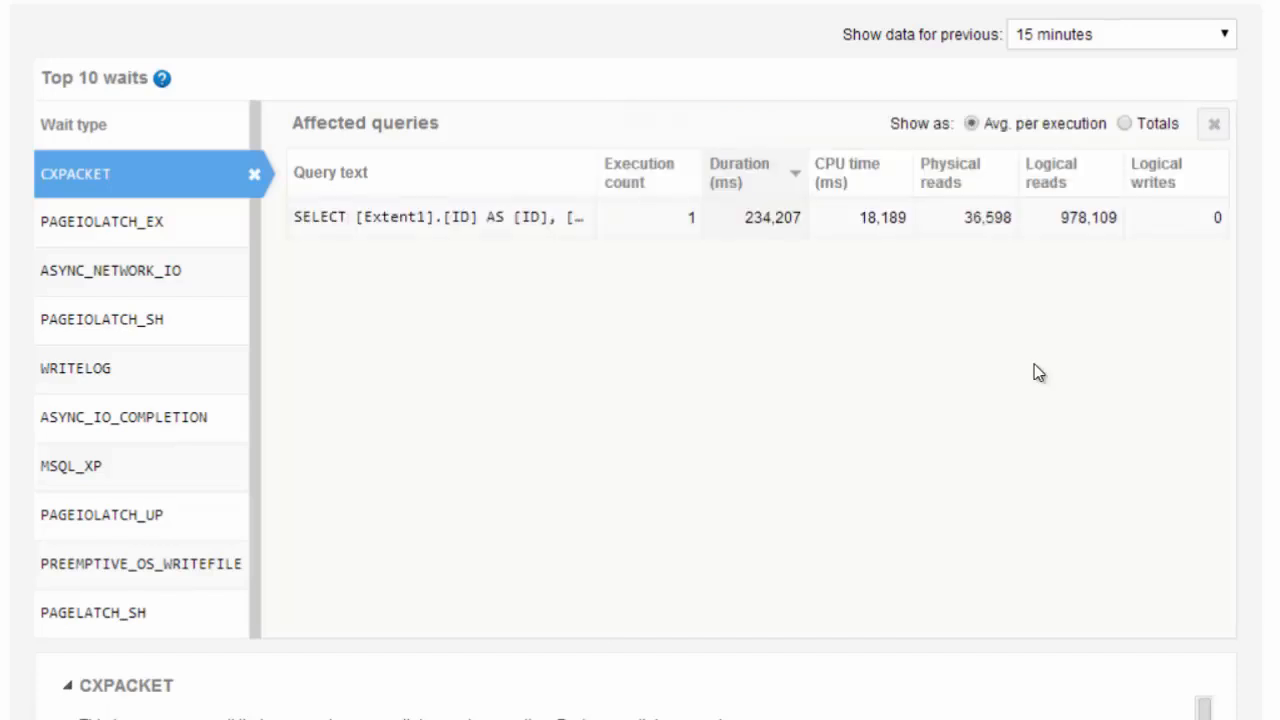
mouse_move(1216, 124)
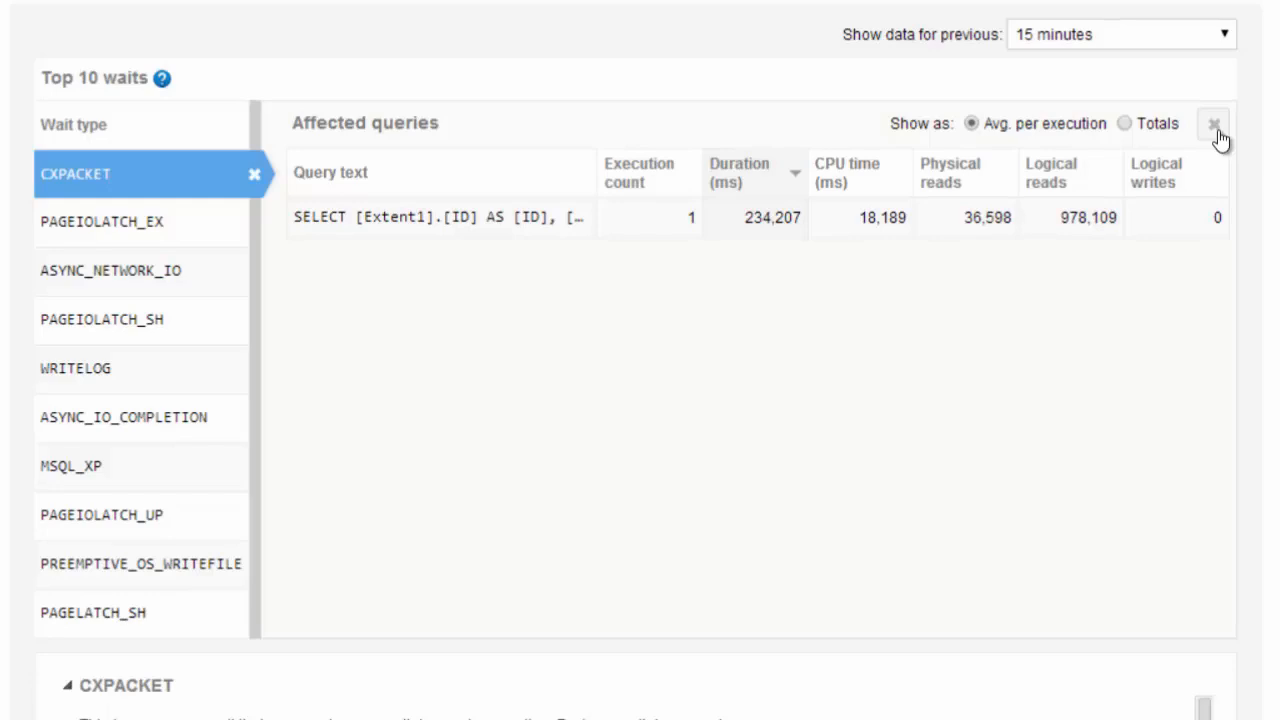
left_click(1212, 124)
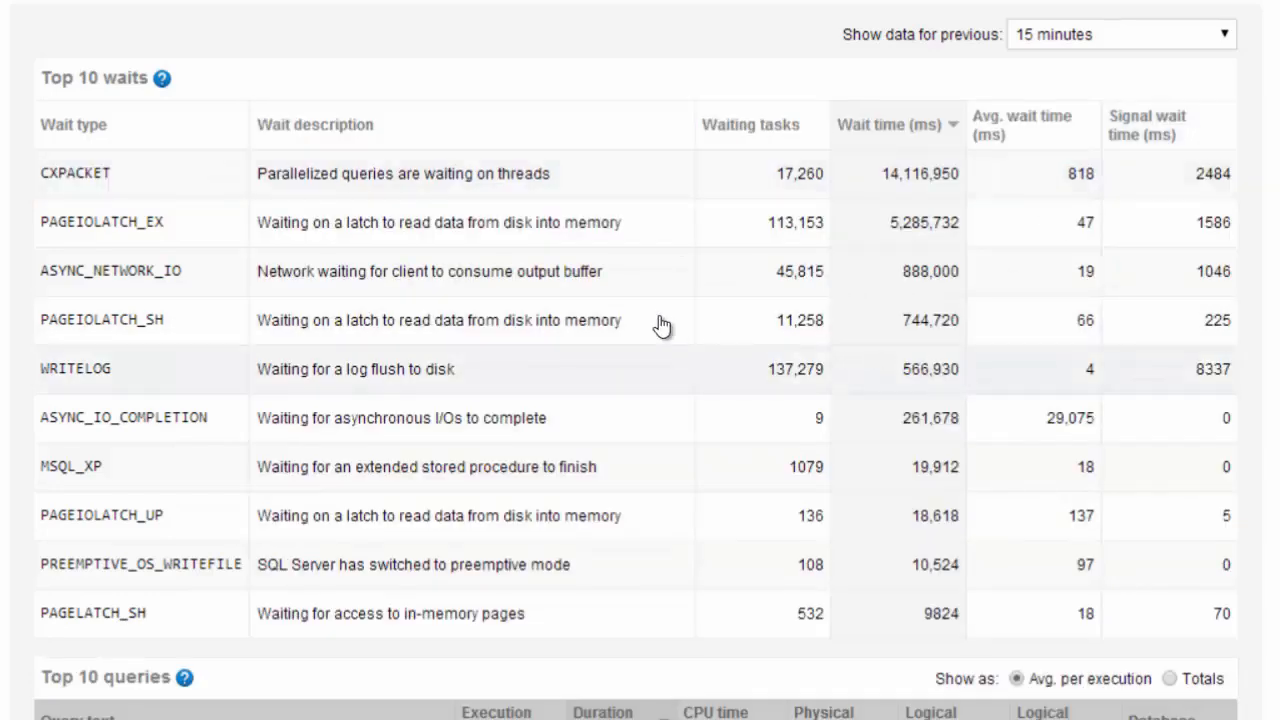
mouse_move(386, 390)
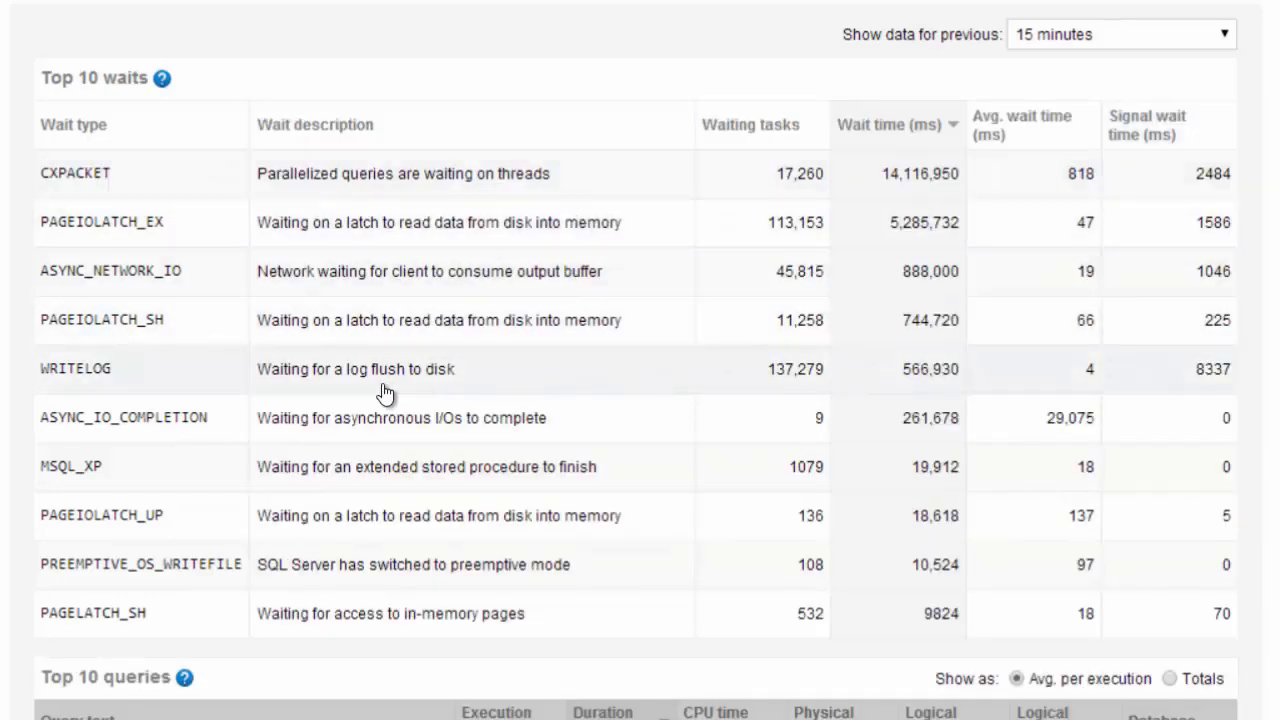
mouse_move(388, 328)
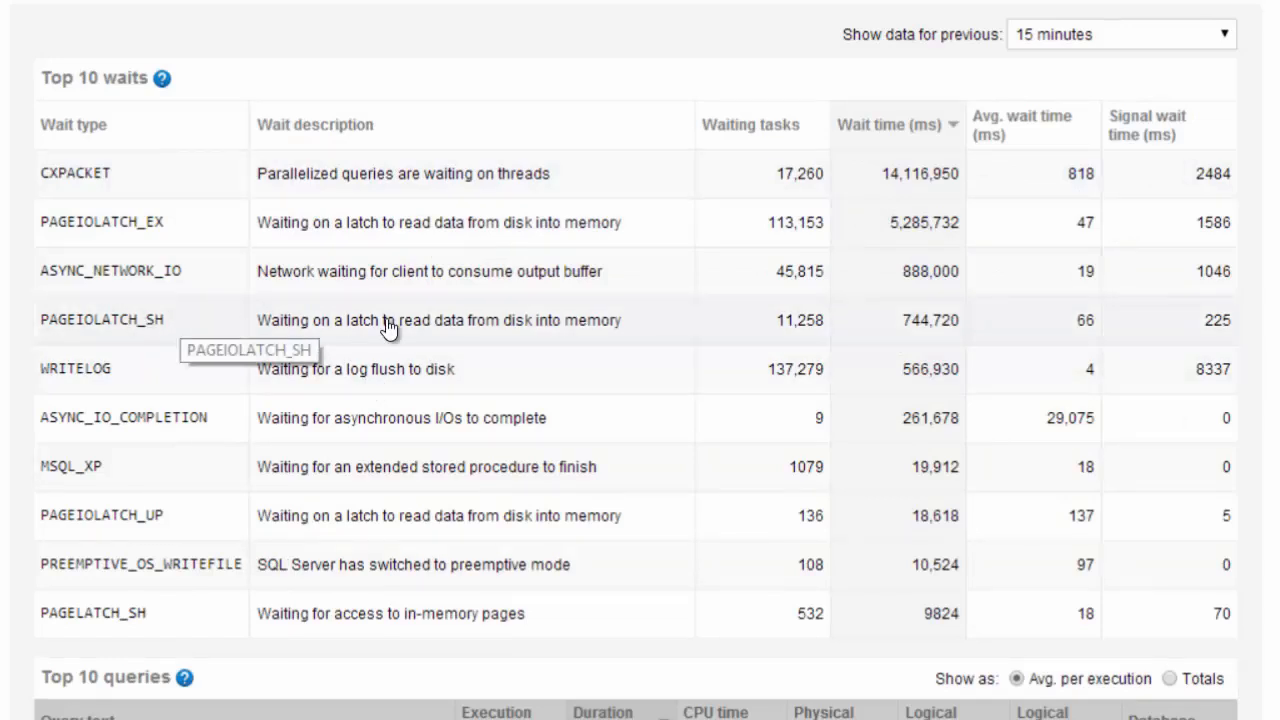
mouse_move(798, 324)
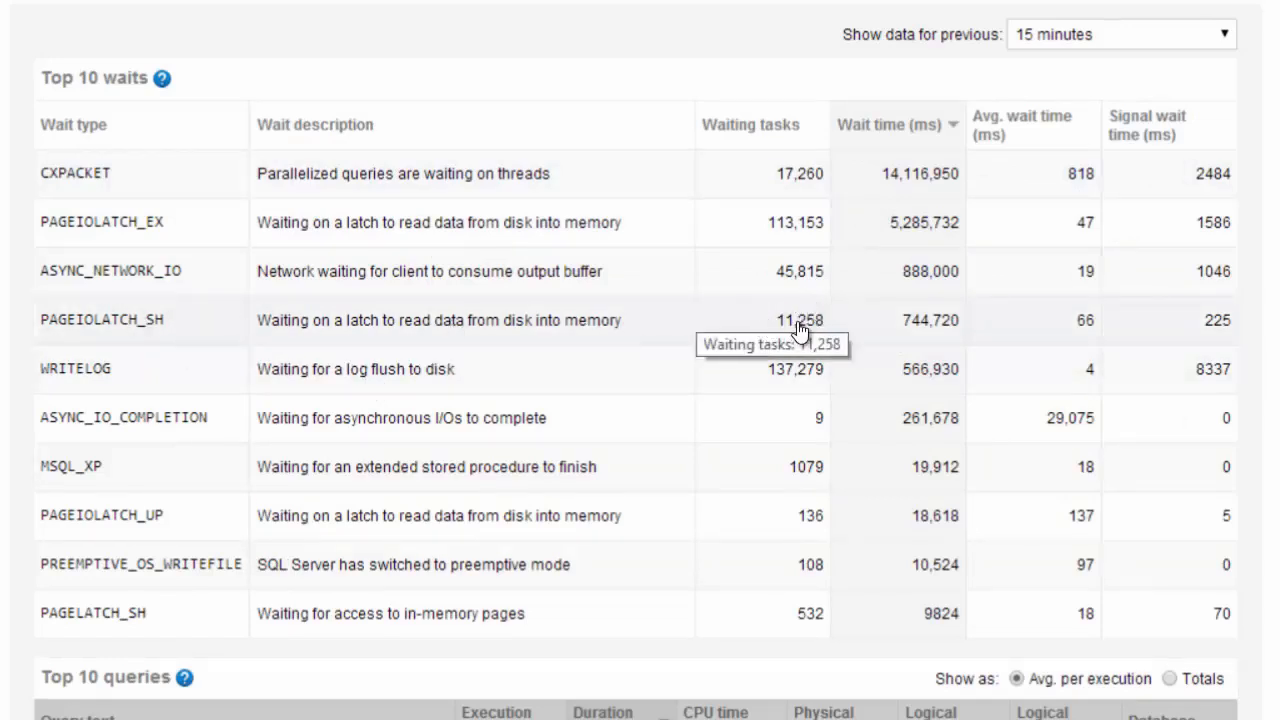
mouse_move(940, 328)
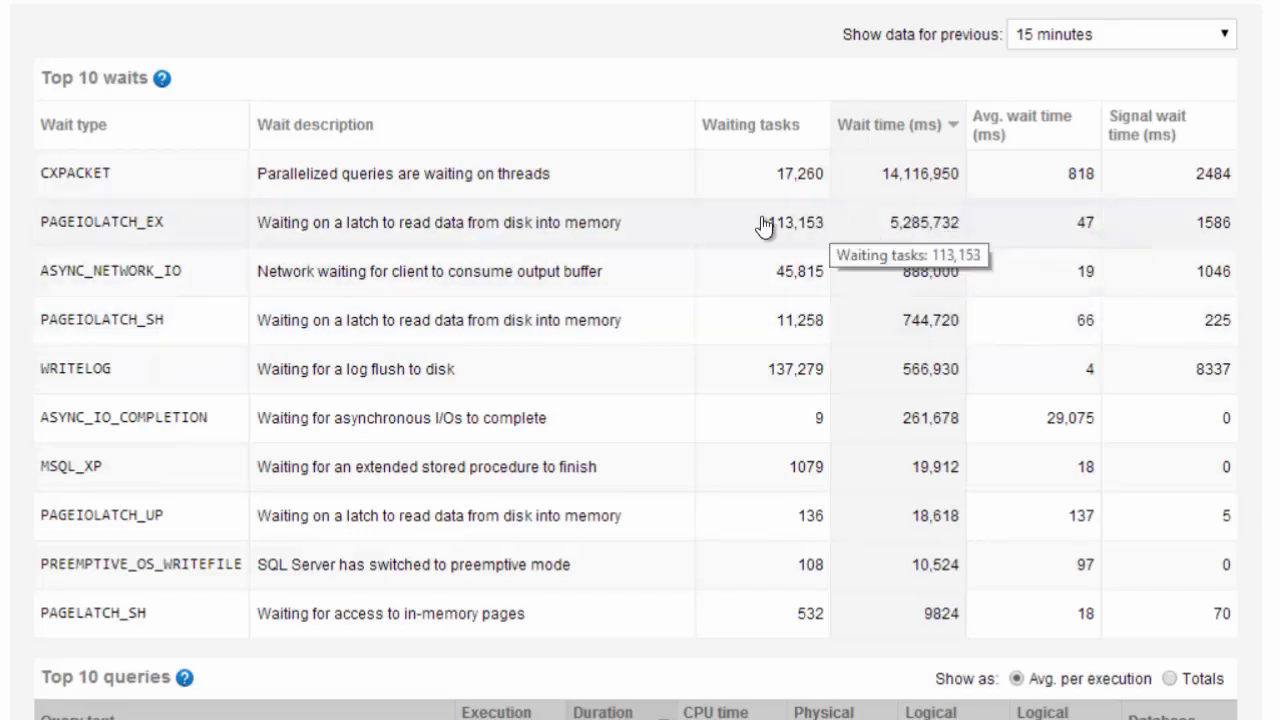
mouse_move(904, 228)
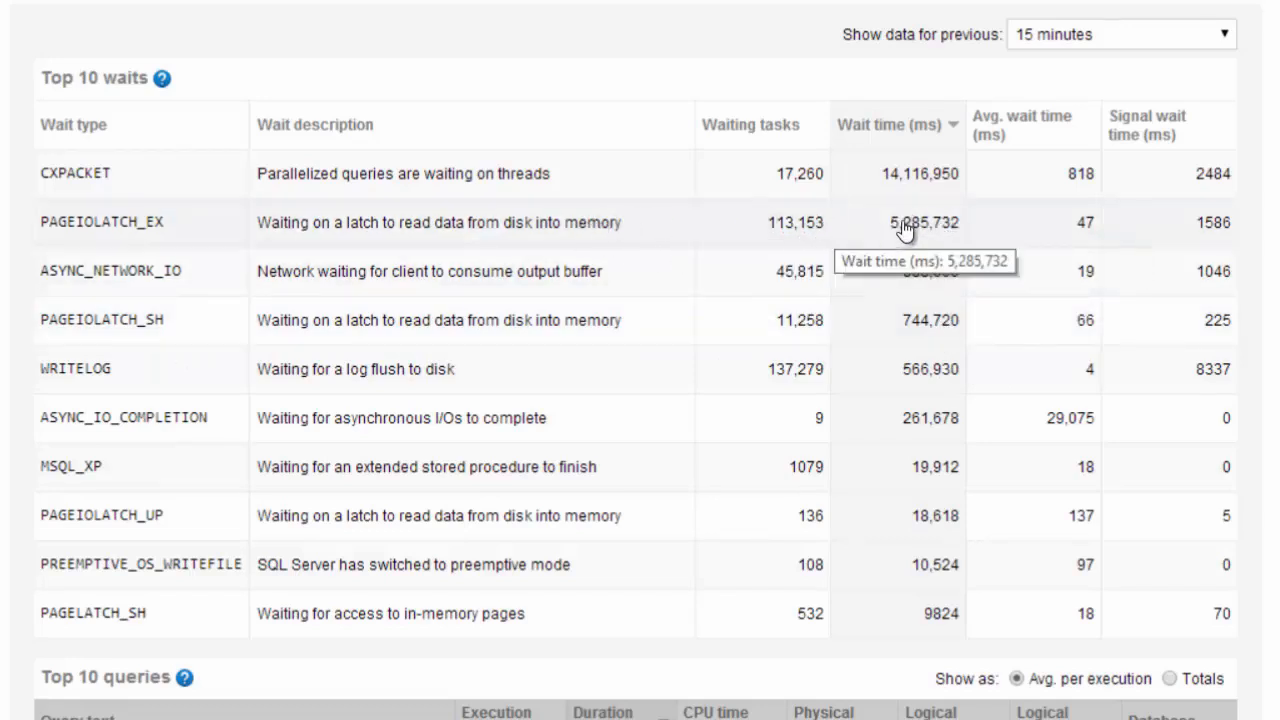
mouse_move(876, 378)
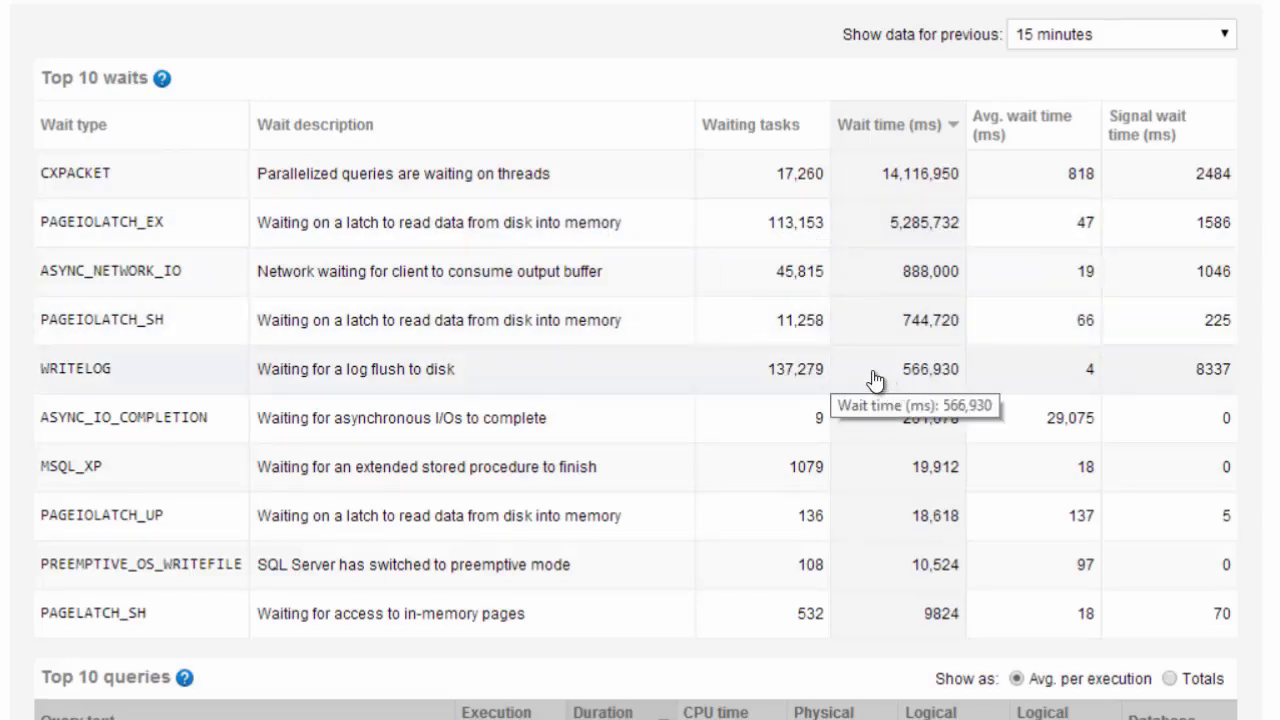
mouse_move(924, 320)
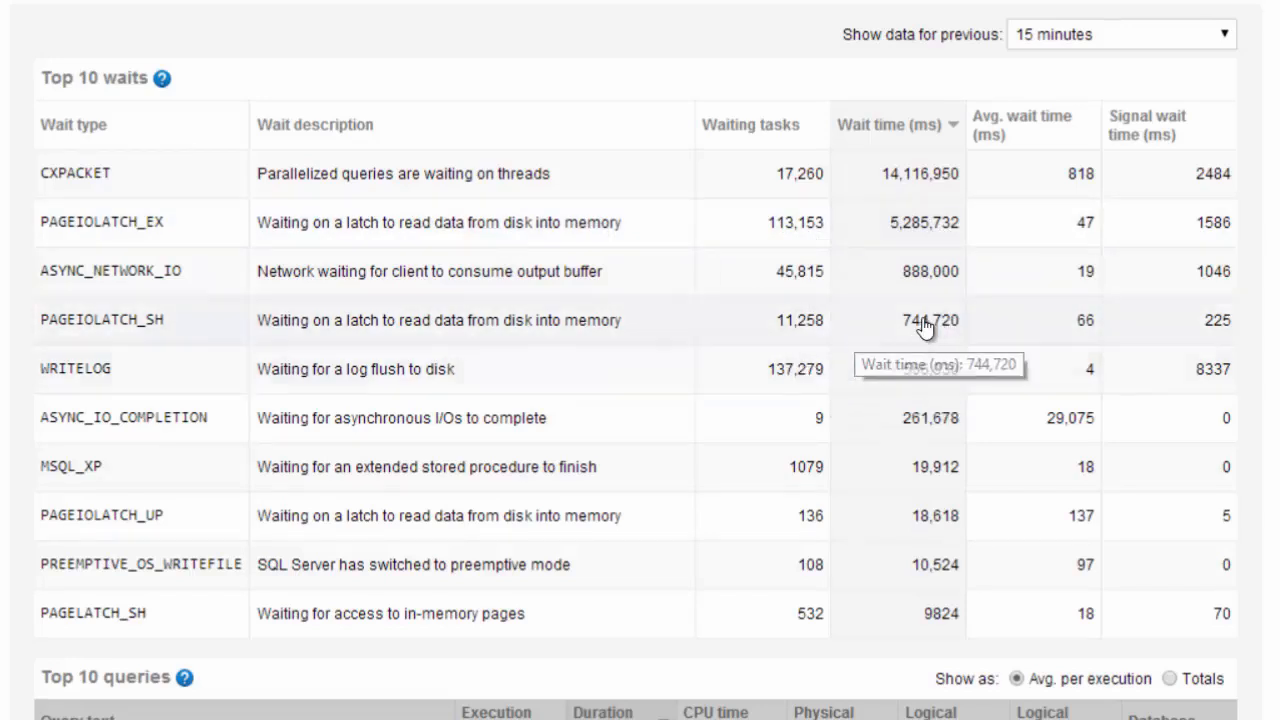
List PAGEIOLATCH_SH's affected queries sorted by execution count, then by logical reads (978,109-read SELECT first).
left_click(100, 320)
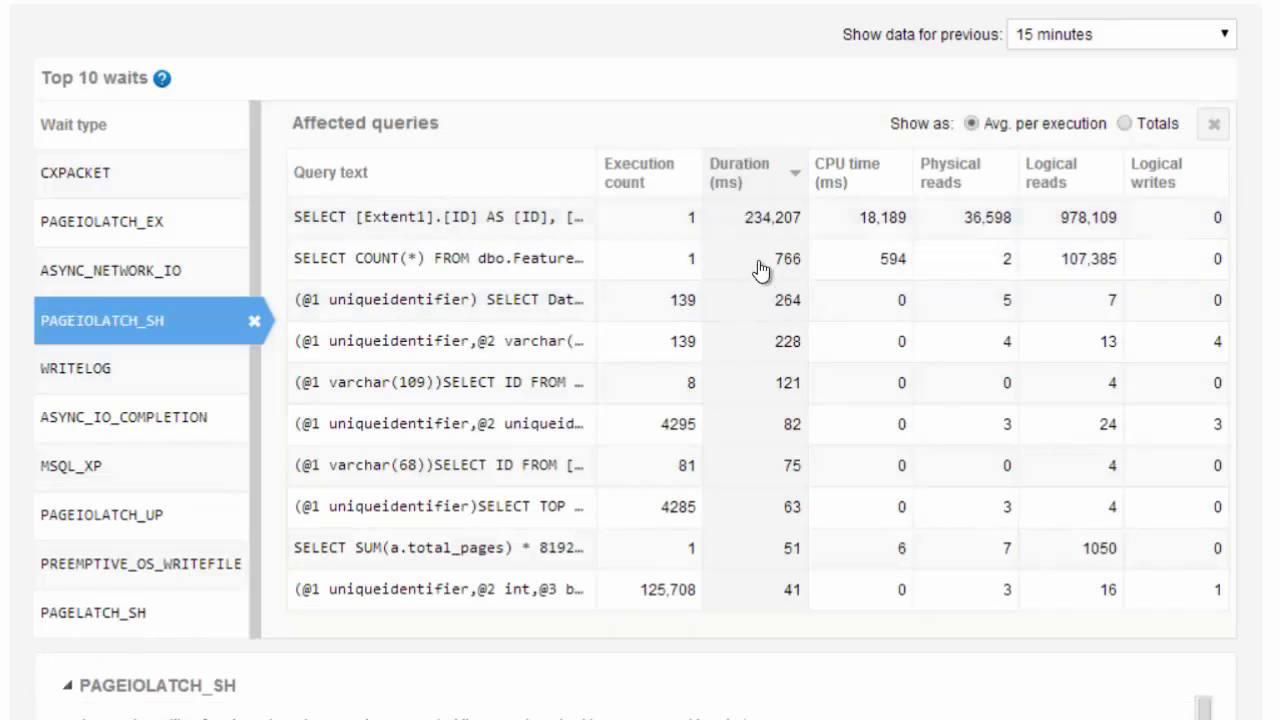
left_click(638, 172)
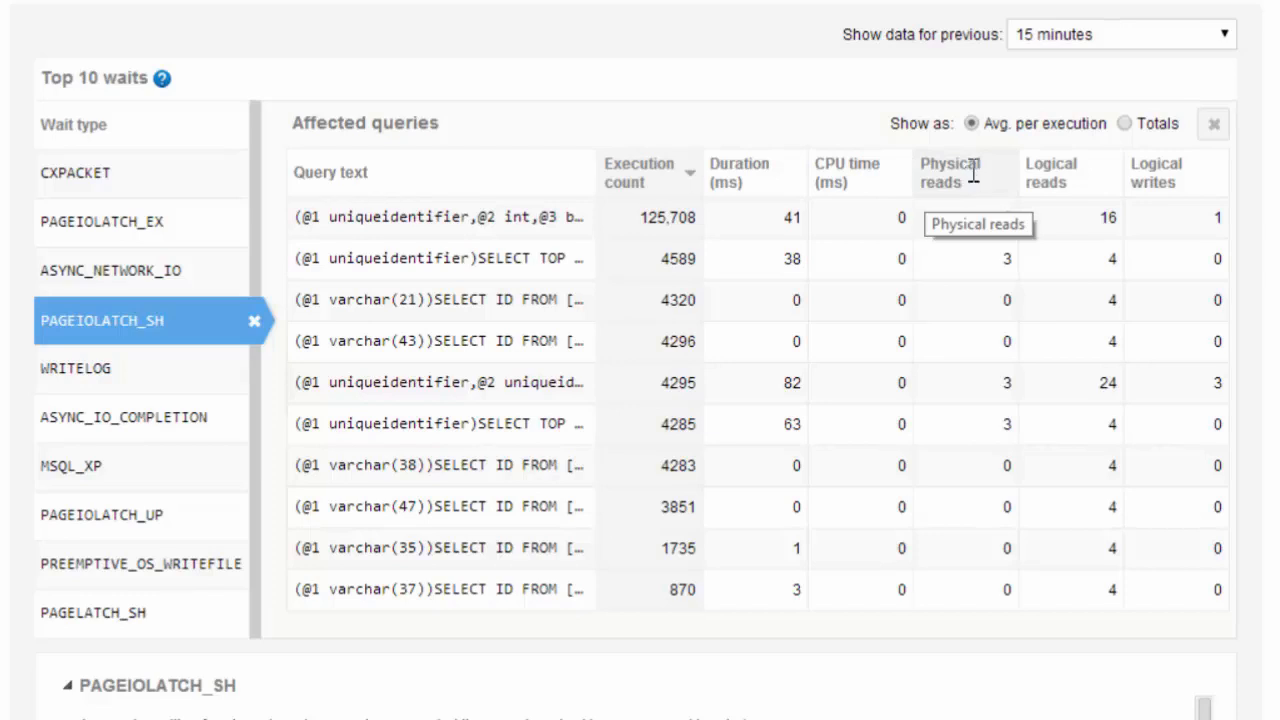
left_click(1052, 172)
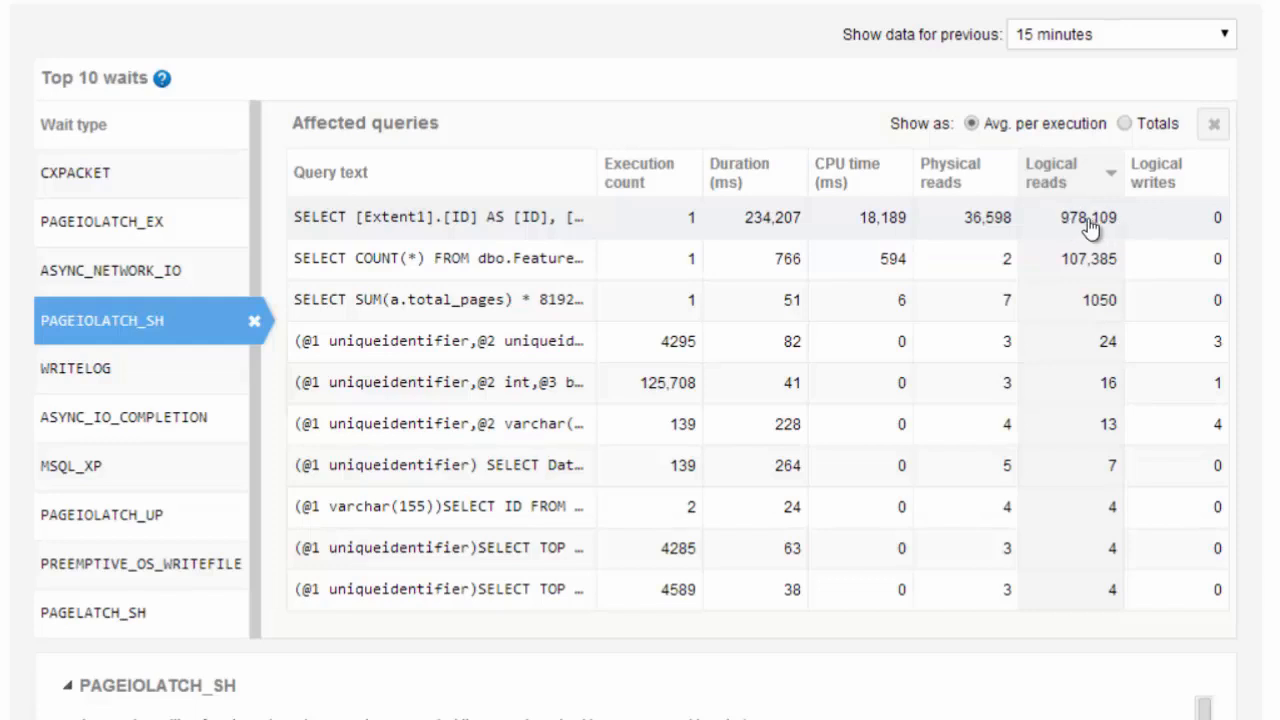
mouse_move(452, 220)
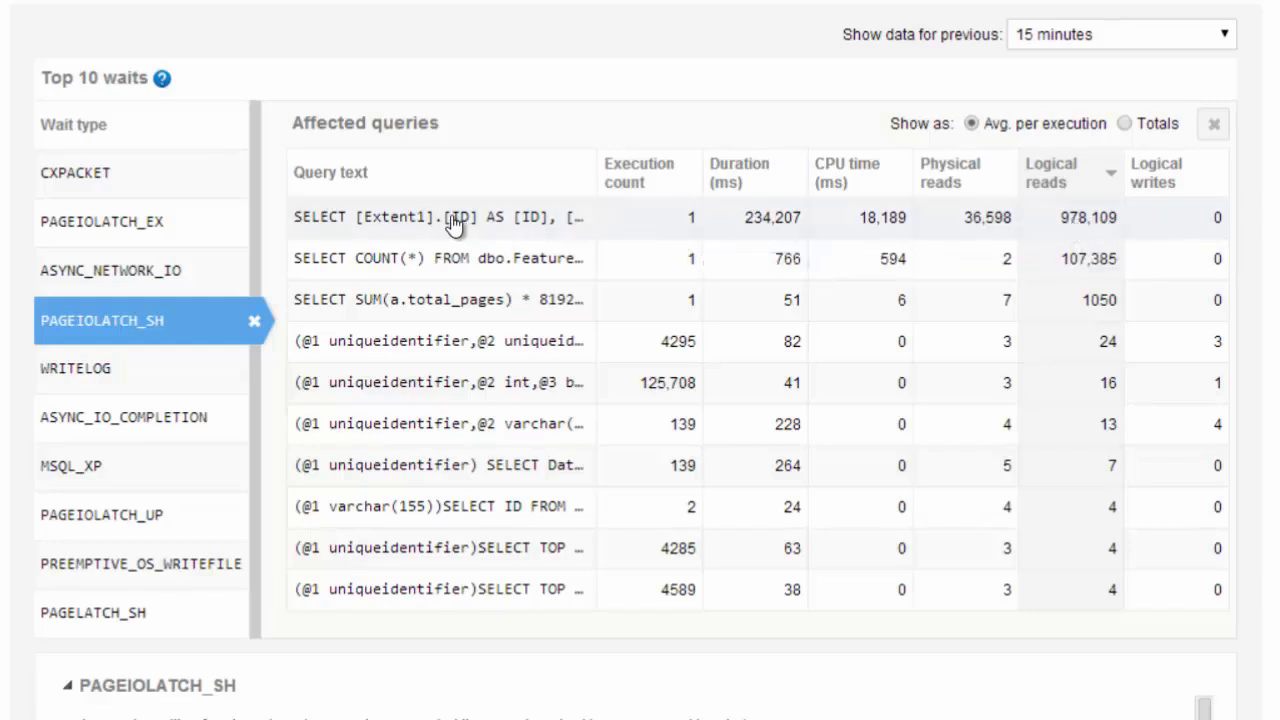
Show Query details for the SELECT COUNT(*) FROM dbo.FeatureReports query (SmartAssembly, 766 ms).
left_click(436, 216)
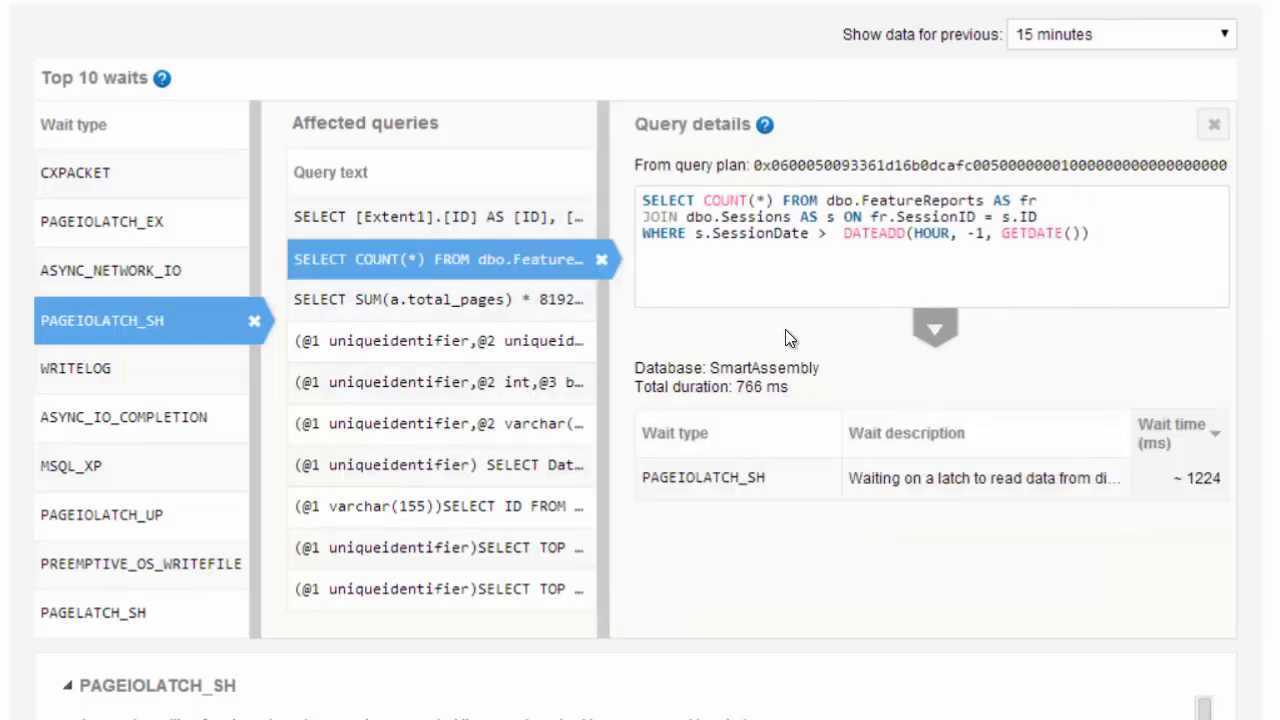
mouse_move(836, 292)
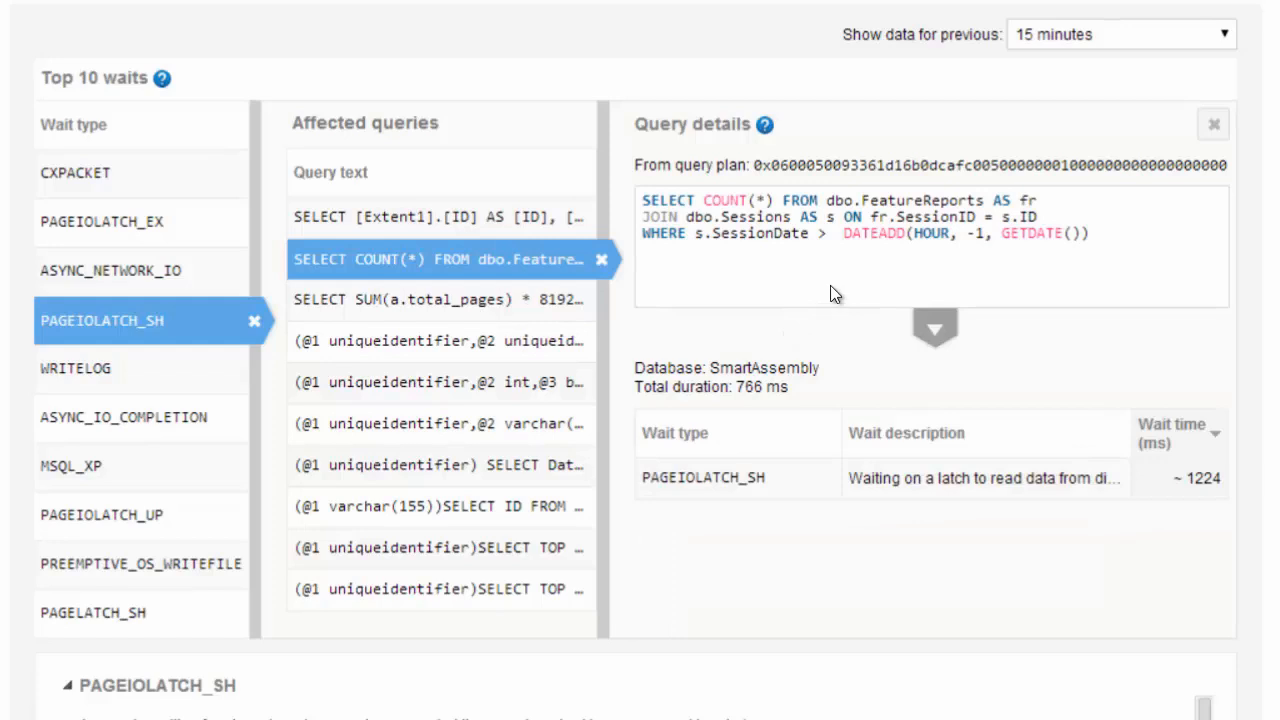
mouse_move(804, 240)
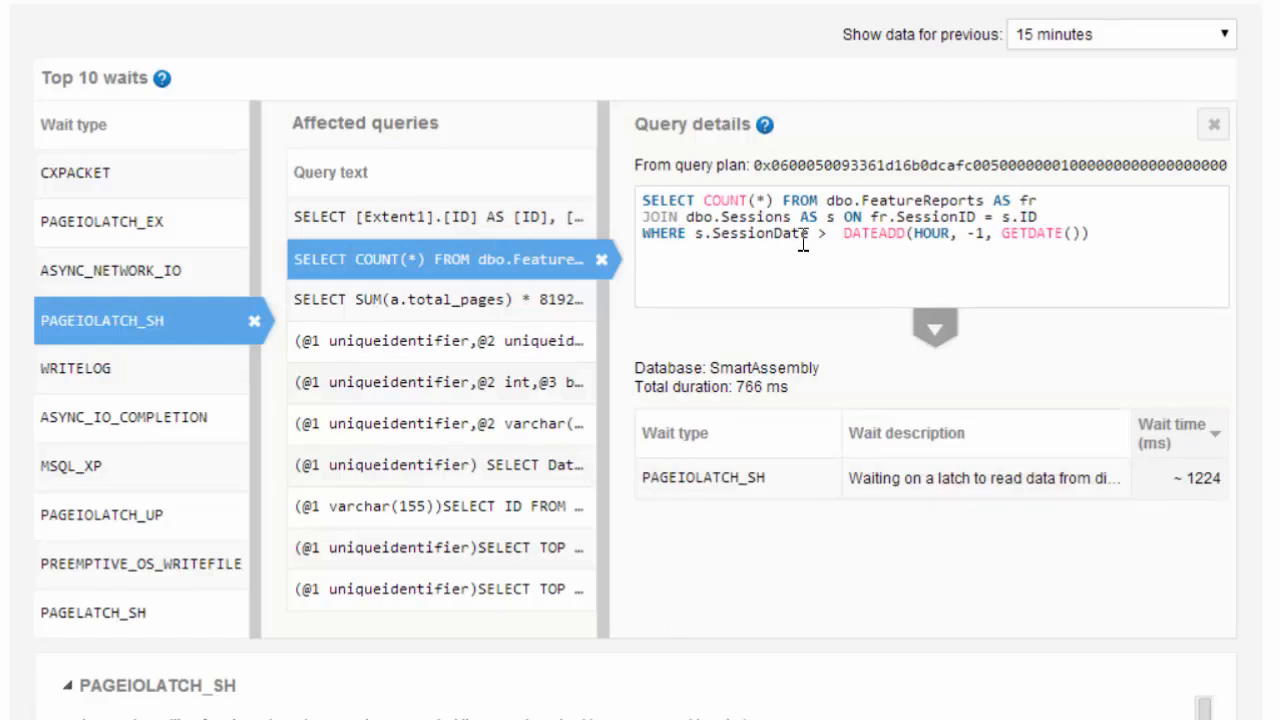
mouse_move(736, 248)
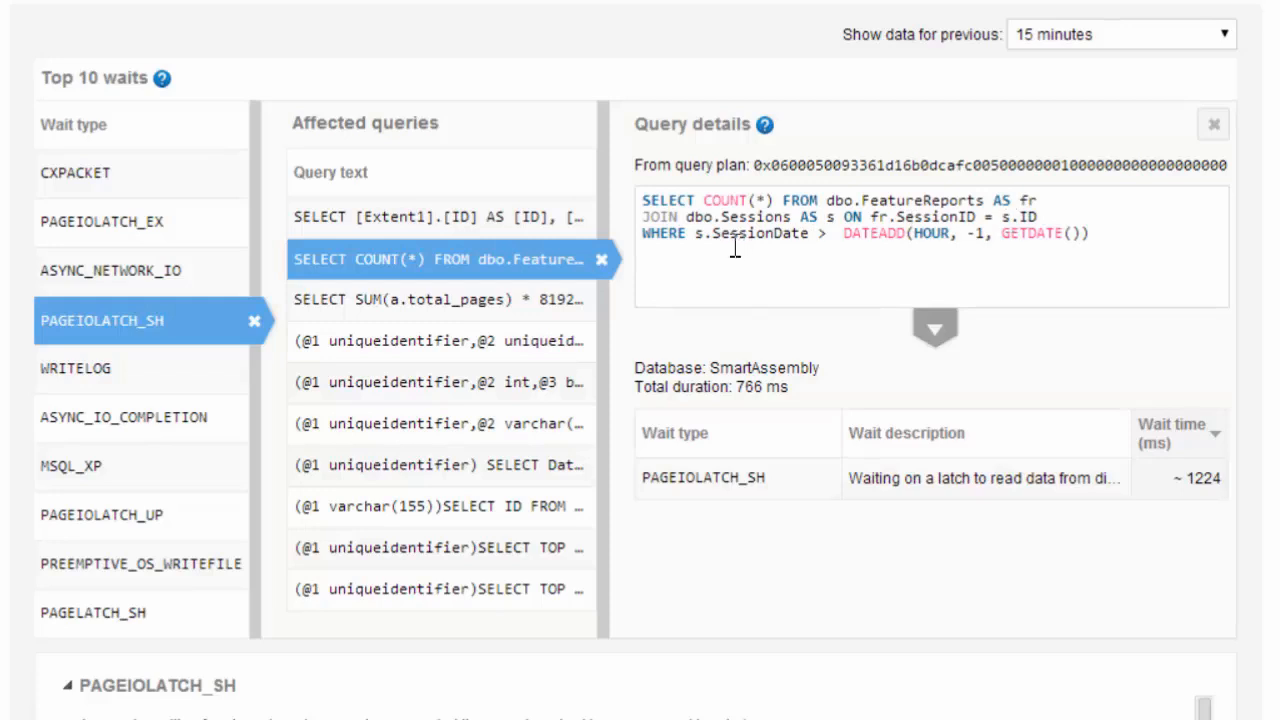
mouse_move(752, 240)
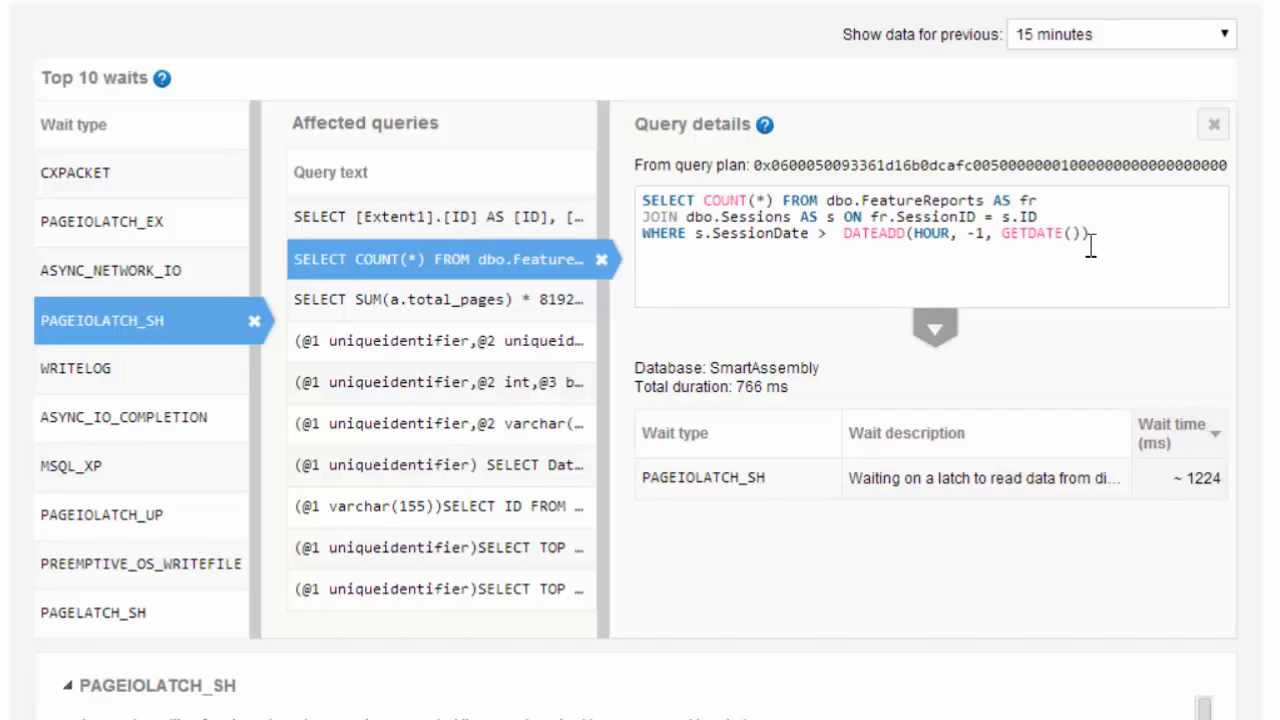
mouse_move(1108, 244)
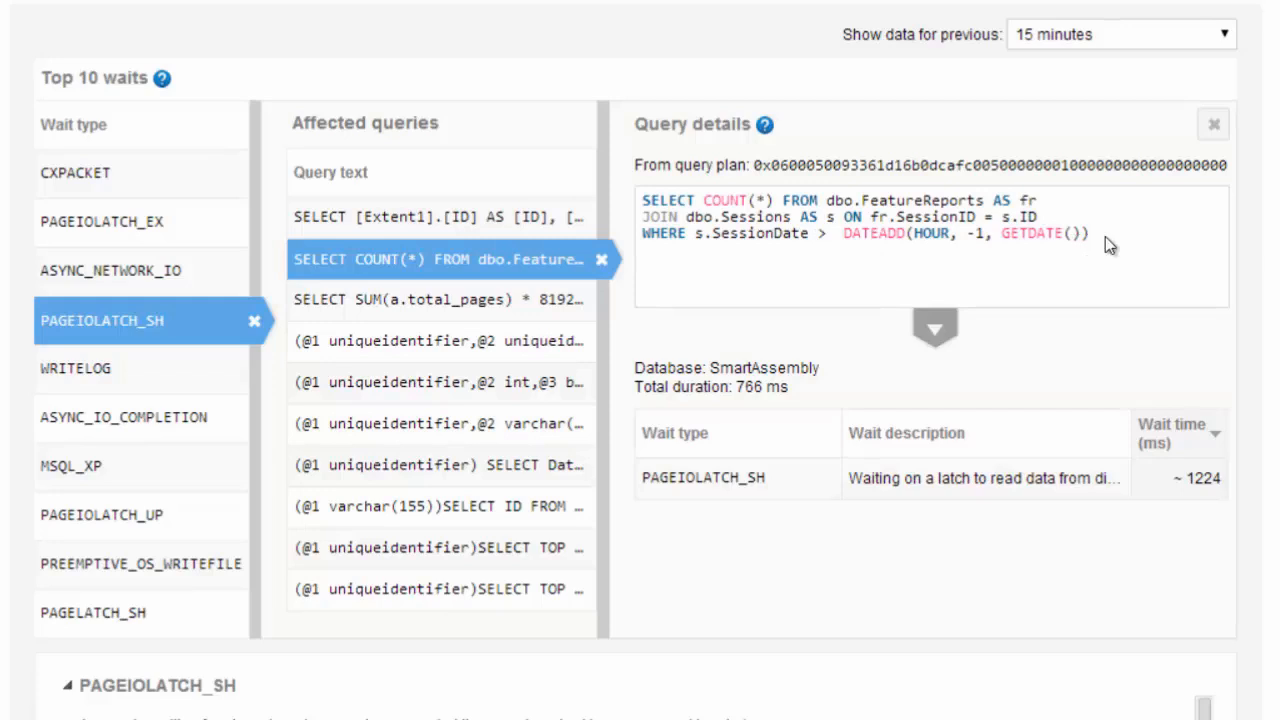
mouse_move(1104, 248)
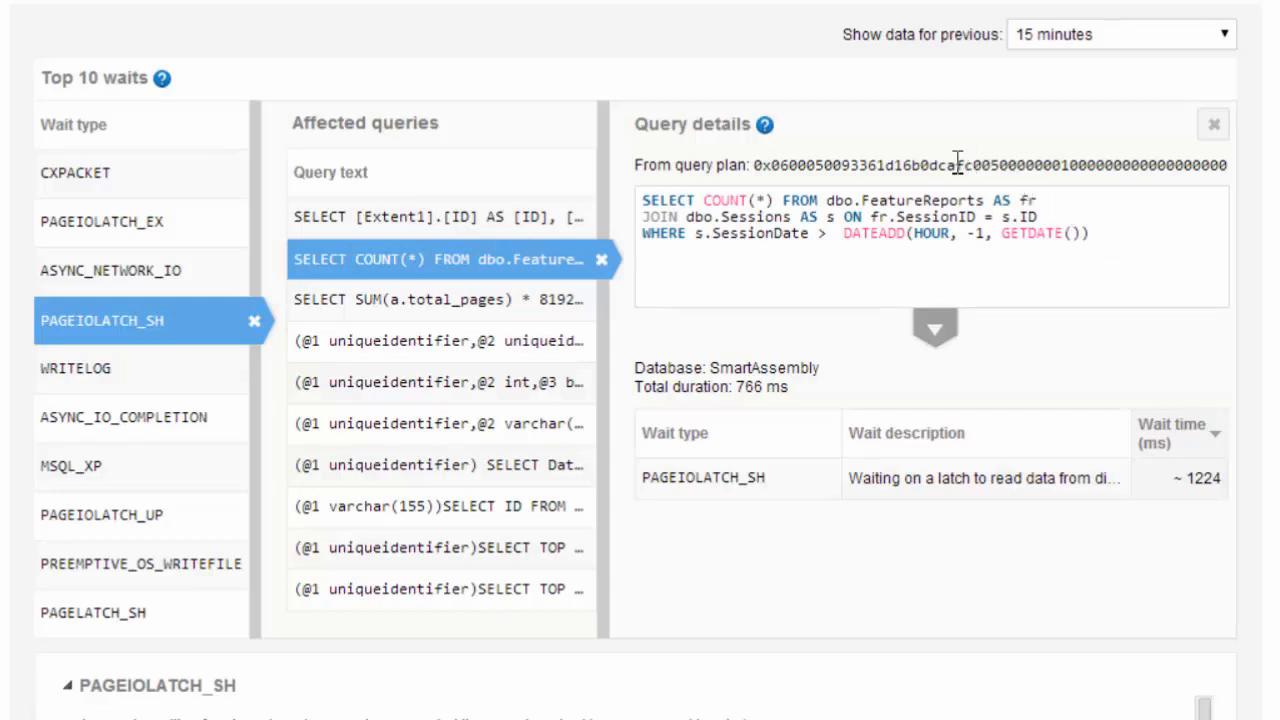
mouse_move(888, 172)
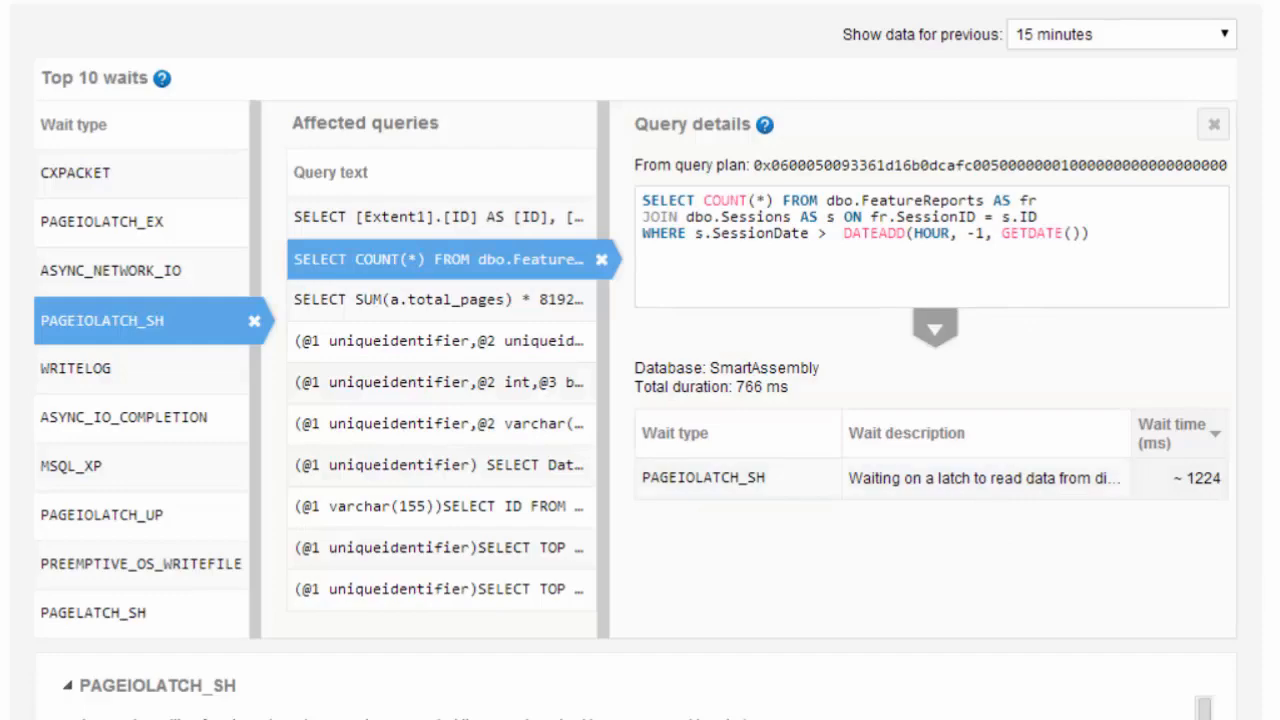
scroll("down", 3)
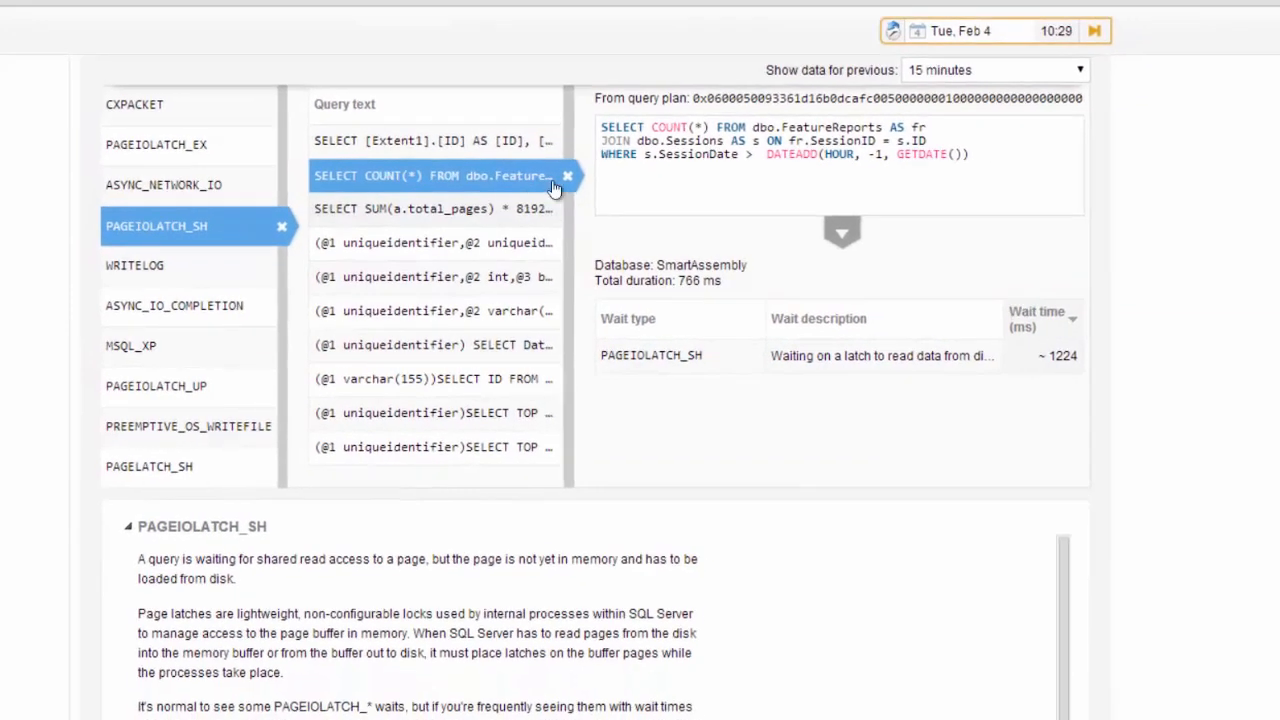
scroll("down", 3)
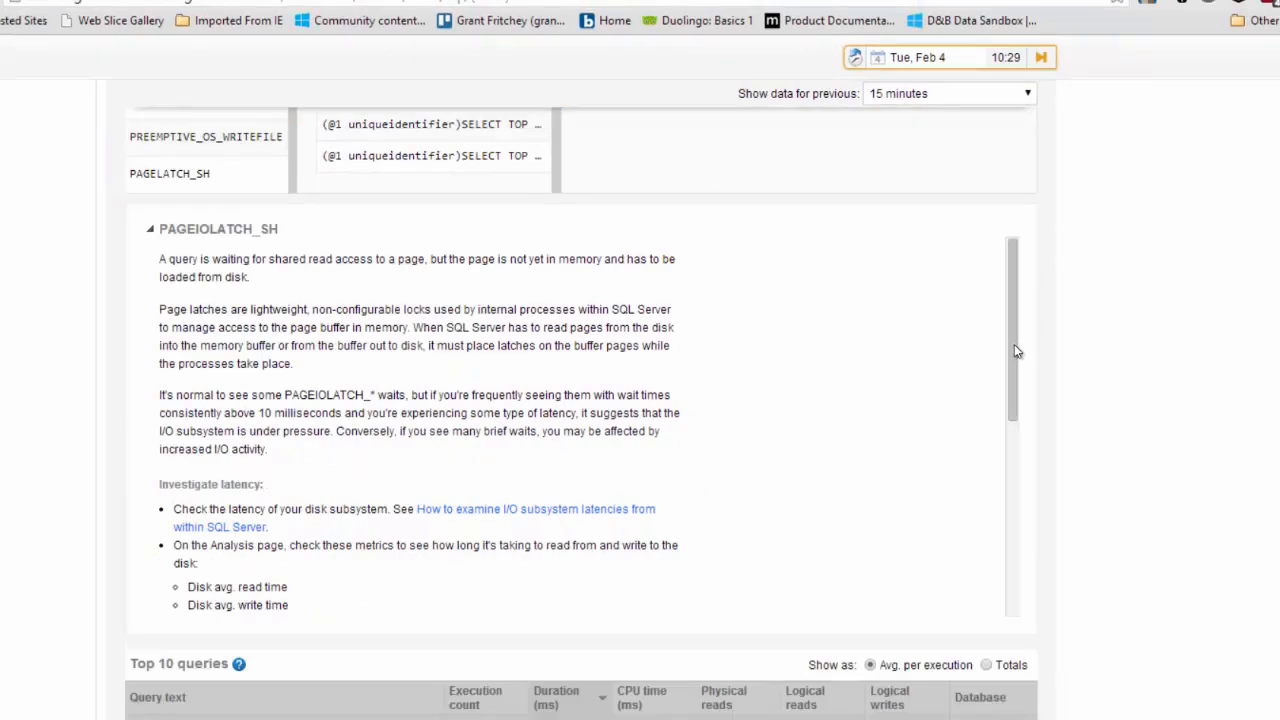
scroll("down", 3)
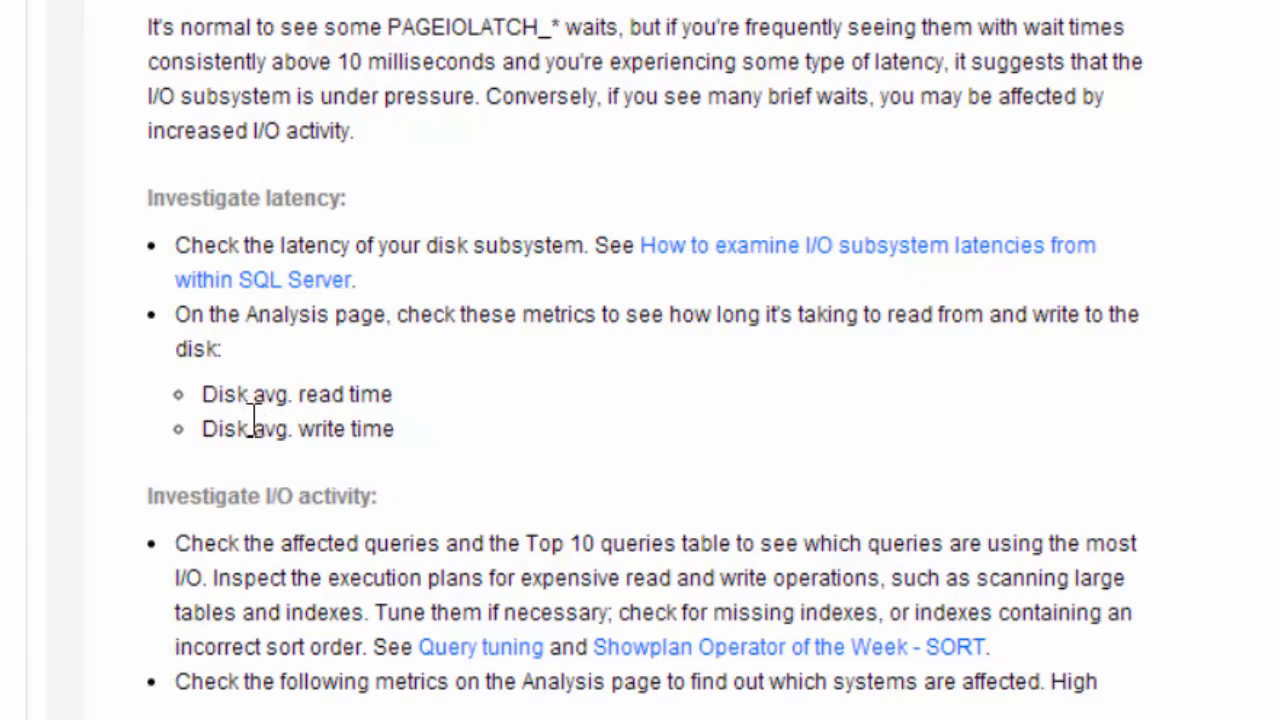
mouse_move(396, 398)
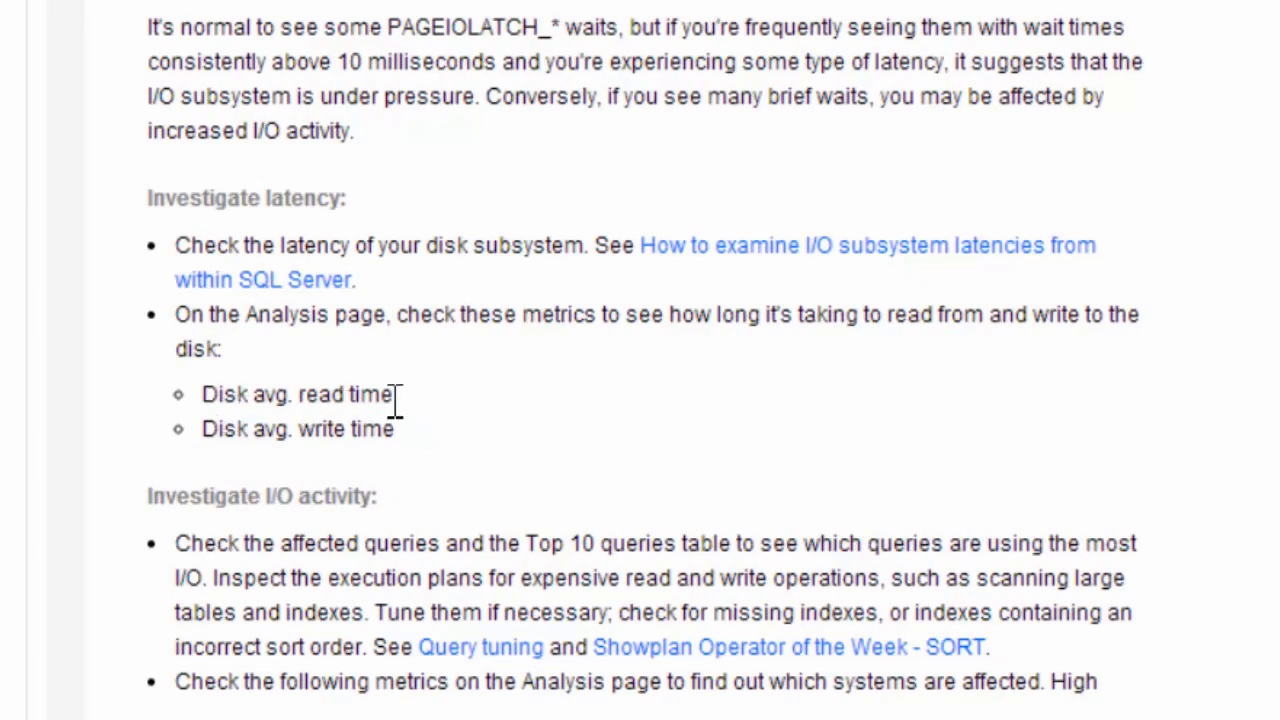
scroll("up", 3)
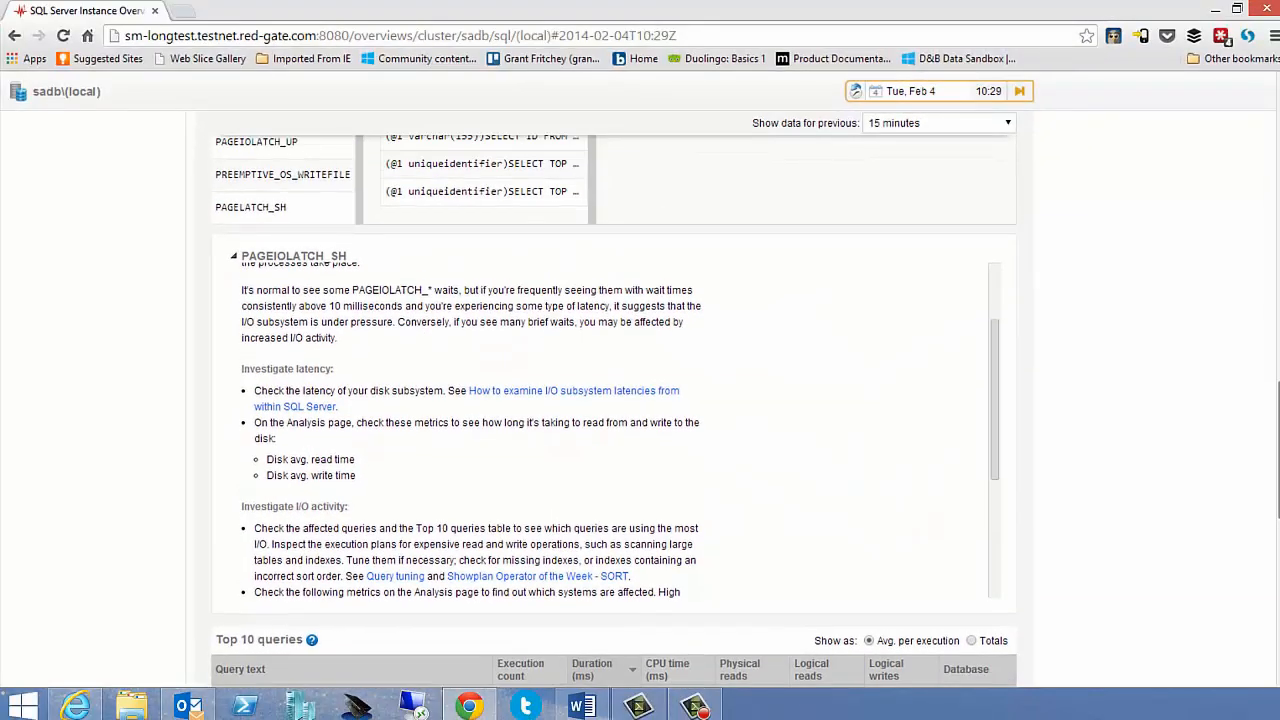
scroll("up", 3)
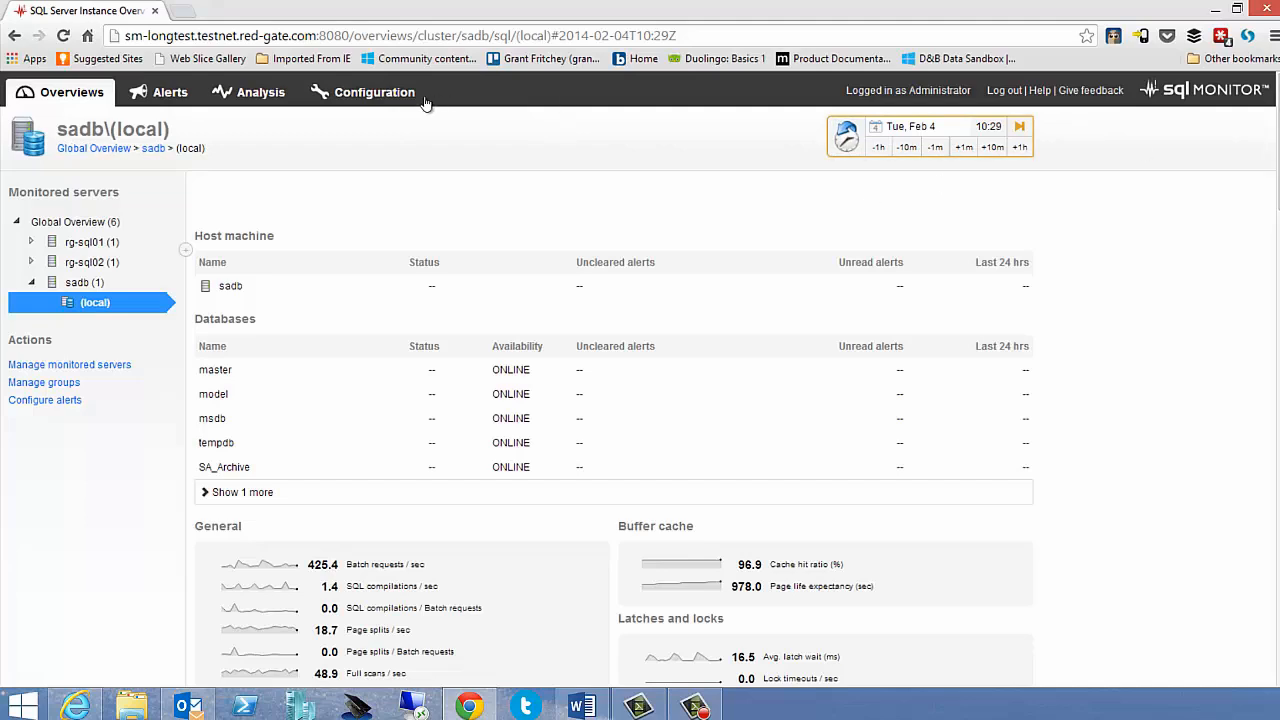
Plot Disk avg. read time for the sadb machine on the Analysis graph.
left_click(260, 92)
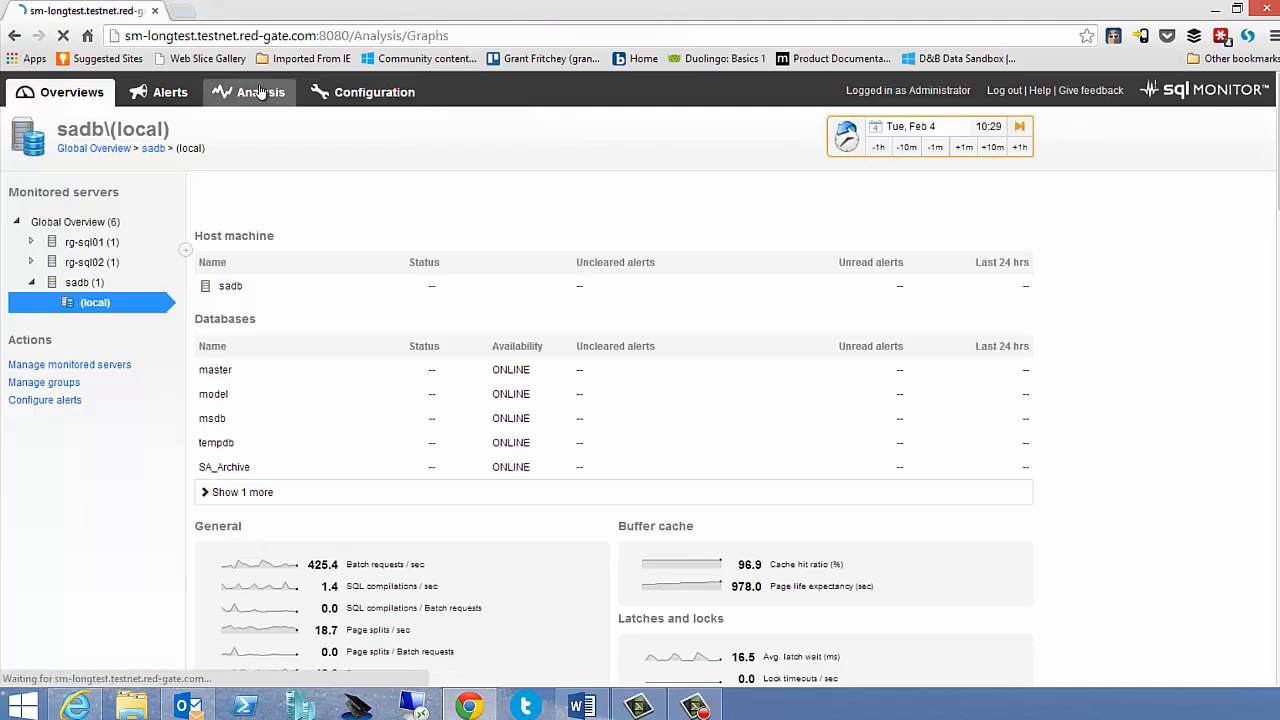
left_click(260, 92)
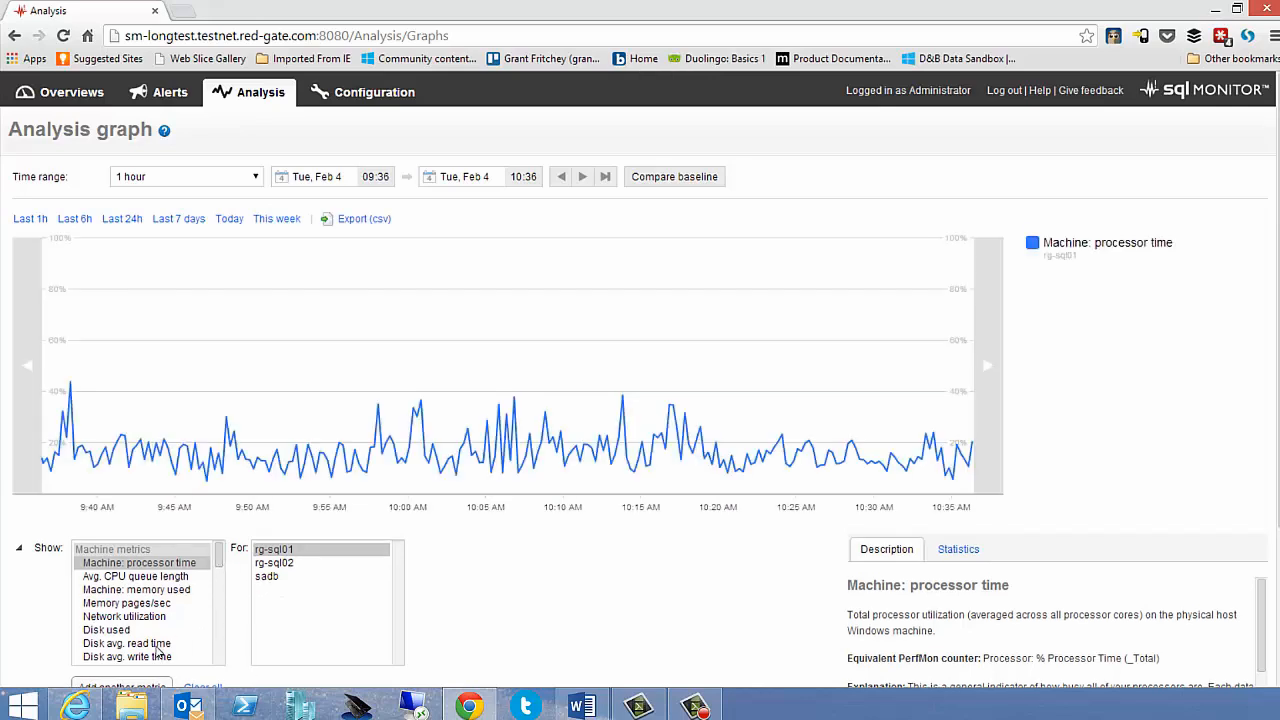
left_click(128, 644)
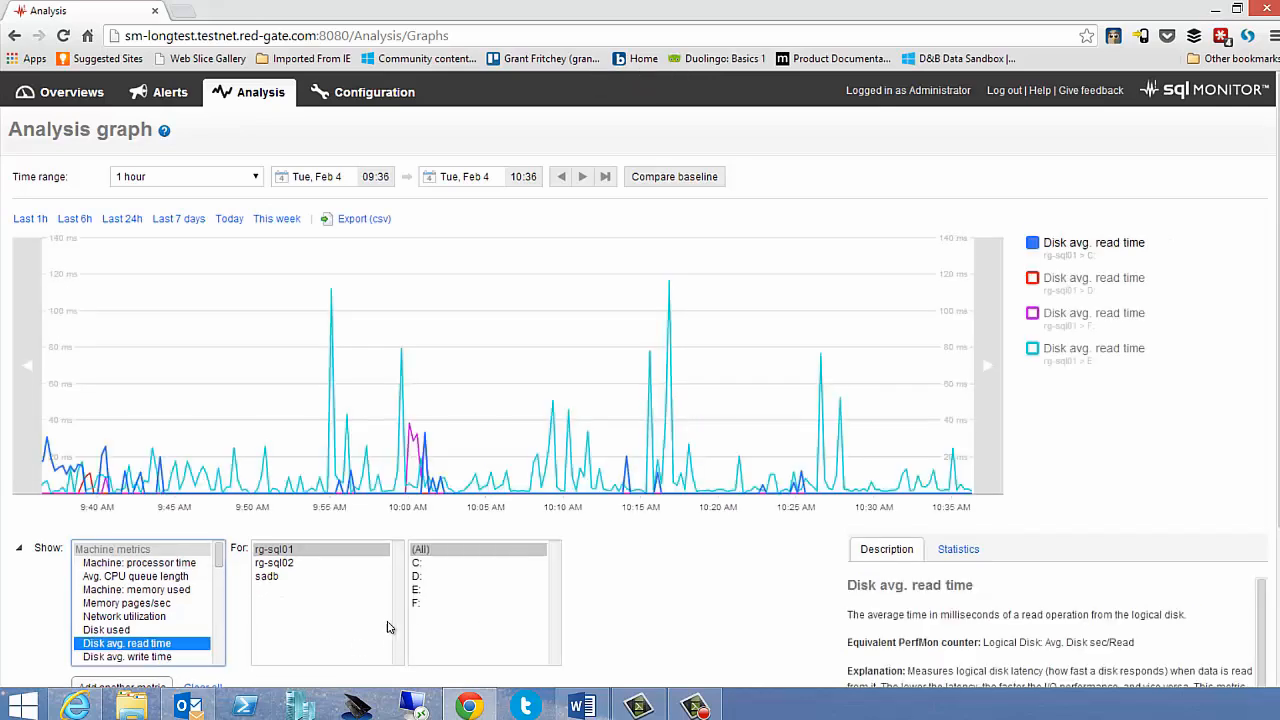
left_click(268, 576)
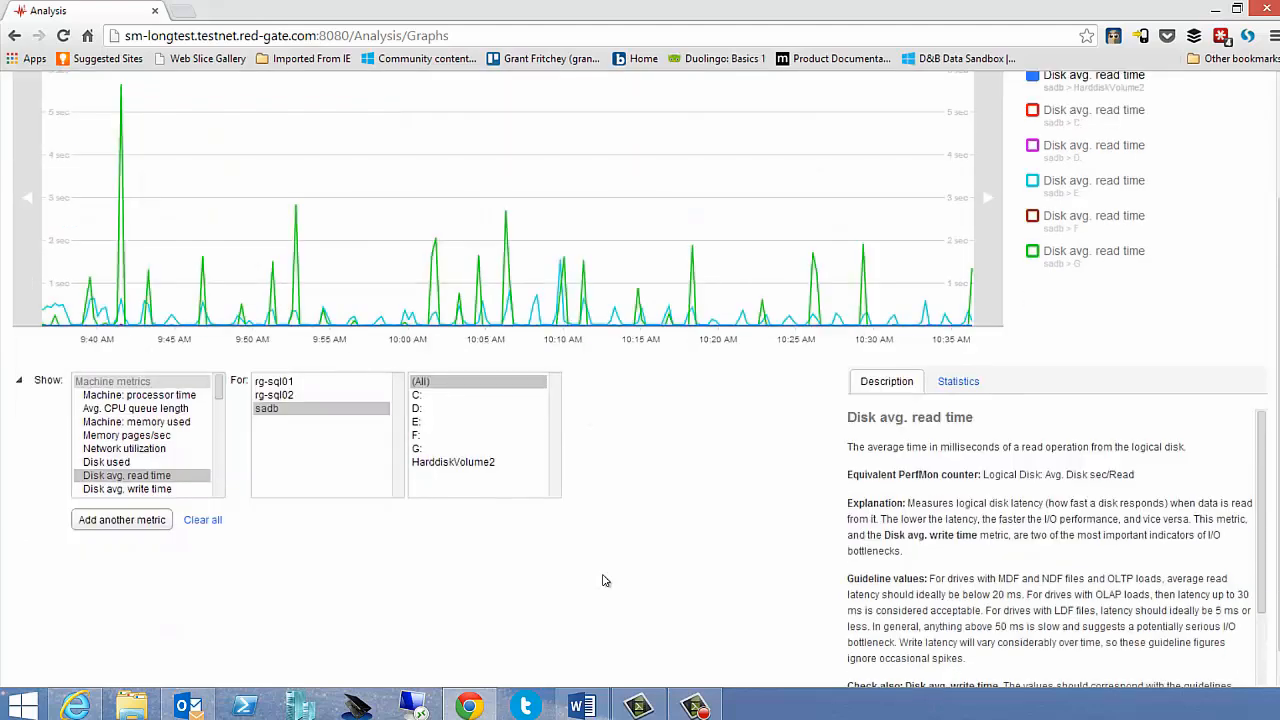
mouse_move(394, 494)
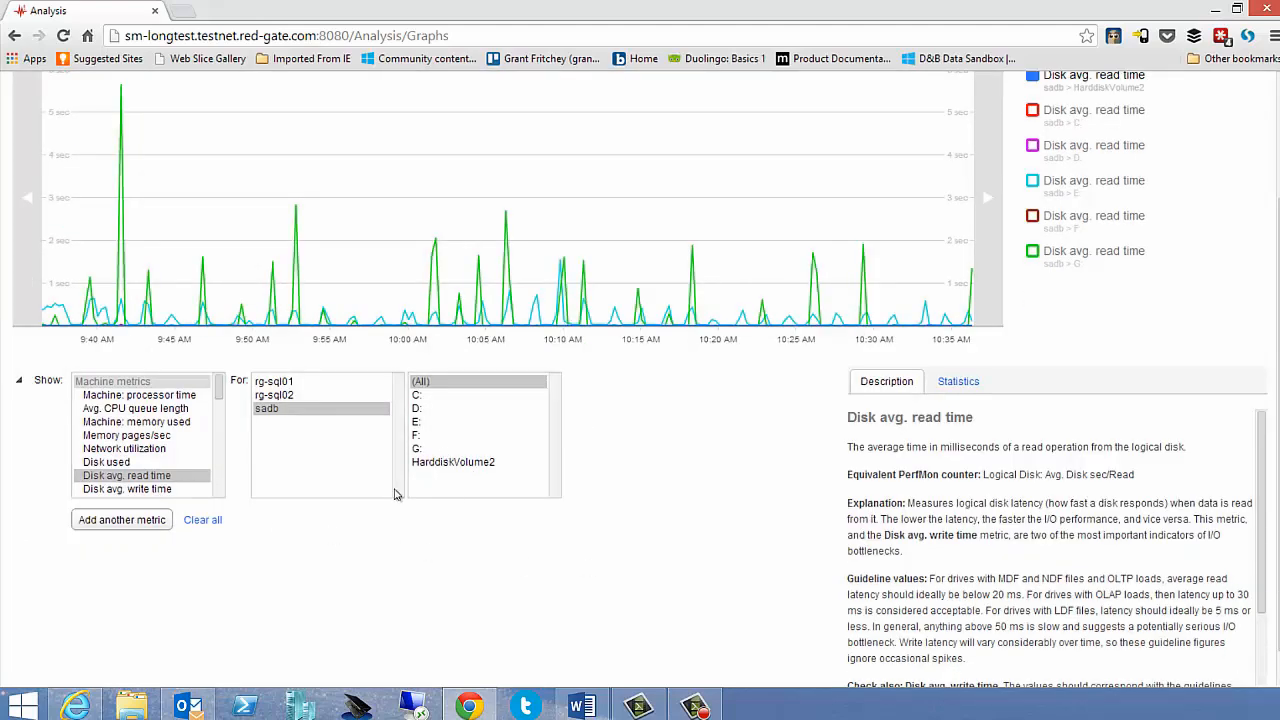
Add Disk avg. write time for sadb as a second metric on the graph.
left_click(120, 520)
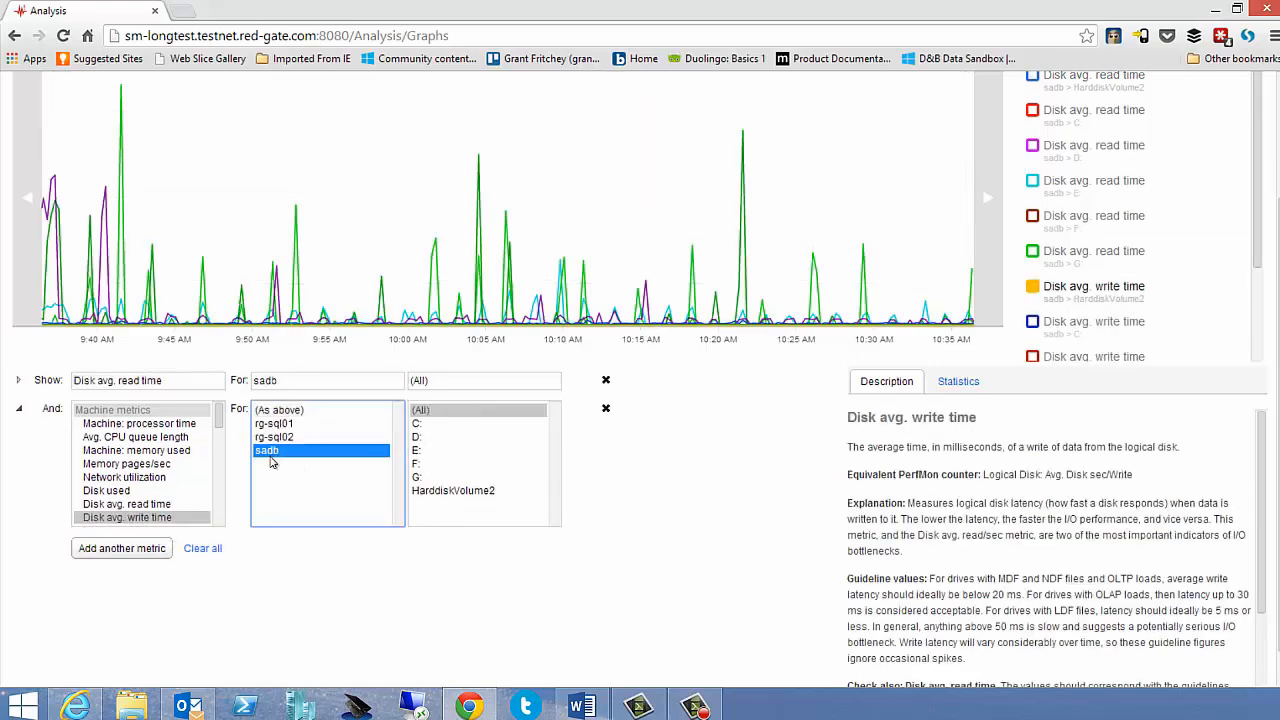
mouse_move(694, 498)
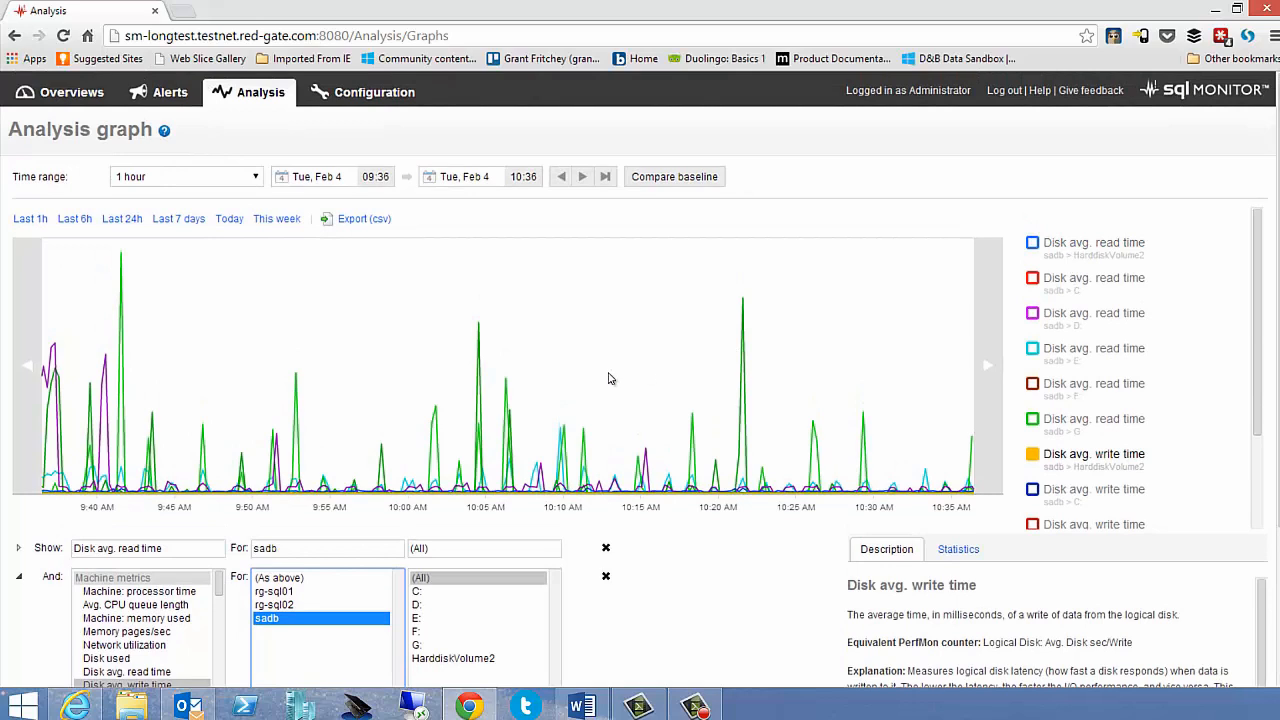
mouse_move(598, 340)
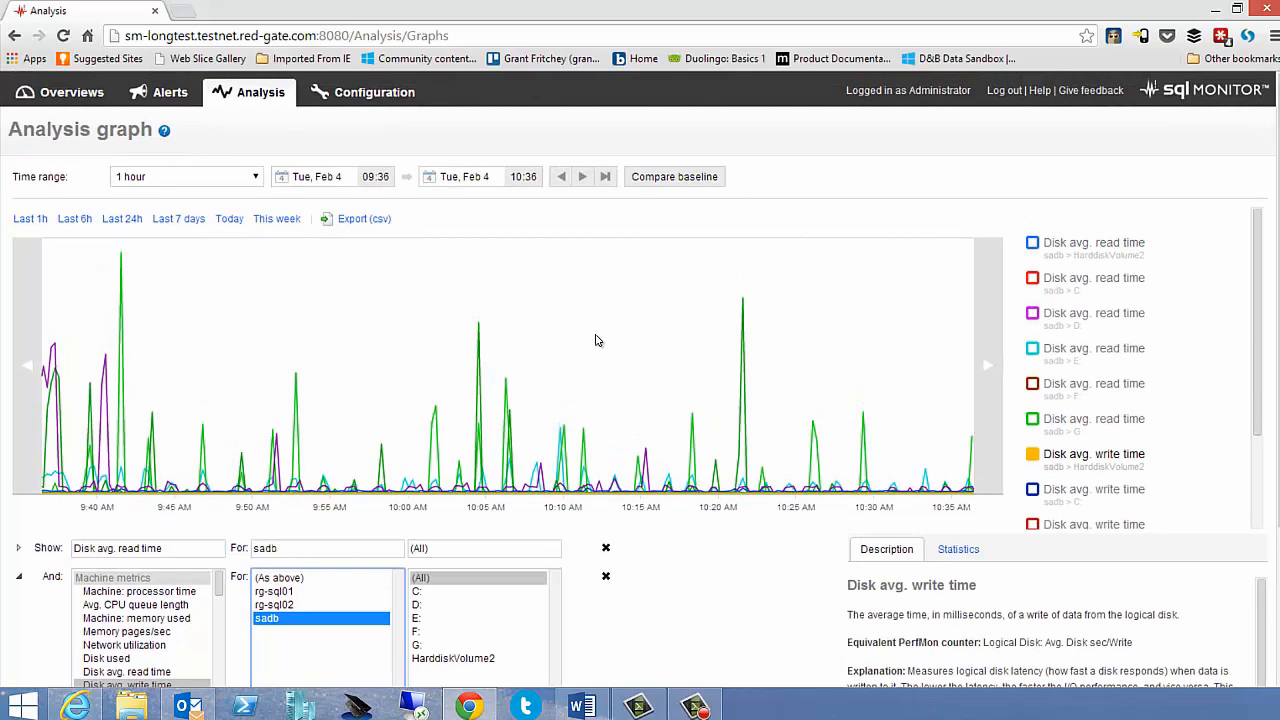
mouse_move(604, 374)
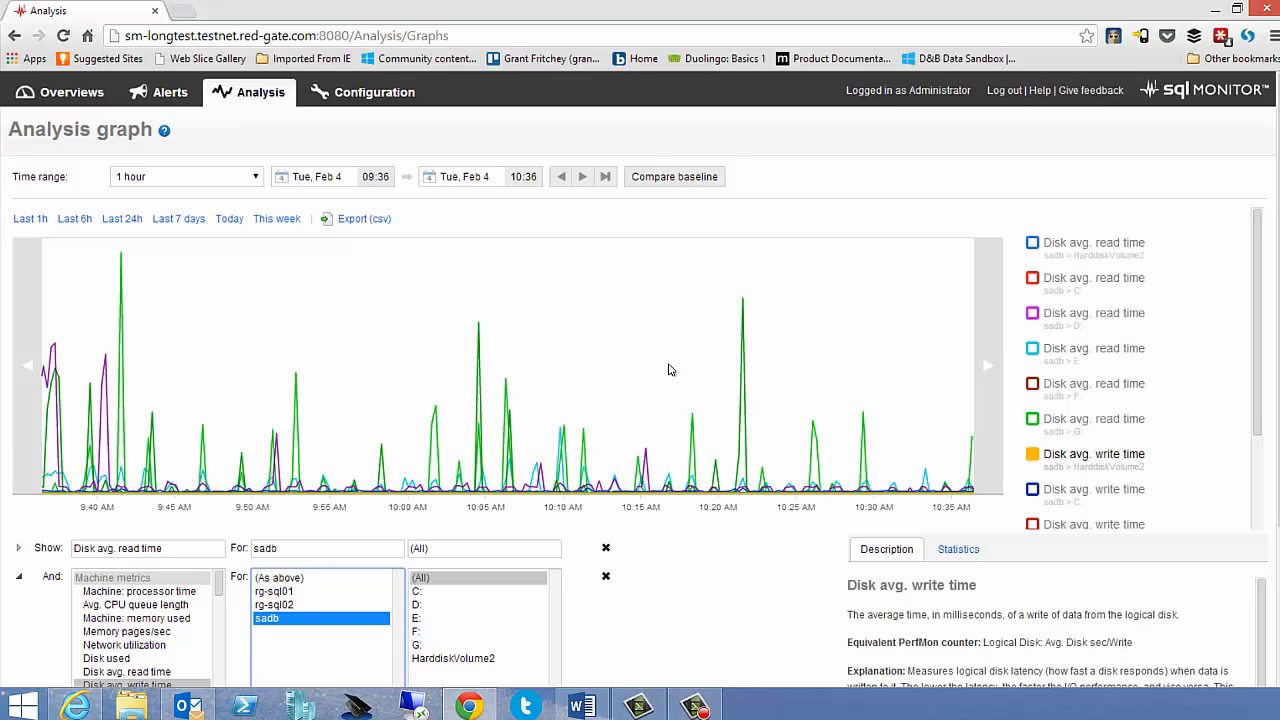
mouse_move(744, 300)
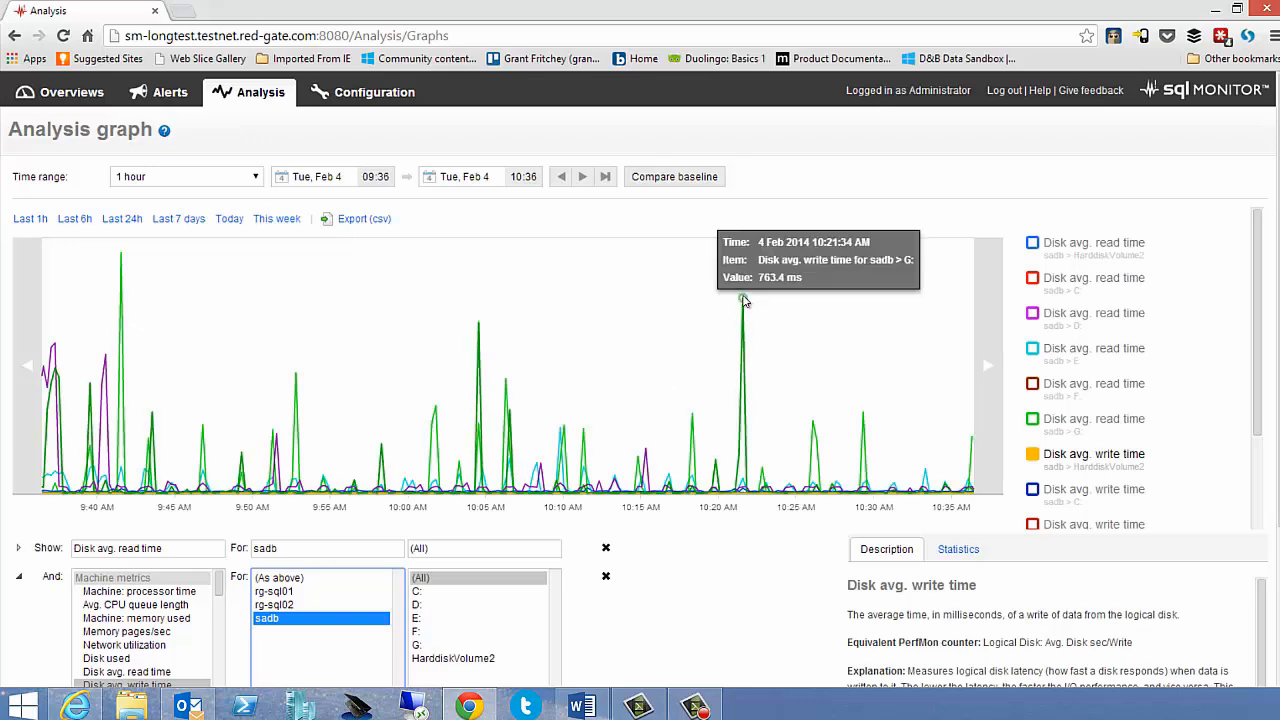